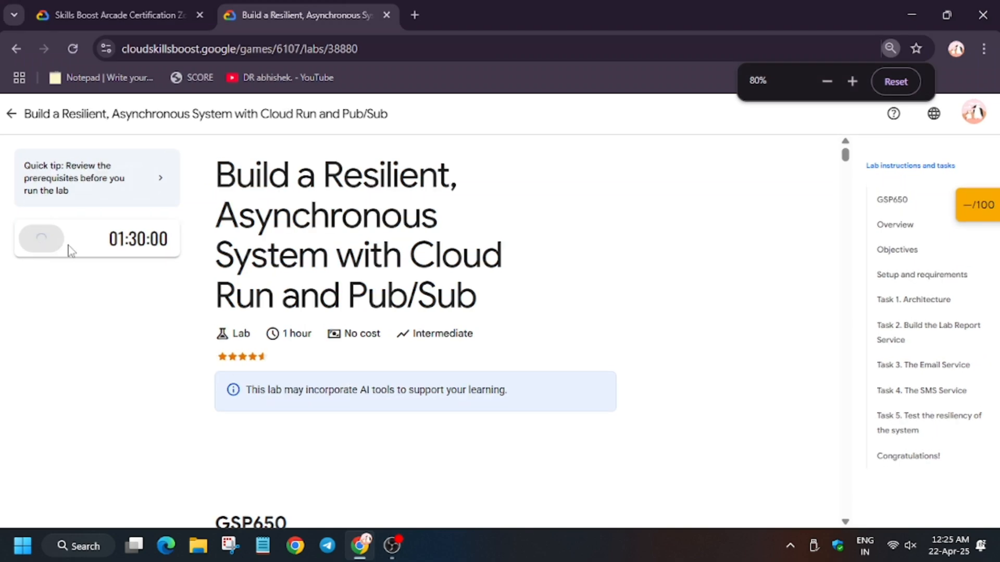
Start the lab and sign in to the Cloud console with the lab's student username and password
{"action": "left_click", "coordinate": [41, 239]}
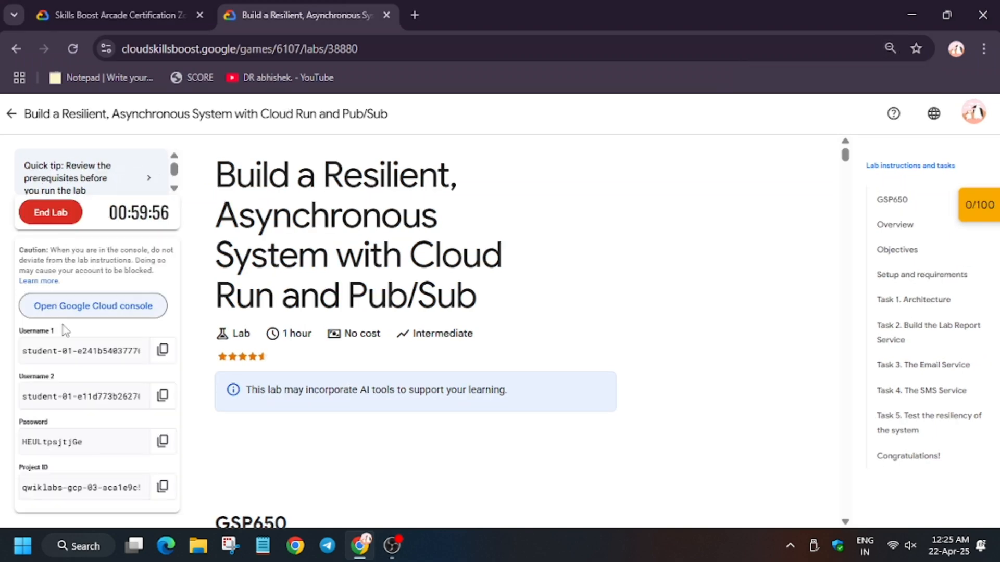
{"action": "left_click", "coordinate": [93, 305]}
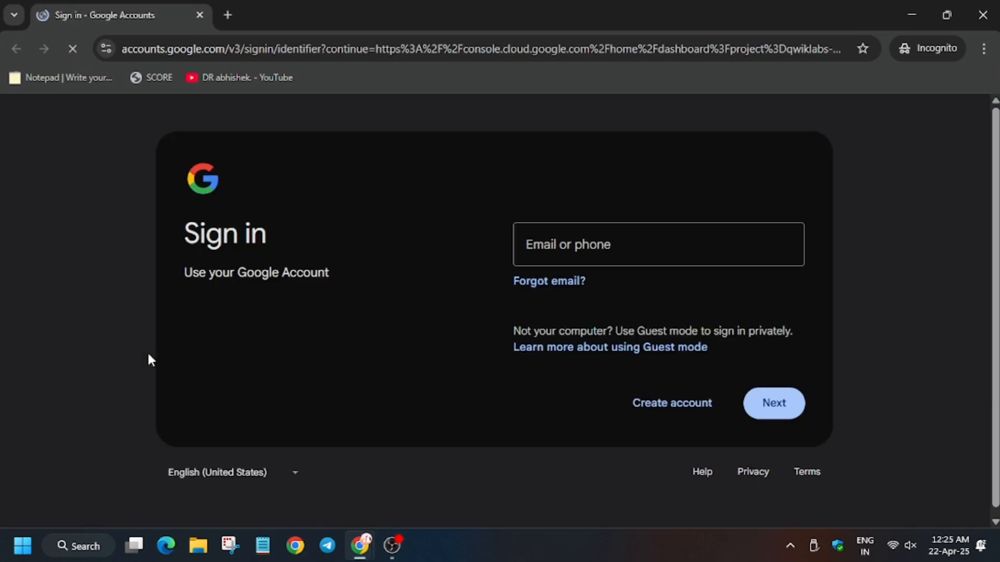
{"action": "left_click", "coordinate": [657, 244]}
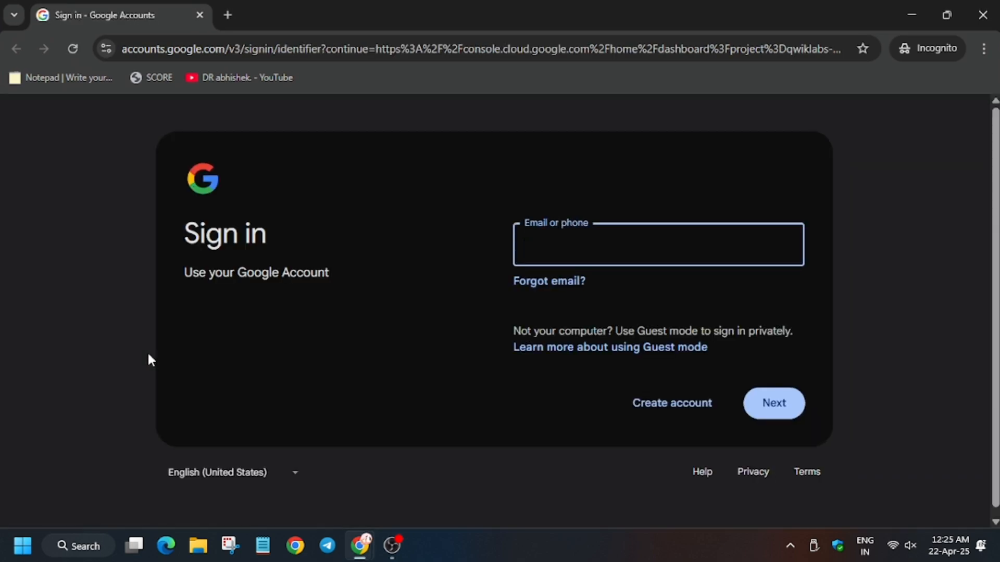
{"action": "left_click", "coordinate": [657, 244]}
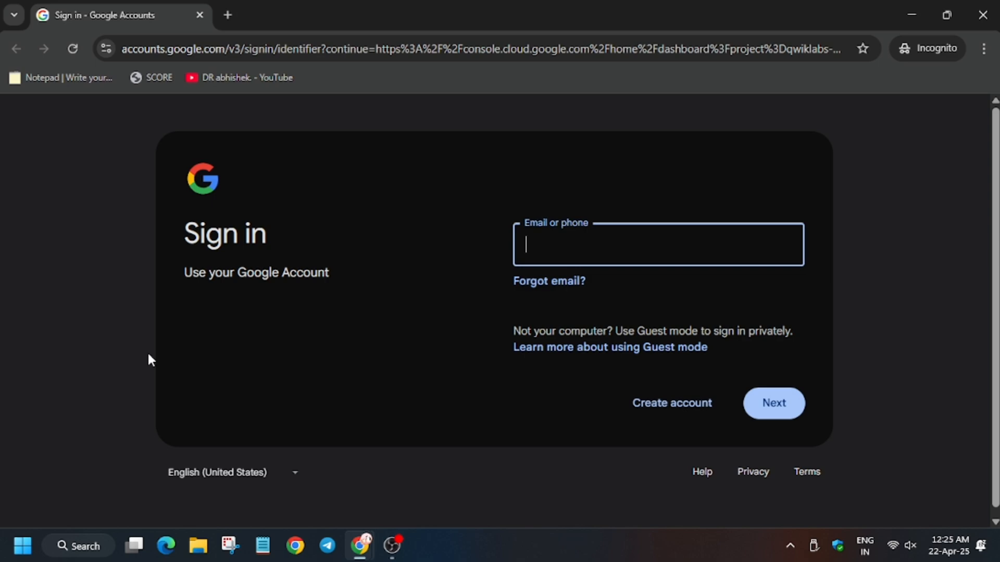
{"action": "left_click", "coordinate": [773, 403]}
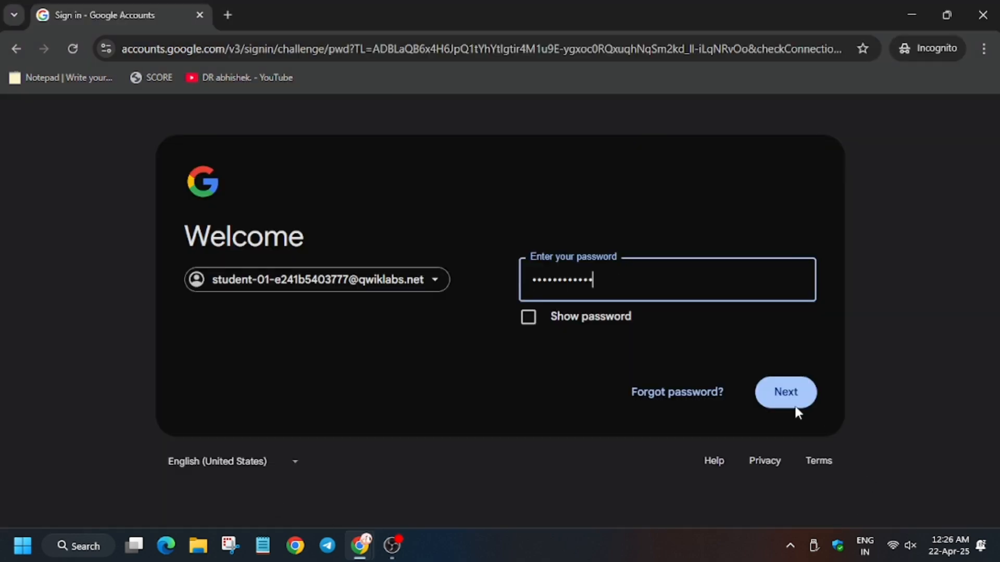
{"action": "left_click", "coordinate": [784, 392]}
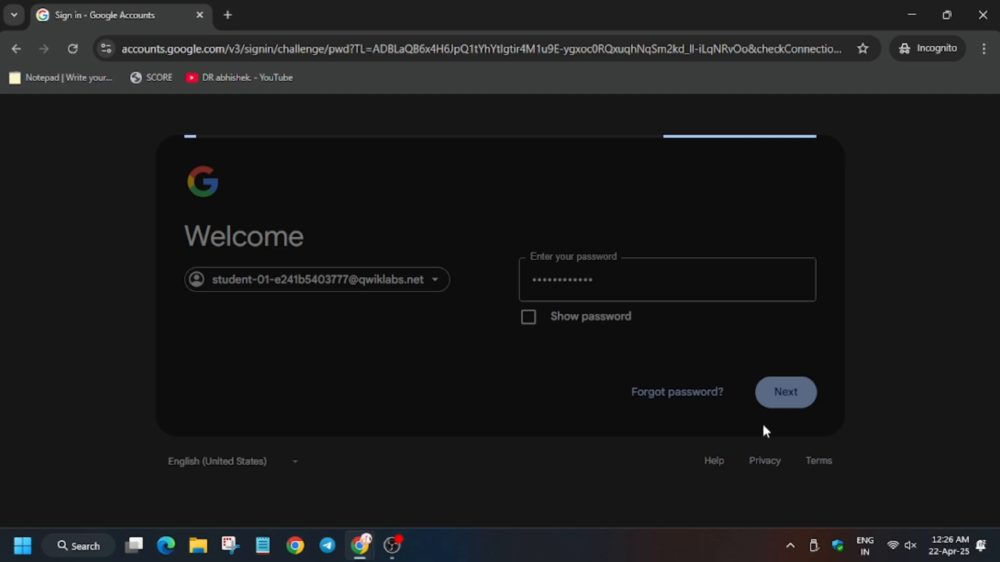
{"action": "left_click", "coordinate": [784, 391]}
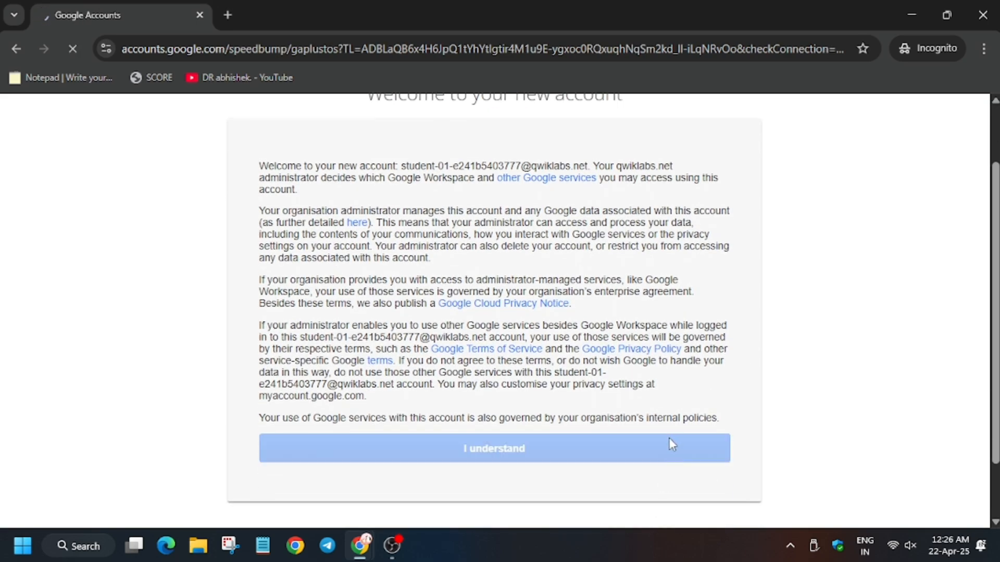
Accept the account terms, activate Cloud Shell, and set zone us-west1-a and region us-west1
{"action": "left_click", "coordinate": [493, 448]}
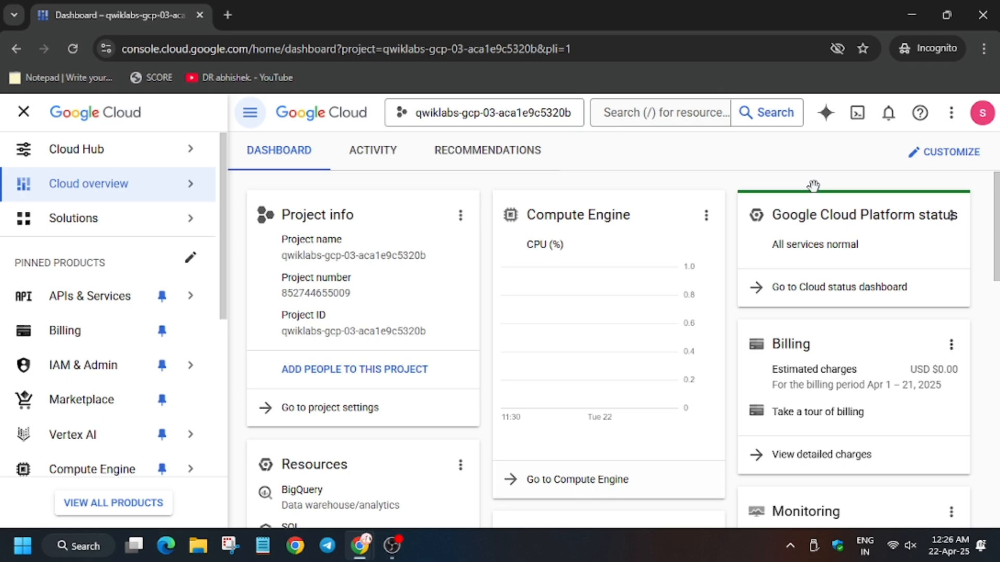
{"action": "mouse_move", "coordinate": [887, 113]}
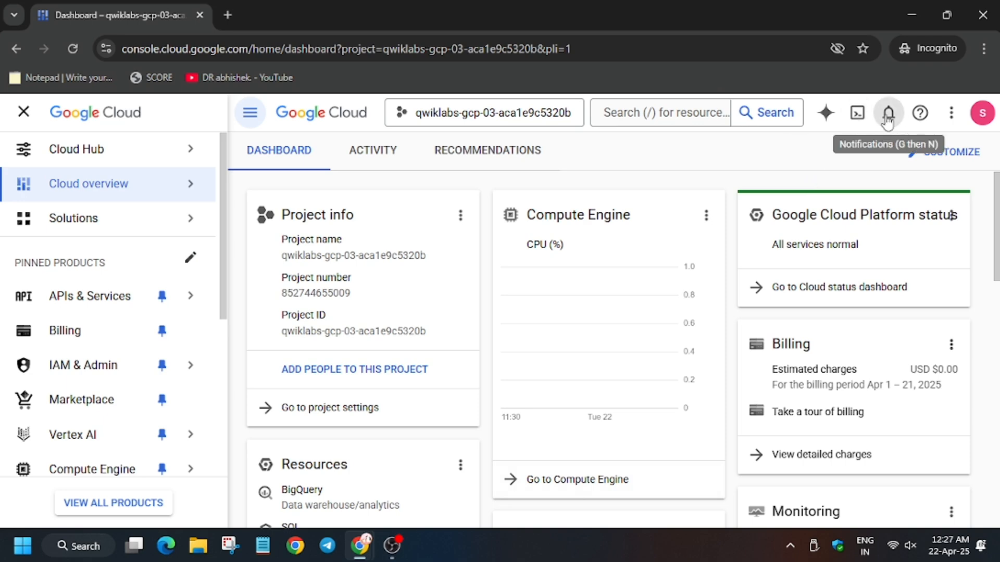
{"action": "left_click", "coordinate": [844, 113]}
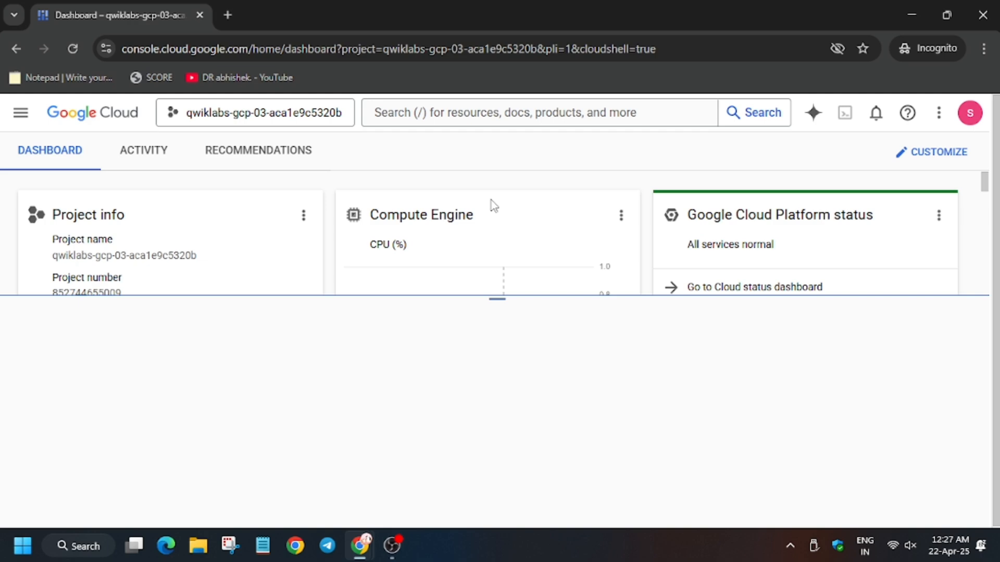
{"action": "left_click", "coordinate": [844, 113]}
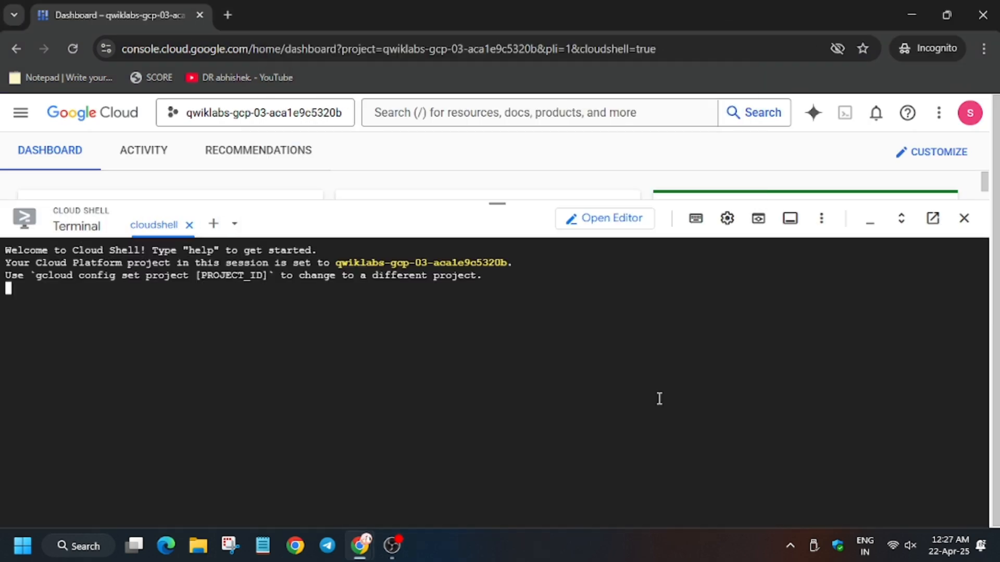
{"action": "left_click", "coordinate": [300, 15]}
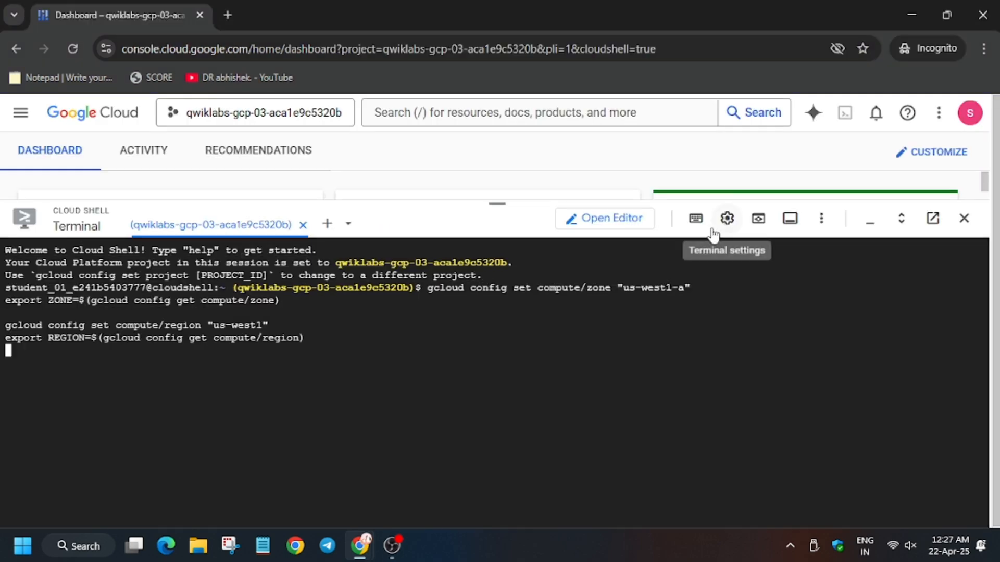
Create the new-lab-report Pub/Sub topic using the command copied from the lab
{"action": "left_click", "coordinate": [303, 15]}
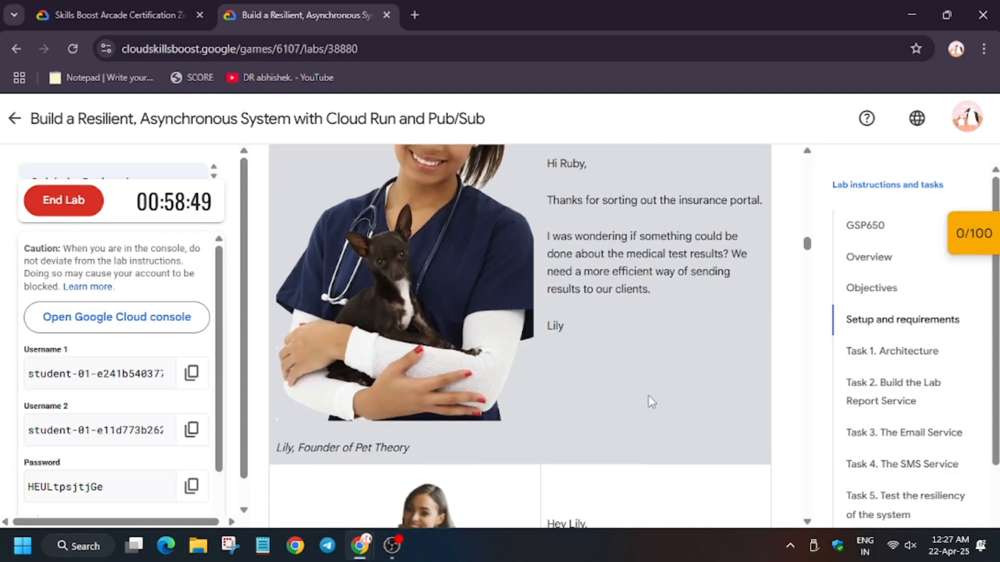
{"action": "scroll", "scroll_direction": "down", "scroll_amount": 3}
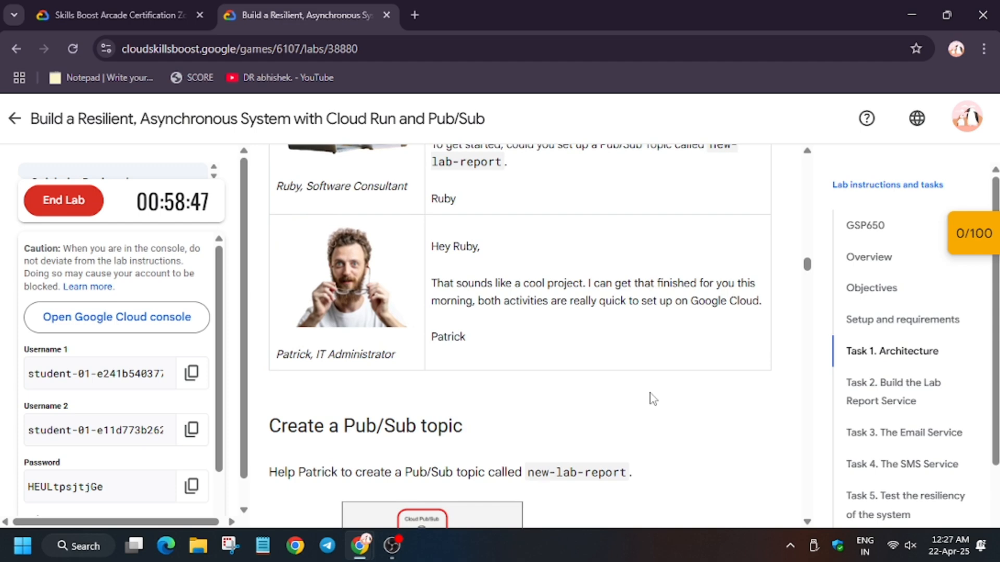
{"action": "scroll", "scroll_direction": "down", "scroll_amount": 3}
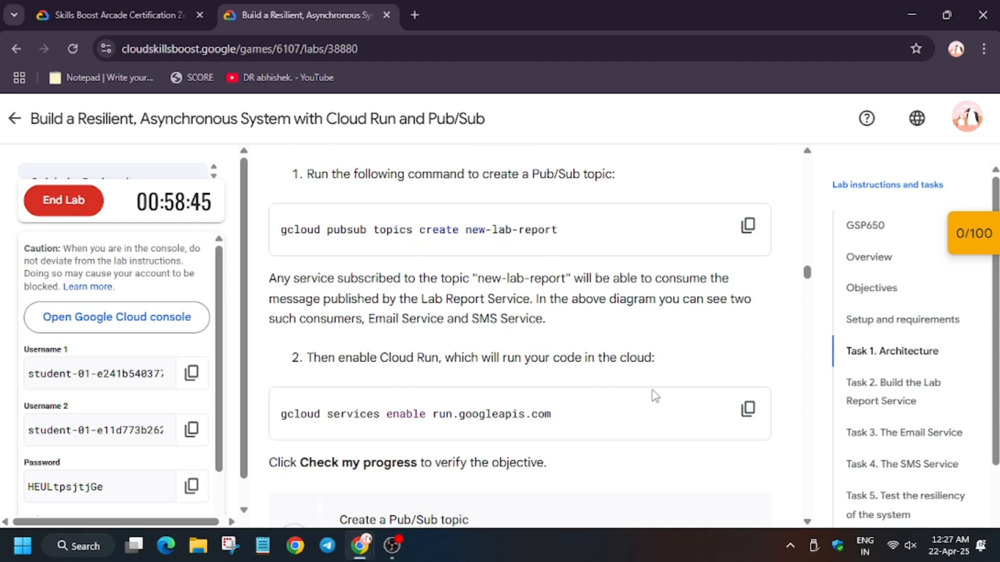
{"action": "left_click", "coordinate": [747, 225]}
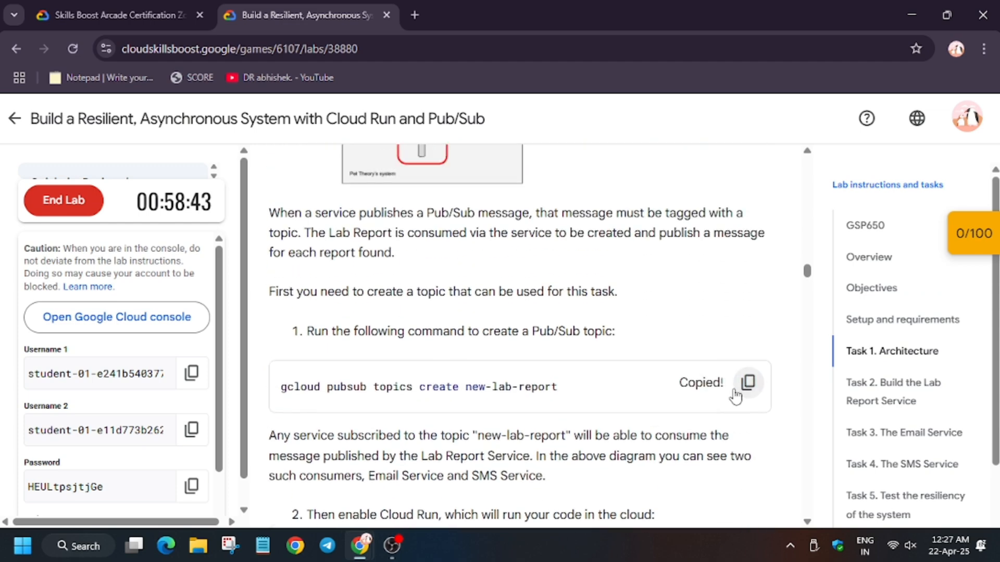
{"action": "mouse_move", "coordinate": [626, 292]}
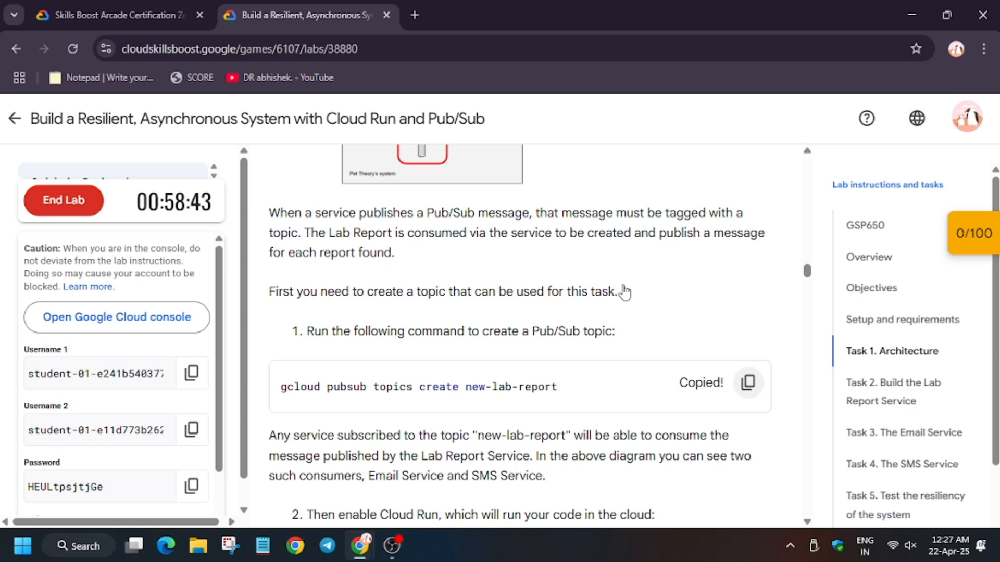
{"action": "scroll", "scroll_direction": "down", "scroll_amount": 3}
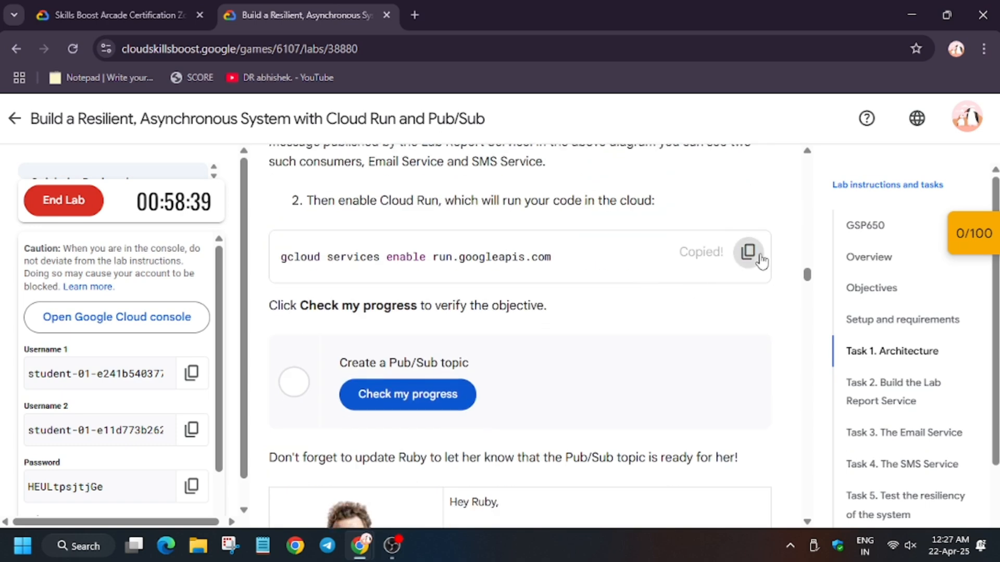
{"action": "left_click", "coordinate": [114, 14]}
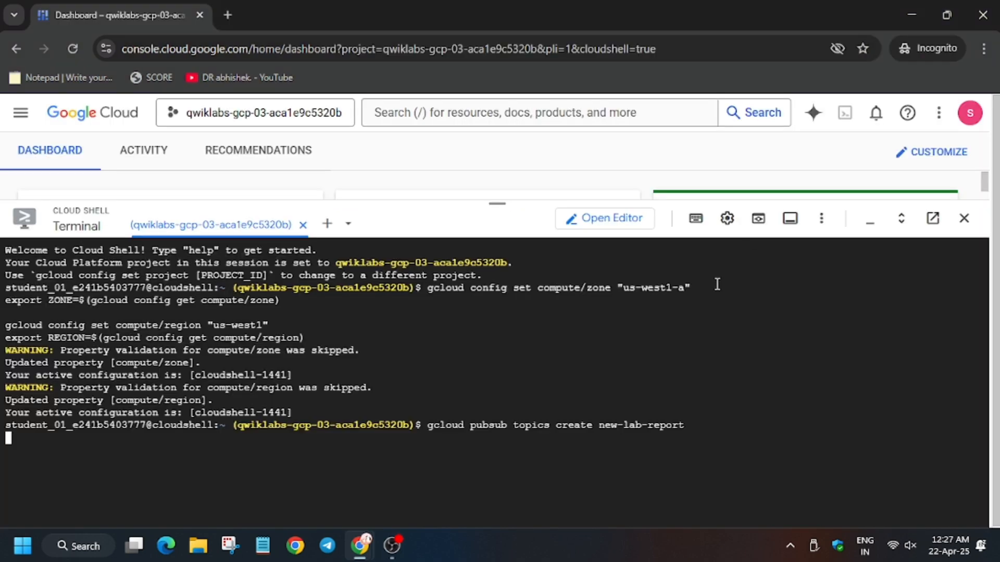
{"action": "key", "text": "Return"}
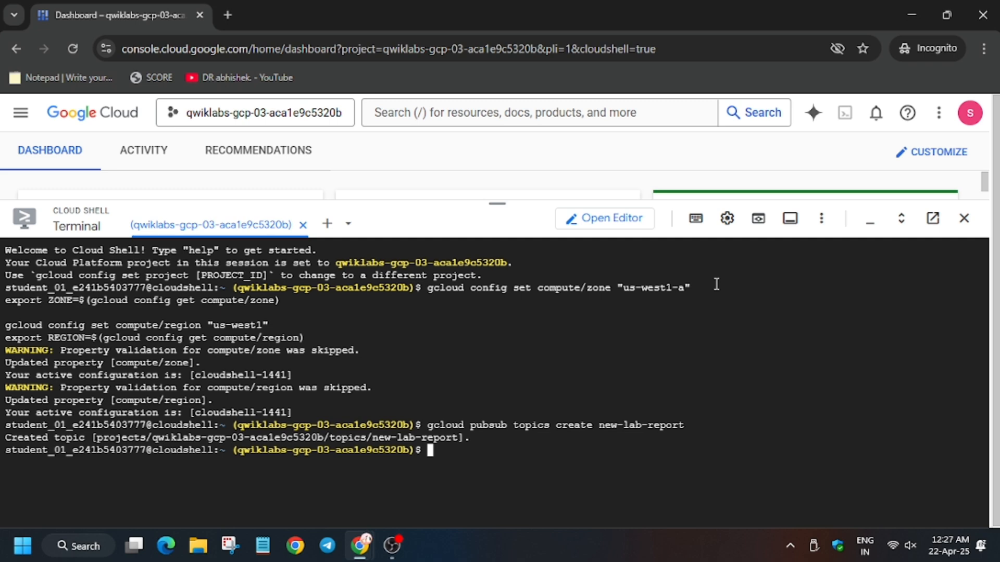
Enable run.googleapis.com and check progress on the Pub/Sub topic task
{"action": "type", "text": "gcloud services enable run.googleapis.com"}
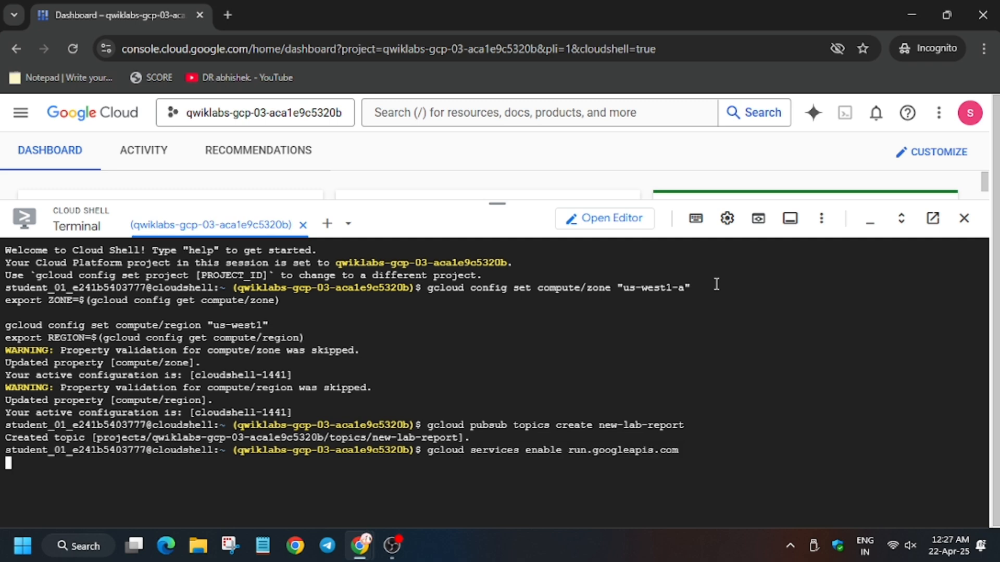
{"action": "left_click", "coordinate": [300, 15]}
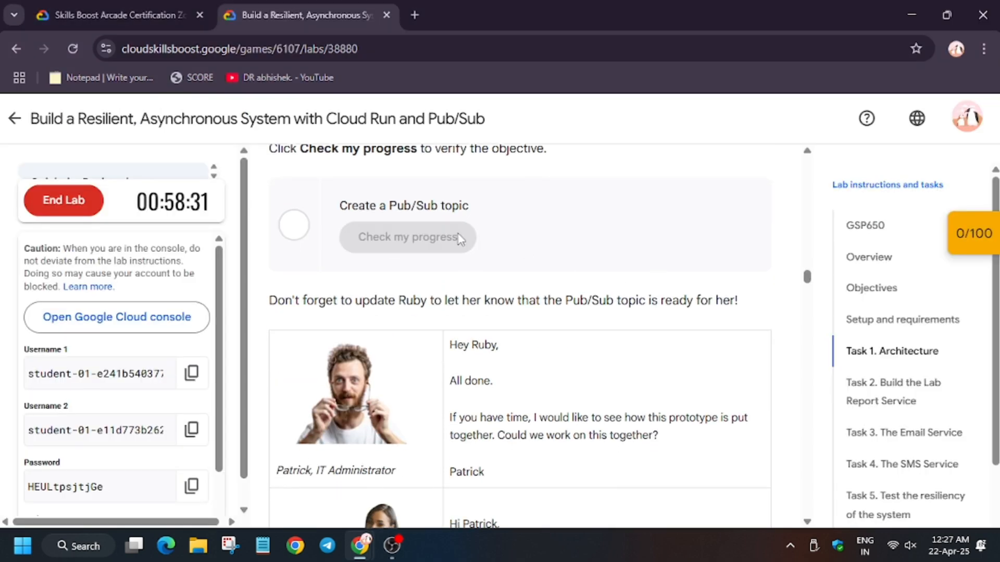
{"action": "left_click", "coordinate": [407, 237]}
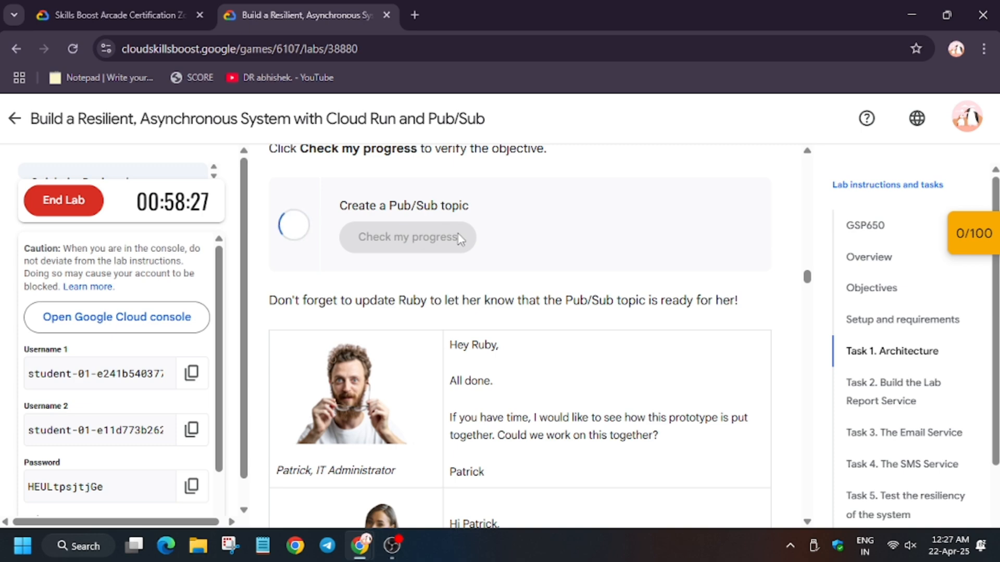
{"action": "left_click", "coordinate": [407, 236]}
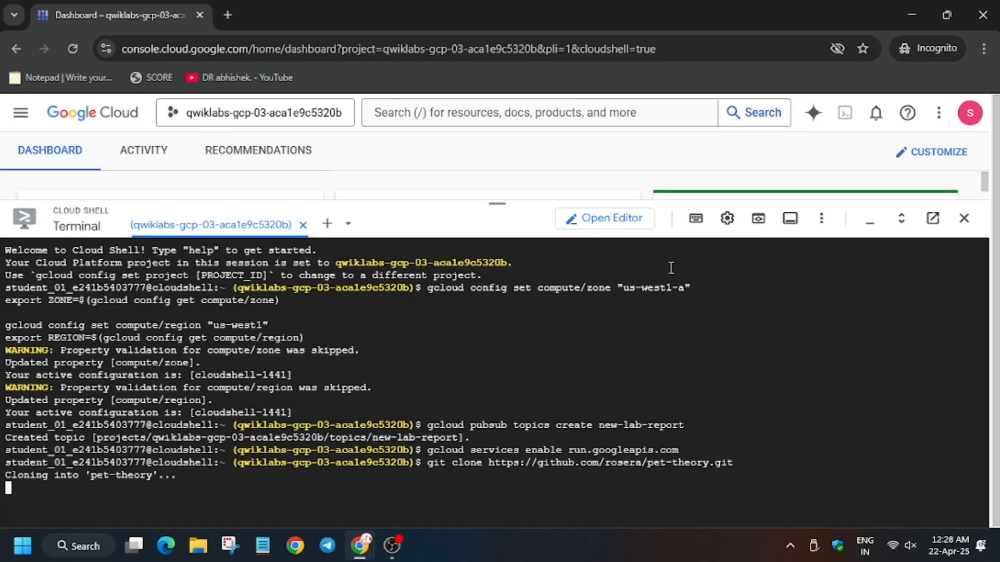
Clone rosera/pet-theory and copy the npm install commands for the Lab Report Service
{"action": "left_click", "coordinate": [299, 14]}
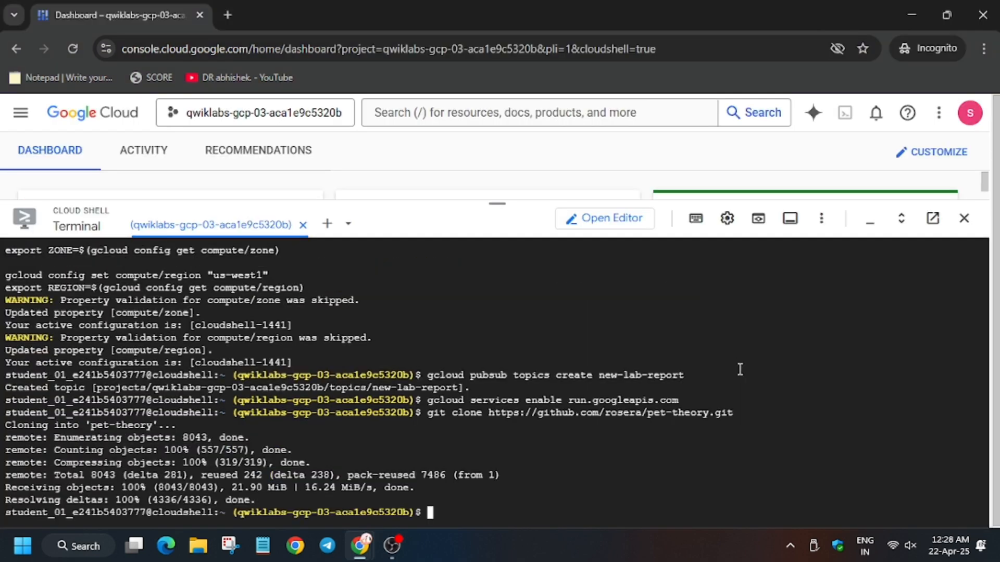
{"action": "left_click", "coordinate": [300, 15]}
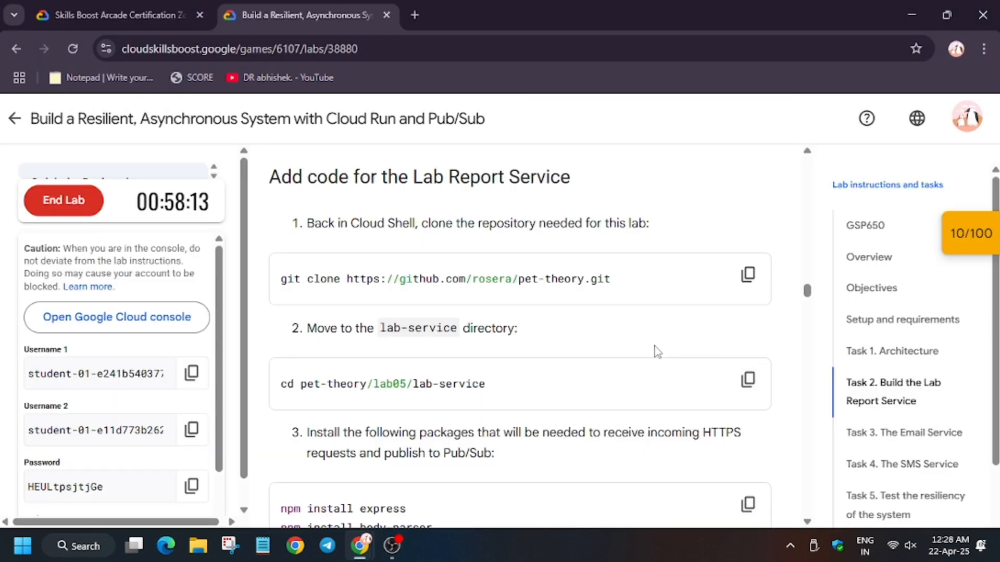
{"action": "left_click", "coordinate": [748, 348]}
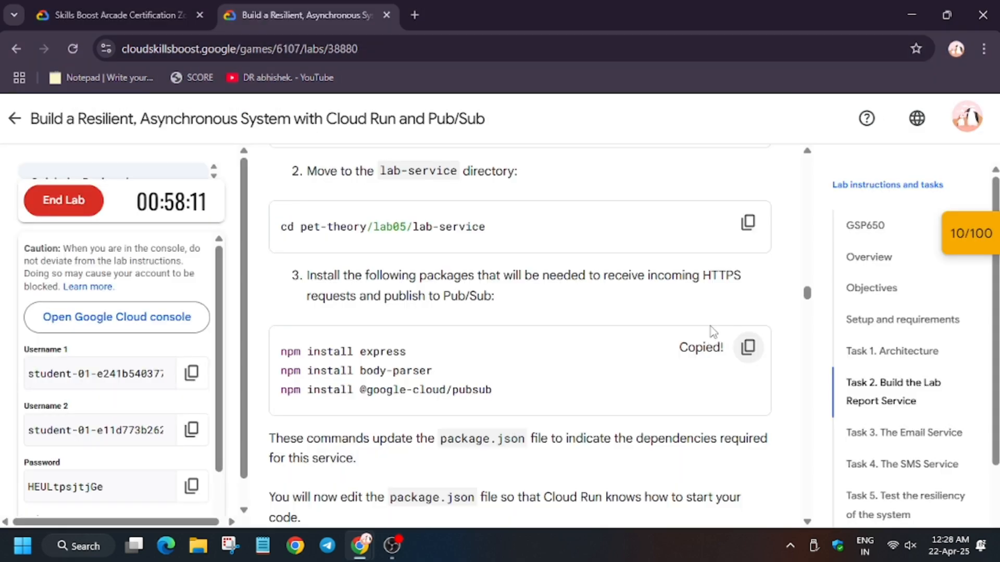
{"action": "scroll", "scroll_direction": "down", "scroll_amount": 3}
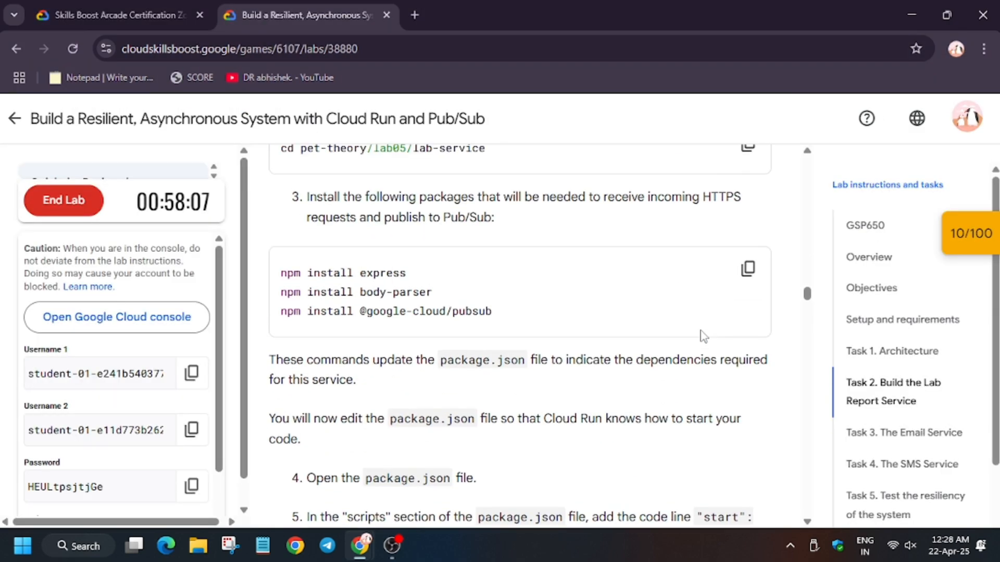
{"action": "scroll", "scroll_direction": "down", "scroll_amount": 3}
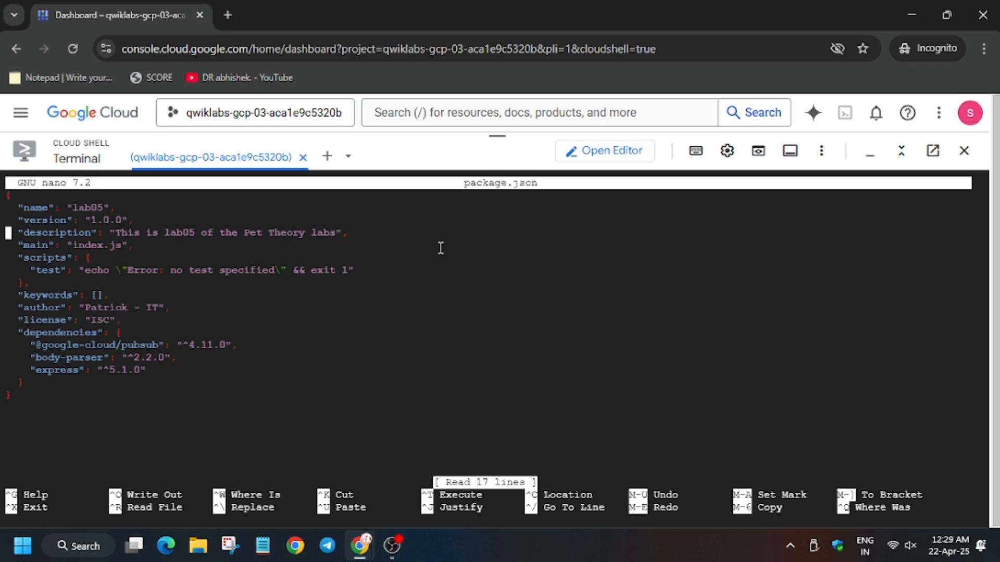
{"action": "mouse_move", "coordinate": [438, 248]}
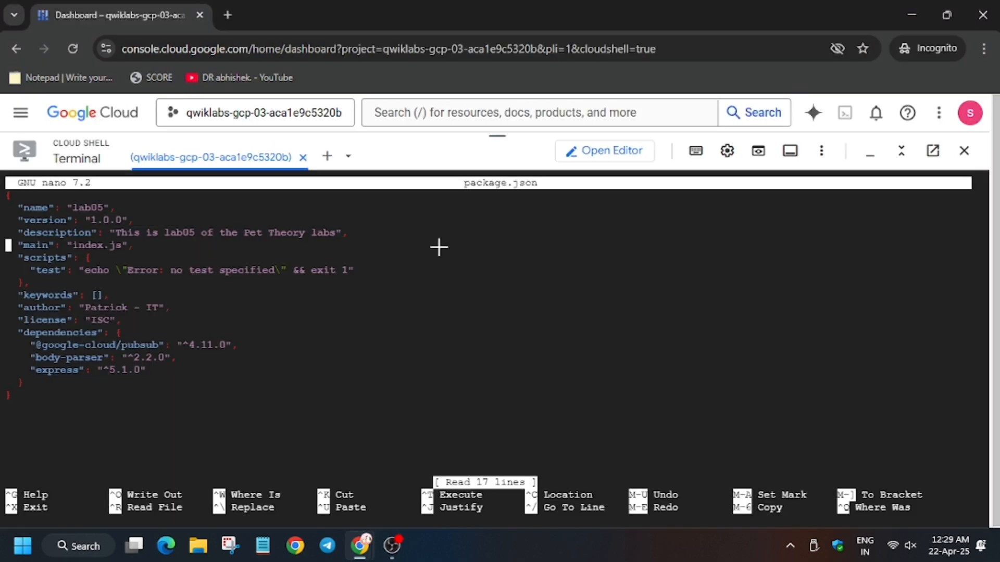
Add "start": "node index.js" to the scripts section of package.json and save
{"action": "left_click", "coordinate": [303, 14]}
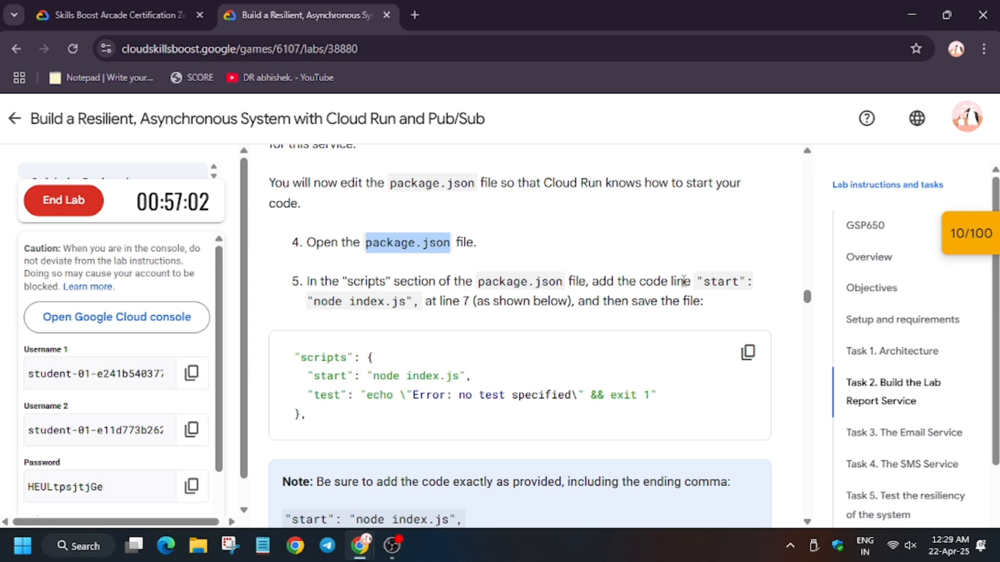
{"action": "mouse_move", "coordinate": [411, 362]}
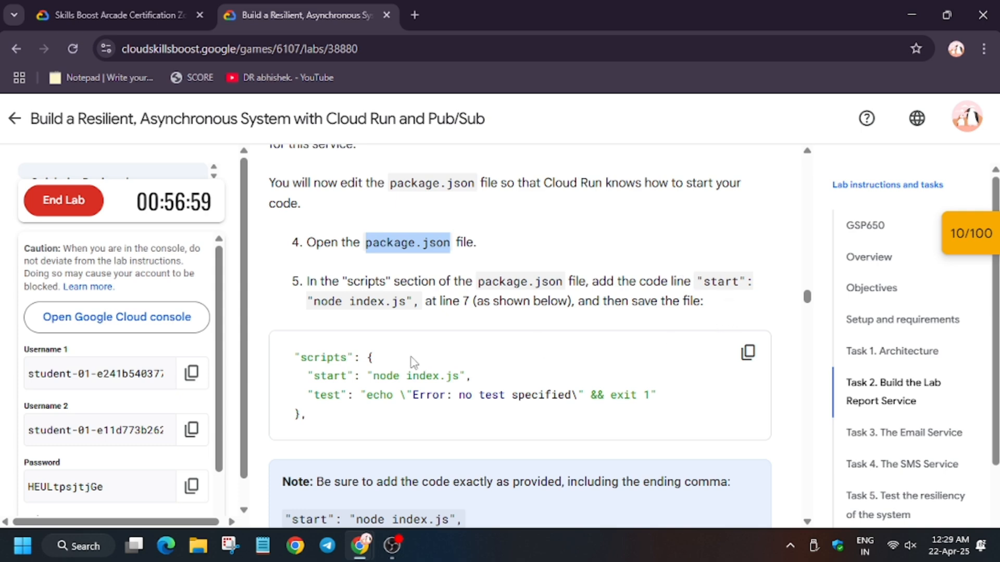
{"action": "double_click", "coordinate": [387, 375]}
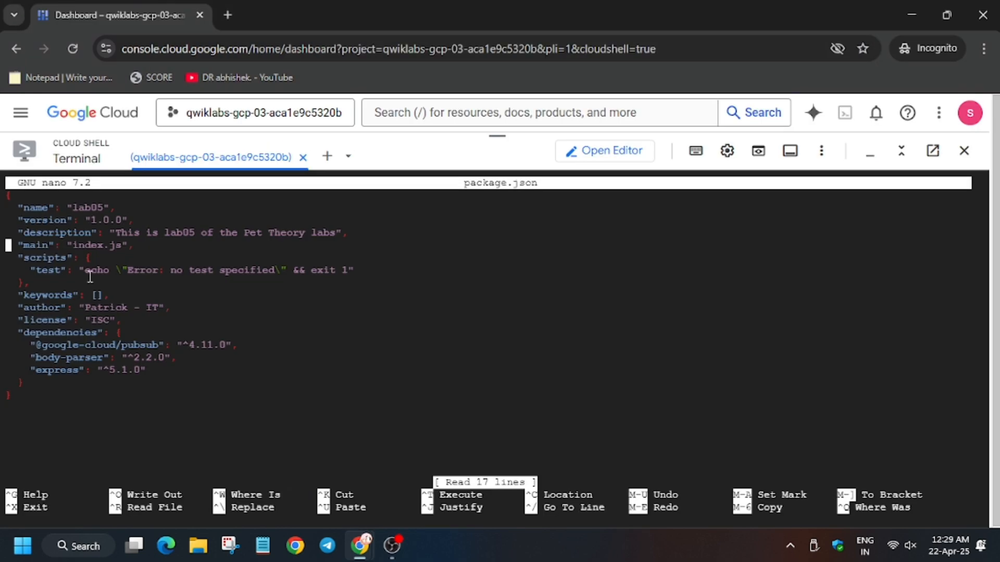
{"action": "mouse_move", "coordinate": [330, 343]}
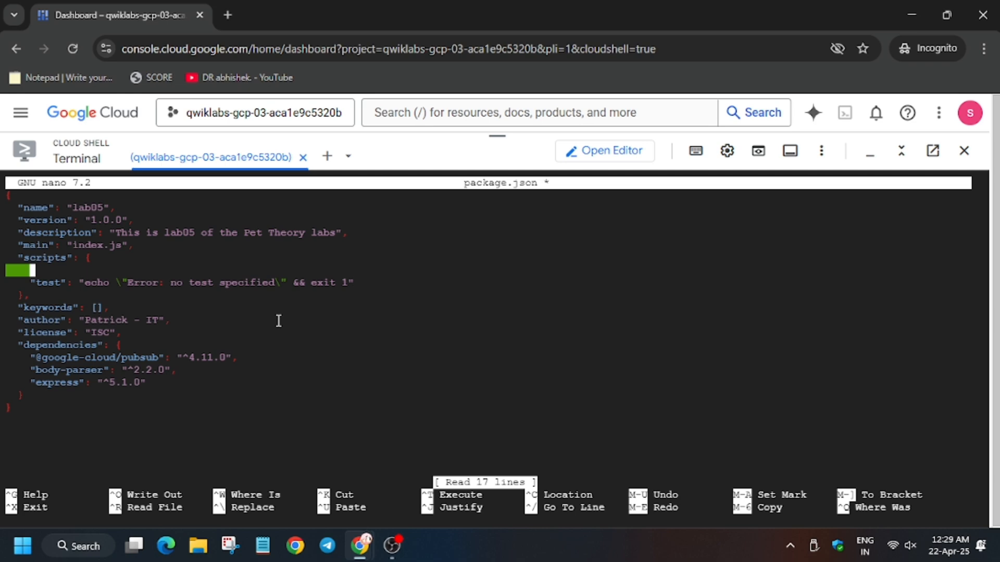
{"action": "type", "text": "\"start\": \"node index.js\","}
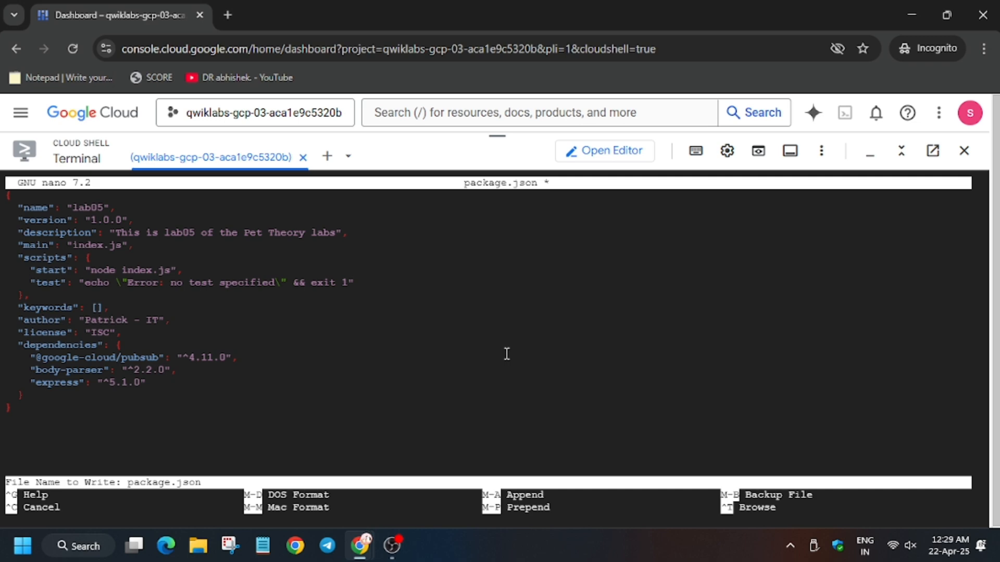
{"action": "left_click", "coordinate": [306, 15]}
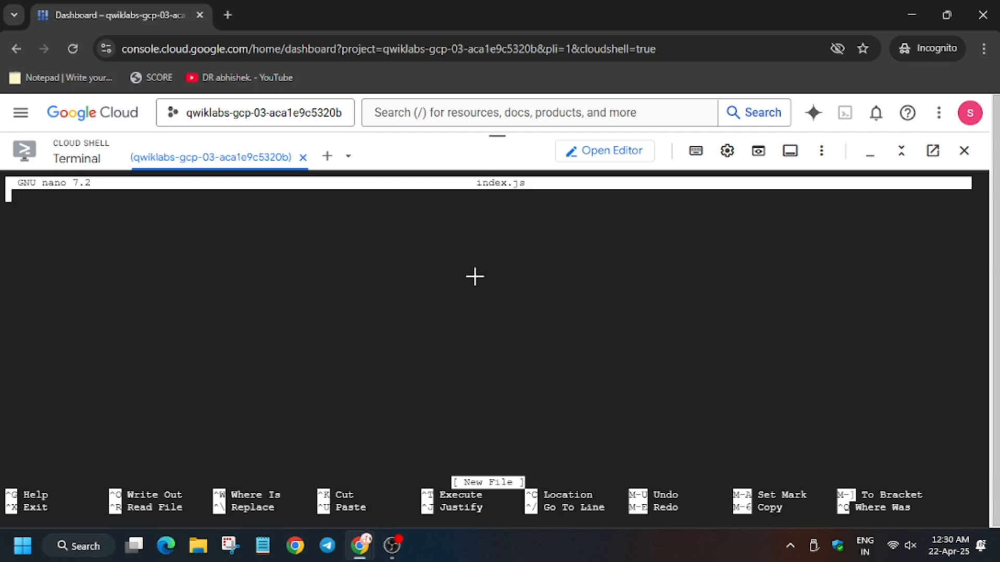
{"action": "mouse_move", "coordinate": [449, 316]}
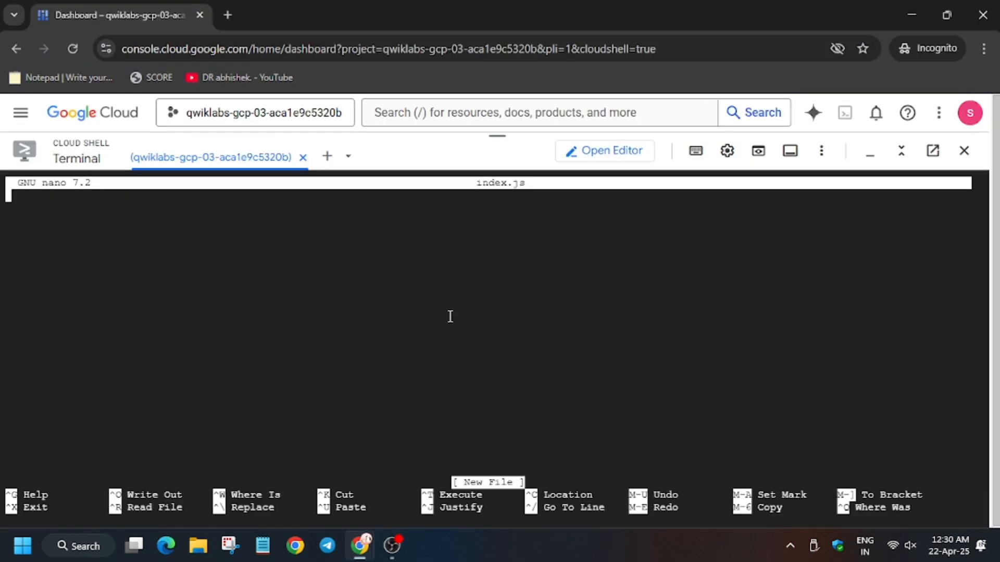
Save the lab service code in index.js and create the Dockerfile
{"action": "key", "text": "ctrl+o"}
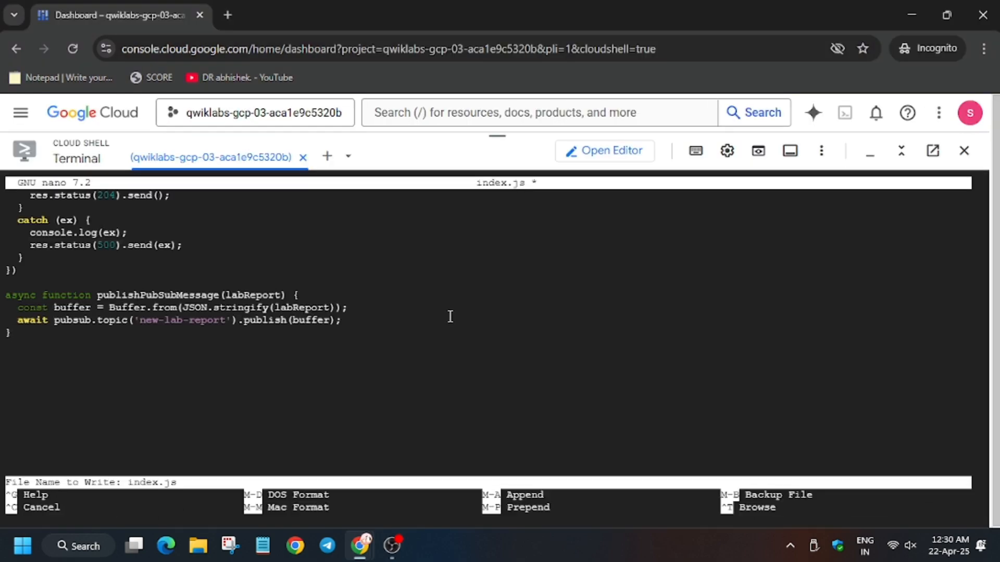
{"action": "left_click", "coordinate": [300, 14]}
{"action": "type", "text": "nano Dockerfile"}
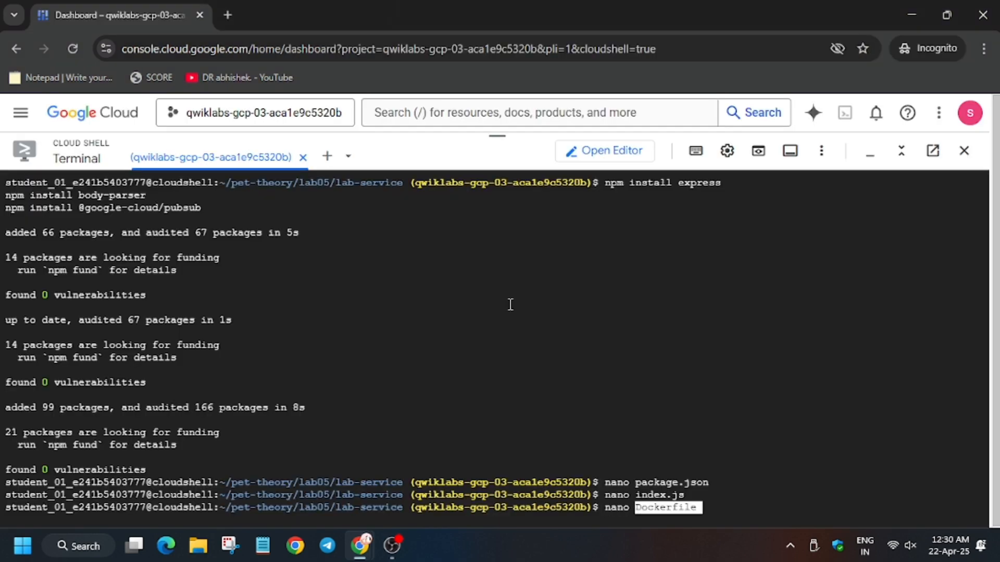
{"action": "key", "text": "Return"}
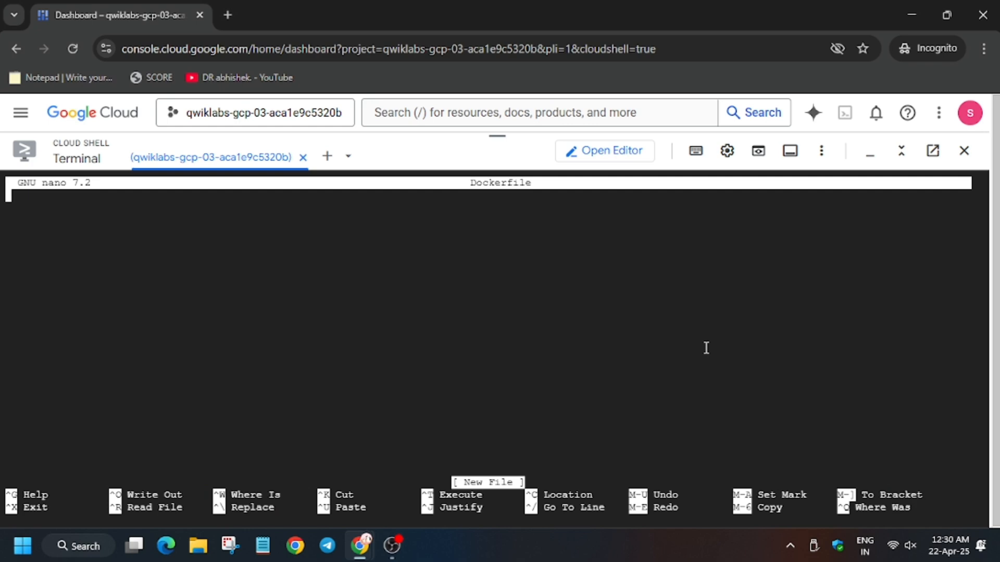
{"action": "key", "text": "ctrl+x"}
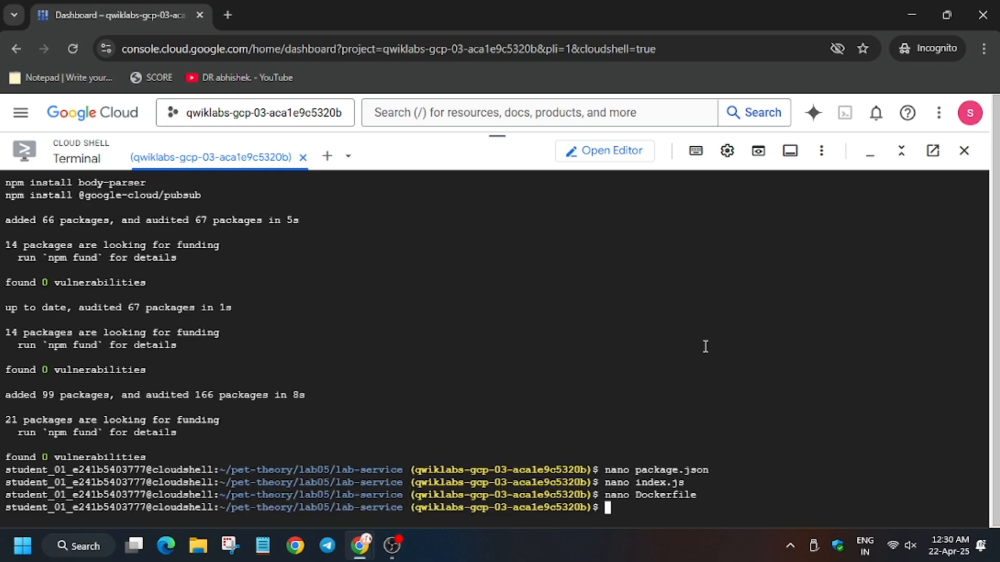
Create deploy.sh and copy the chmod u+x deploy.sh command to make it executable
{"action": "left_click", "coordinate": [300, 15]}
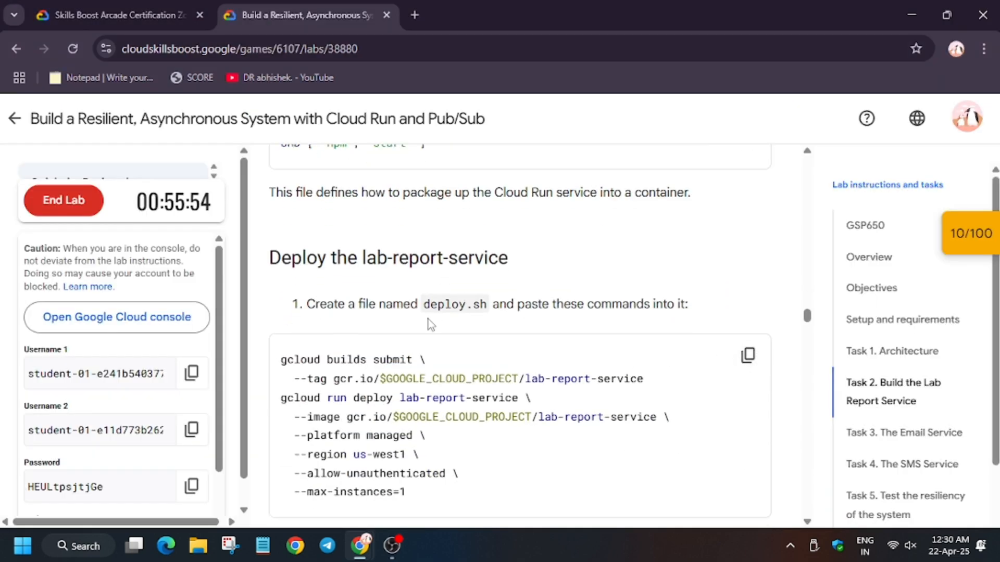
{"action": "double_click", "coordinate": [453, 303]}
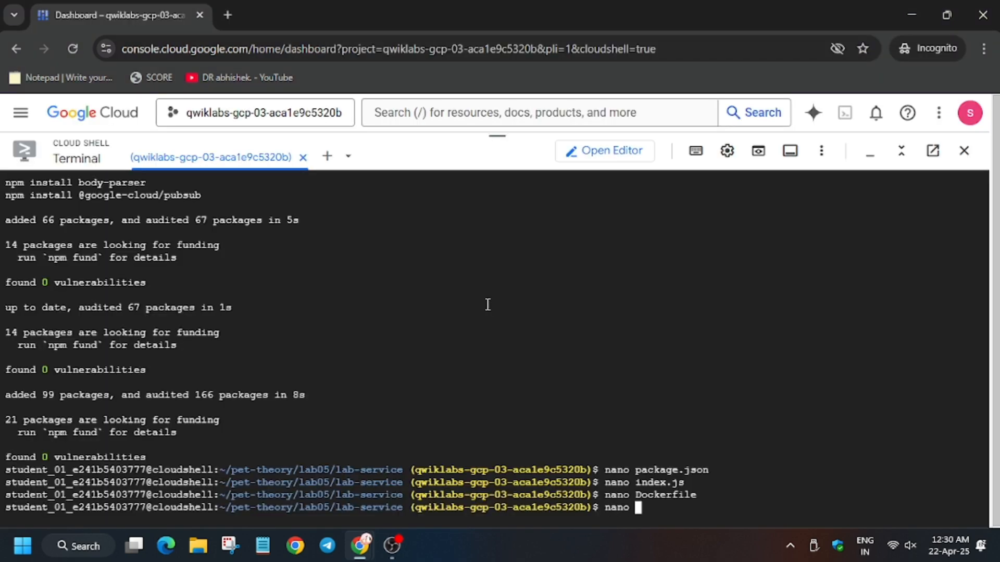
{"action": "left_click", "coordinate": [300, 15]}
{"action": "type", "text": " deploy.sh"}
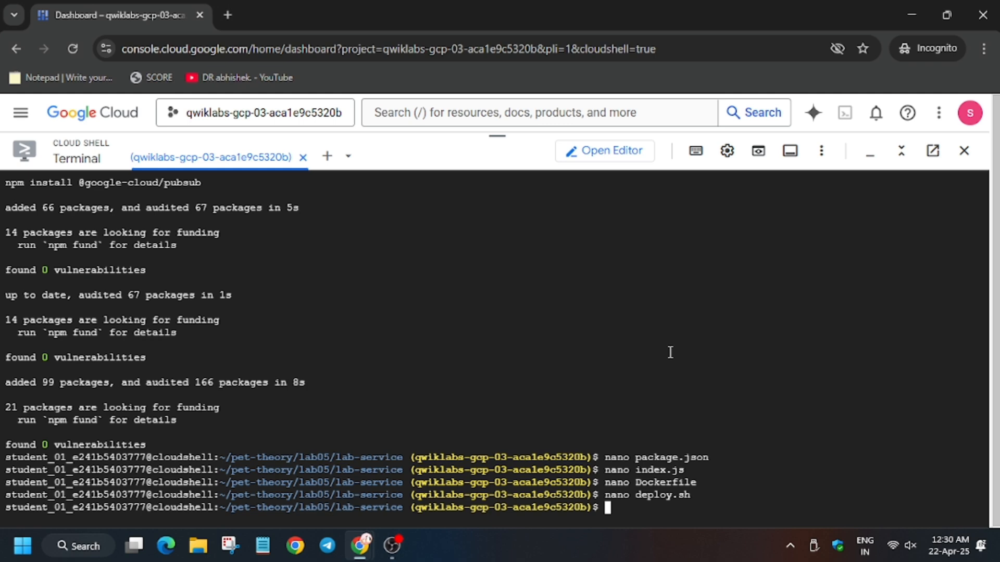
{"action": "left_click", "coordinate": [300, 15]}
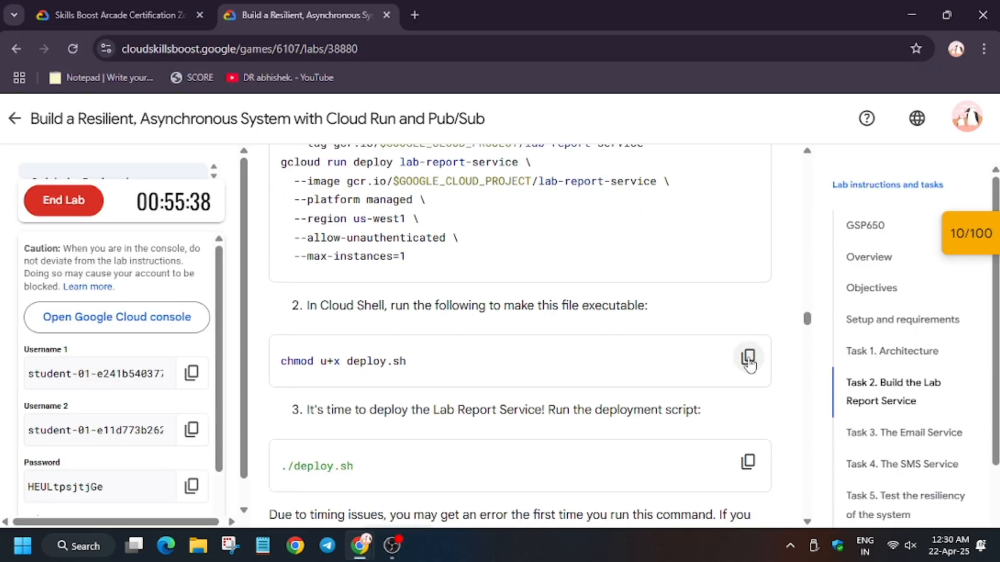
{"action": "left_click", "coordinate": [746, 461]}
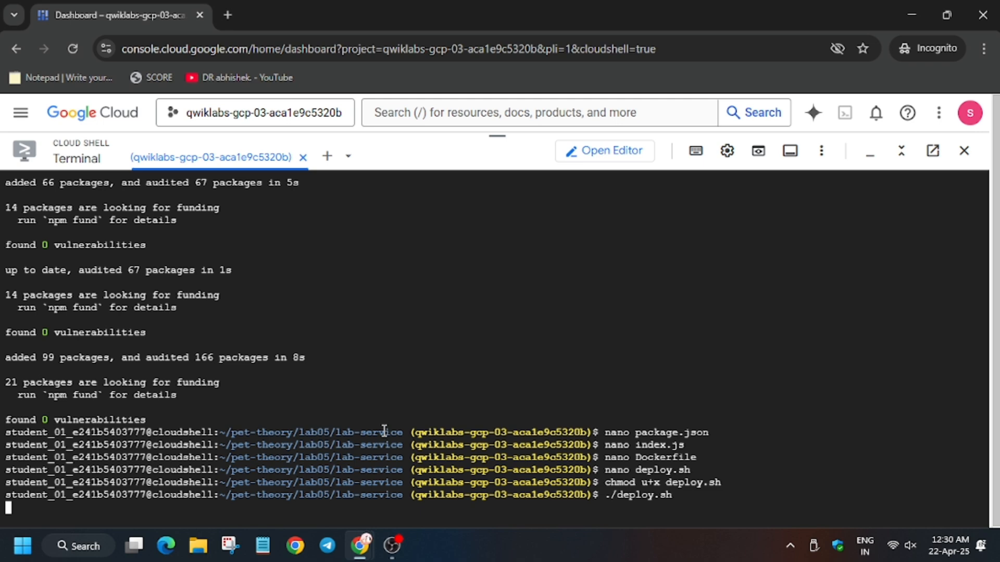
Wait for deploy.sh to deploy lab-report-service to Cloud Run in us-west1
{"action": "left_click", "coordinate": [300, 14]}
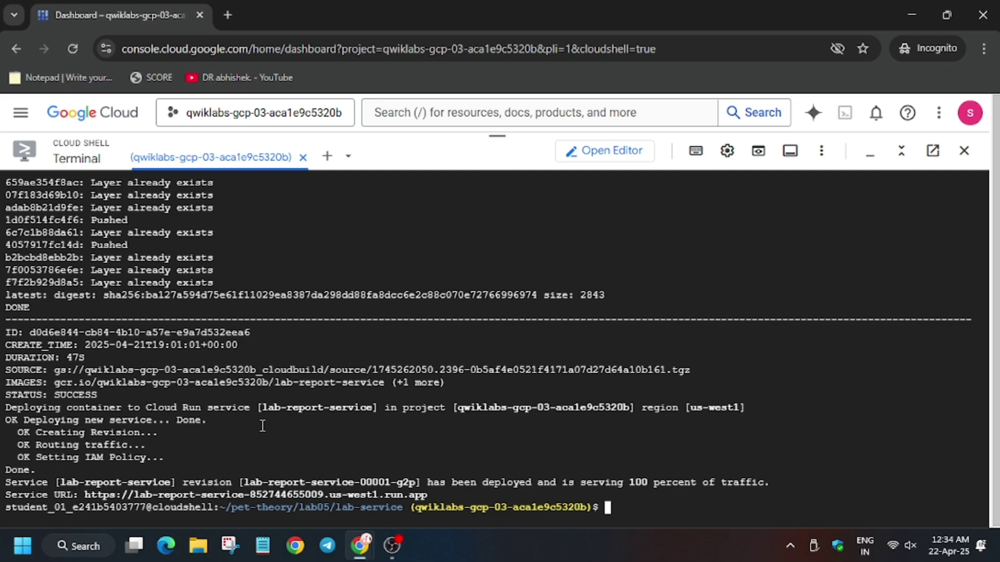
Pass both Lab Report Service checks (score 40/100) and export LAB_REPORT_SERVICE_URL
{"action": "left_click", "coordinate": [305, 14]}
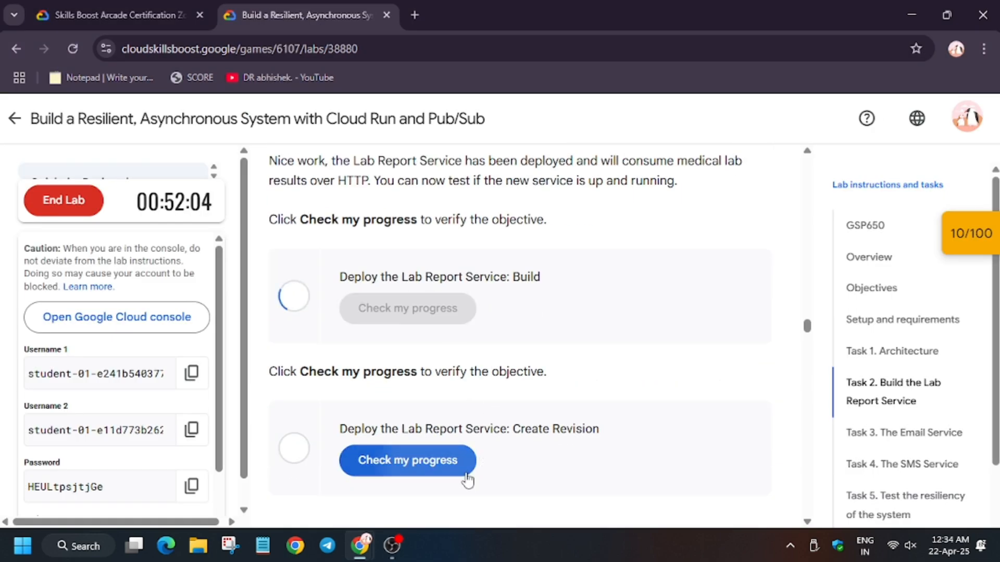
{"action": "left_click", "coordinate": [407, 460]}
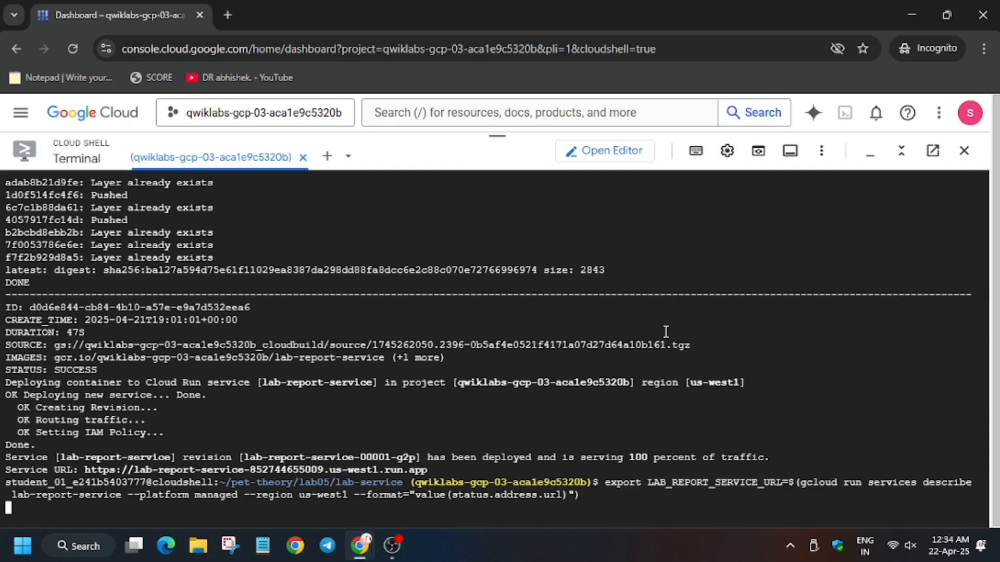
{"action": "key", "text": "Return"}
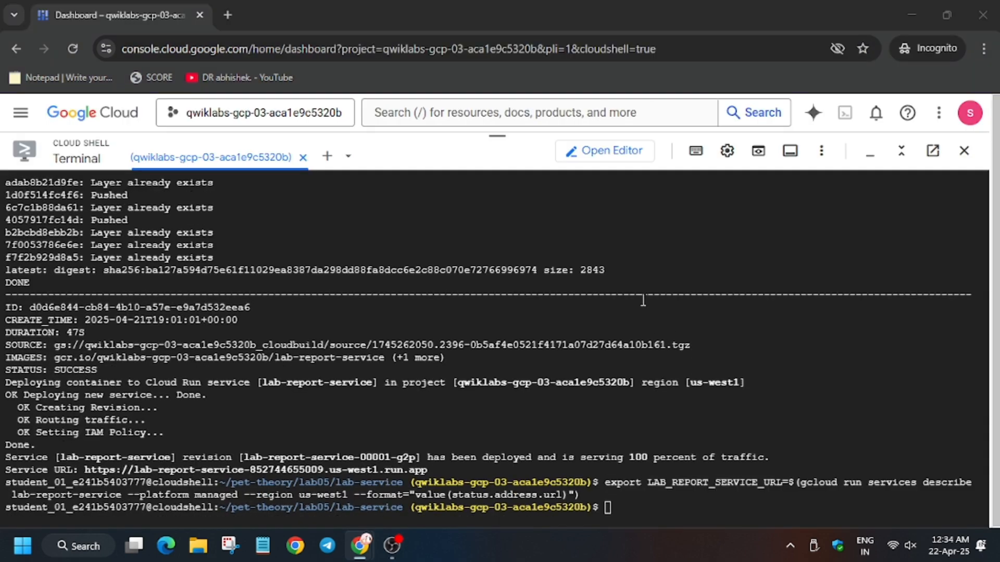
{"action": "left_click", "coordinate": [306, 14]}
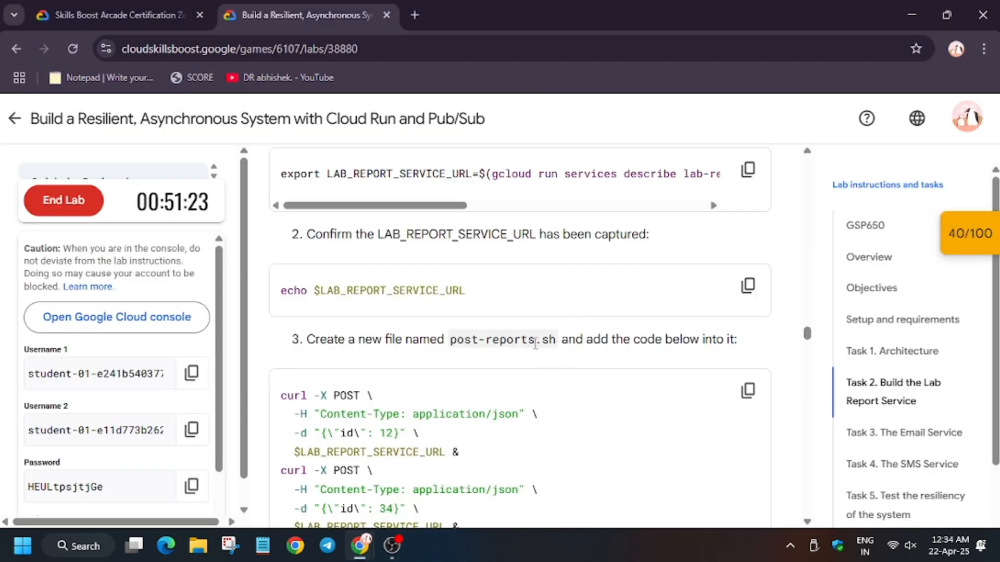
Write the curl test code into post-reports.sh, make it executable, and run it
{"action": "double_click", "coordinate": [502, 339]}
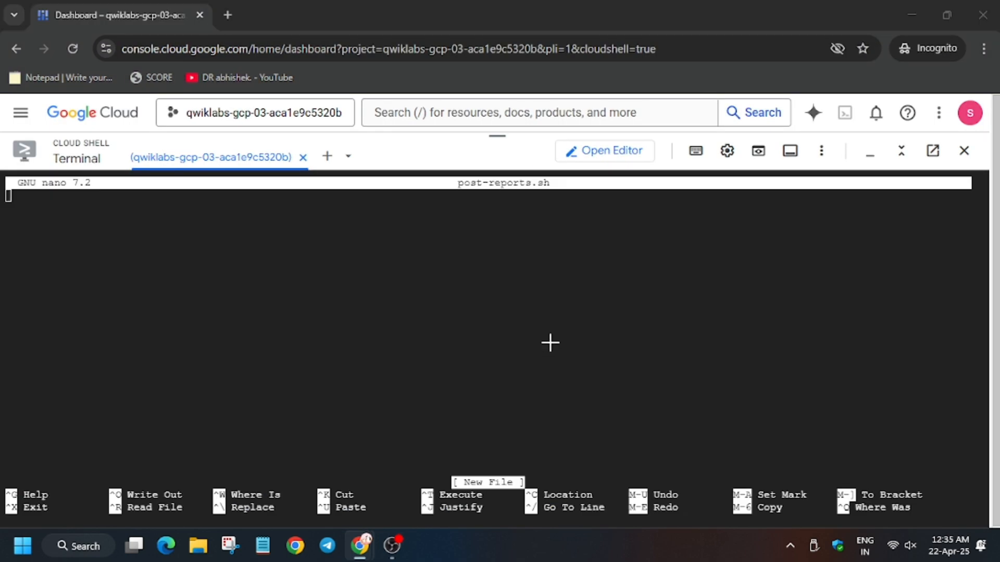
{"action": "mouse_move", "coordinate": [651, 391]}
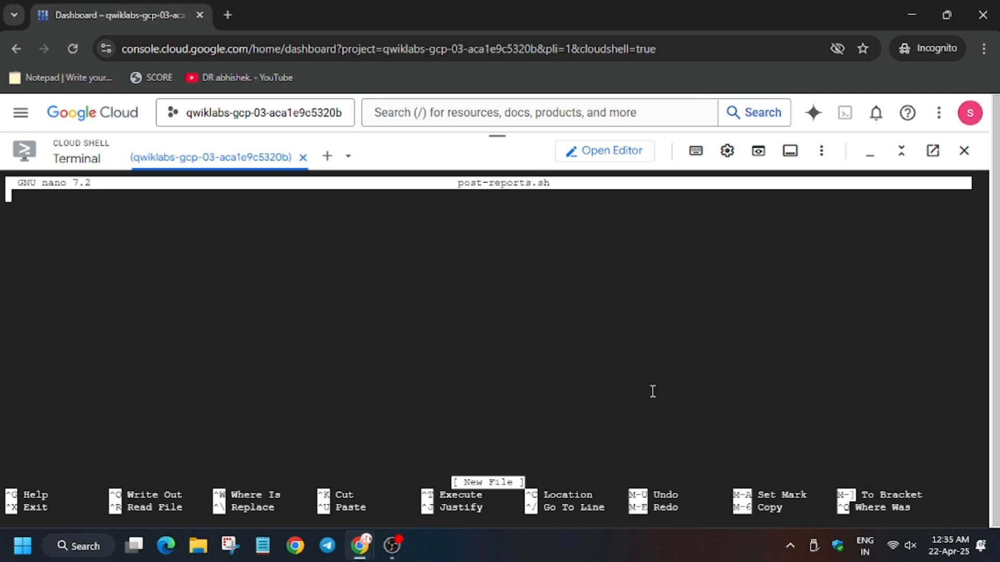
{"action": "key", "text": "ctrl+x"}
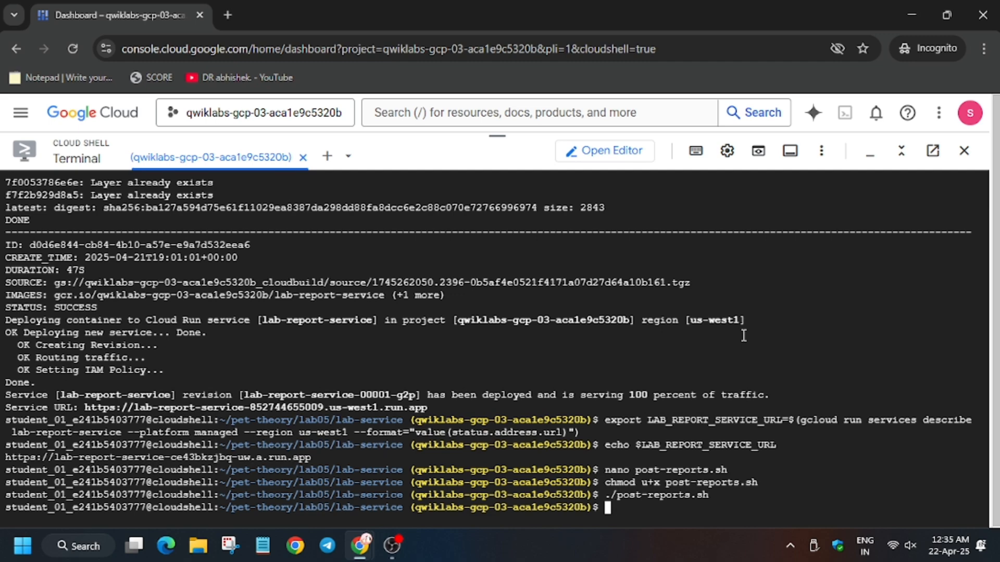
{"action": "left_click", "coordinate": [300, 15]}
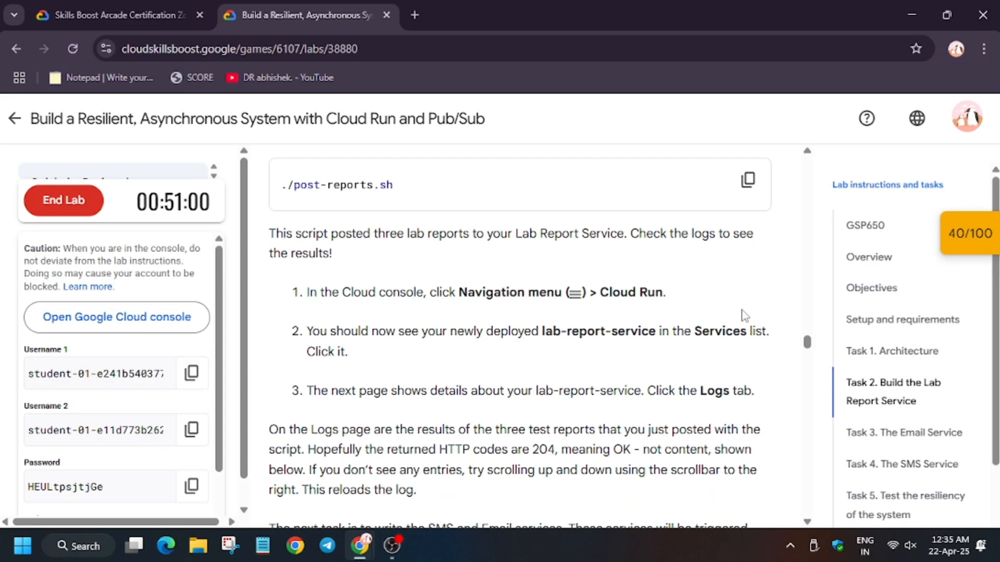
Install express and body-parser in lab05/email-service and launch the Cloud Shell Editor
{"action": "scroll", "scroll_direction": "down", "scroll_amount": 3}
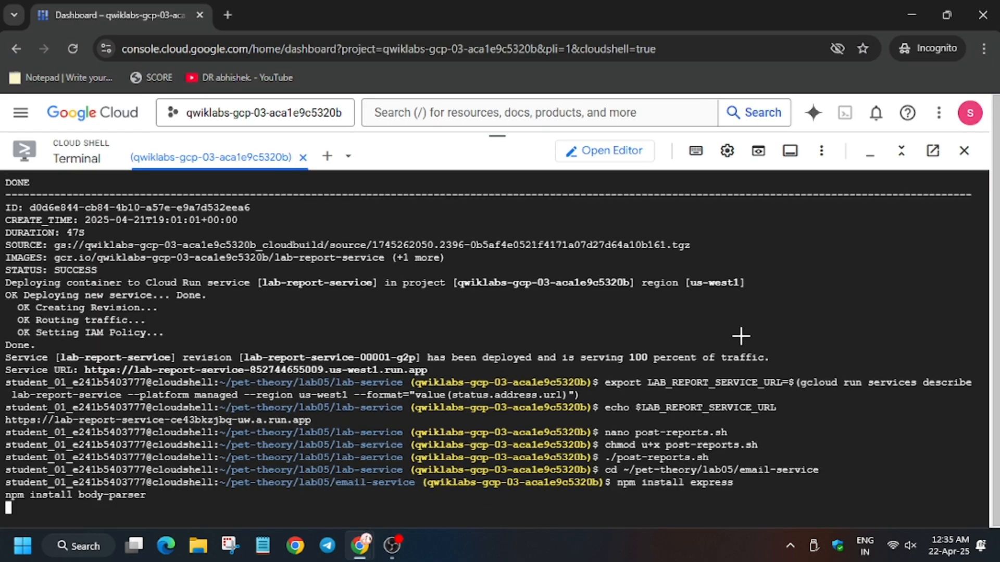
{"action": "left_click", "coordinate": [304, 14]}
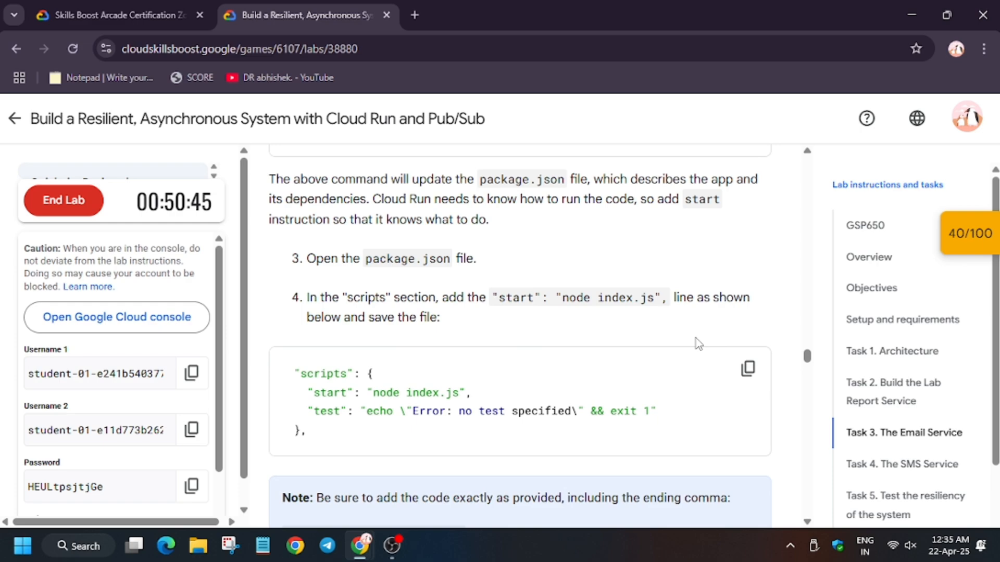
{"action": "scroll", "scroll_direction": "down", "scroll_amount": 3}
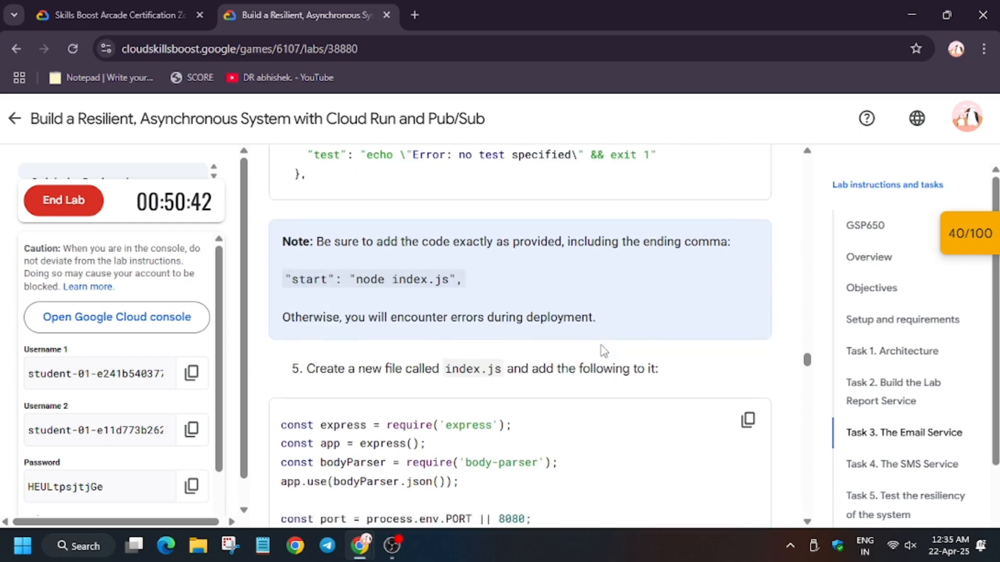
{"action": "scroll", "scroll_direction": "up", "scroll_amount": 3}
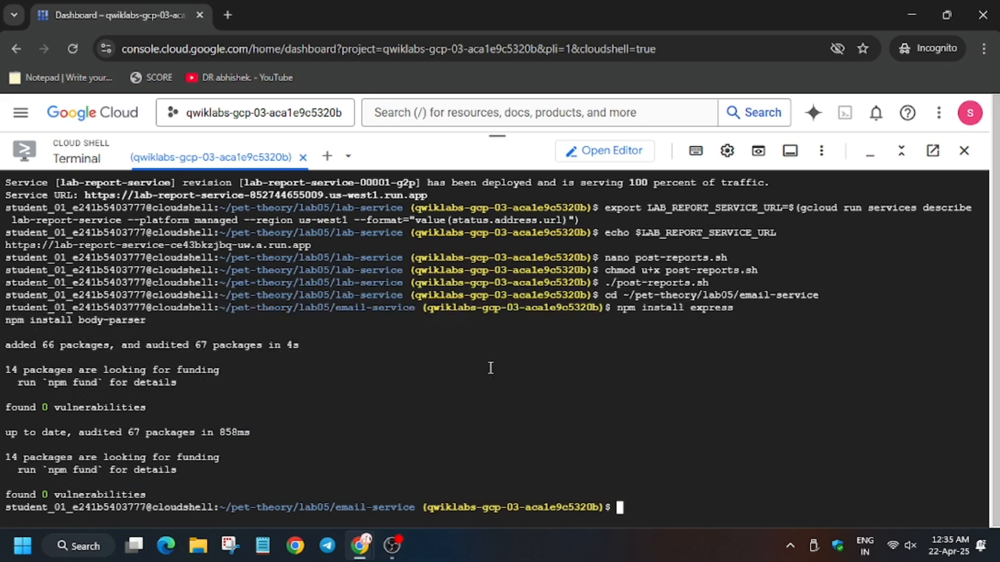
{"action": "mouse_move", "coordinate": [574, 256]}
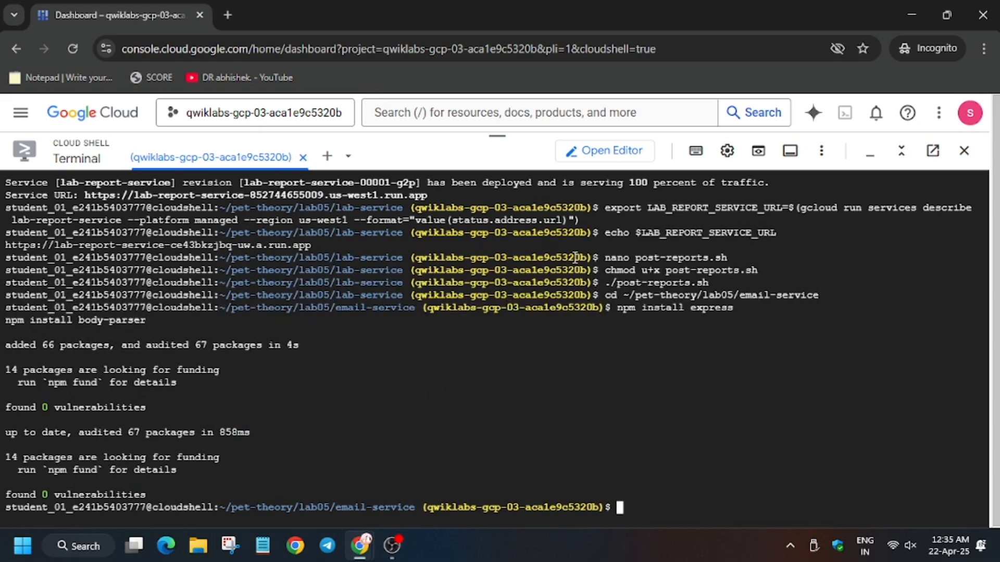
{"action": "left_click", "coordinate": [604, 150]}
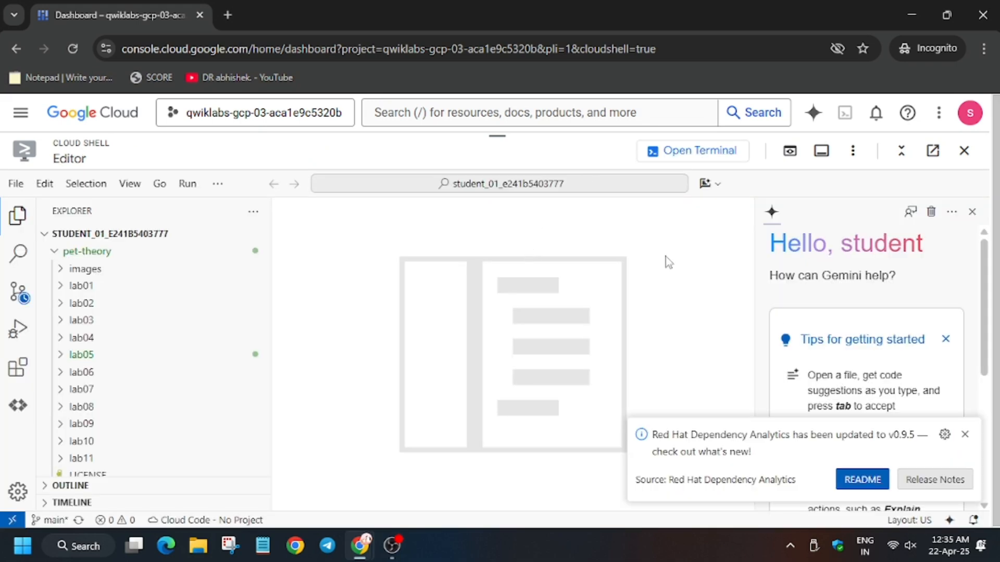
Add "start": "node index.js" to the scripts in lab05/email-service/package.json, checking against the lab
{"action": "left_click", "coordinate": [82, 354]}
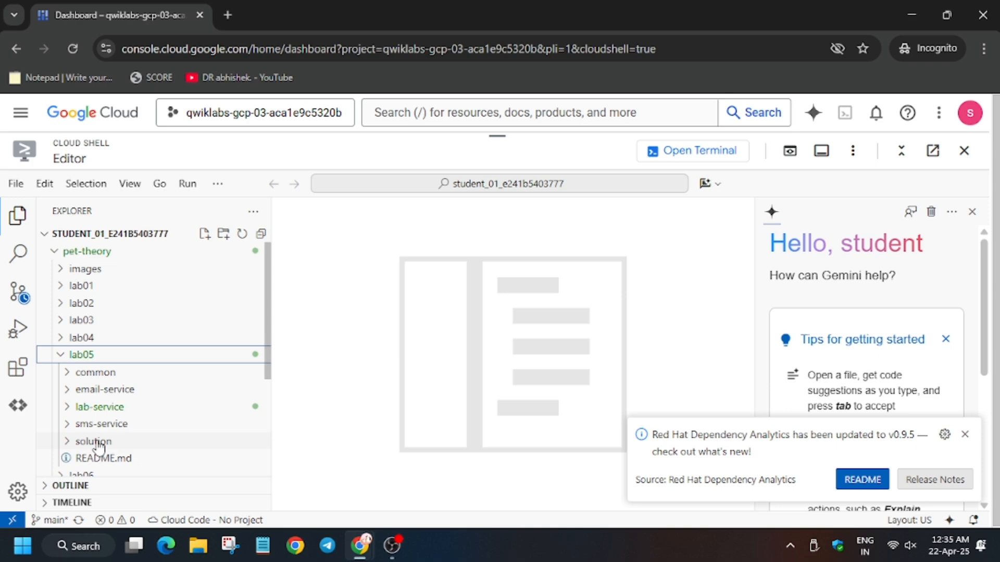
{"action": "left_click", "coordinate": [104, 389]}
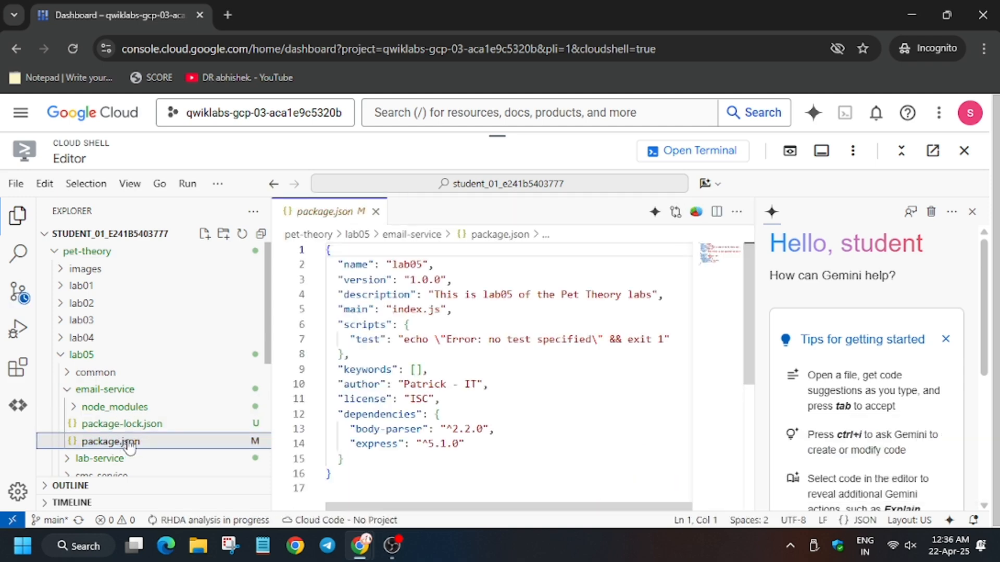
{"action": "left_click", "coordinate": [411, 337]}
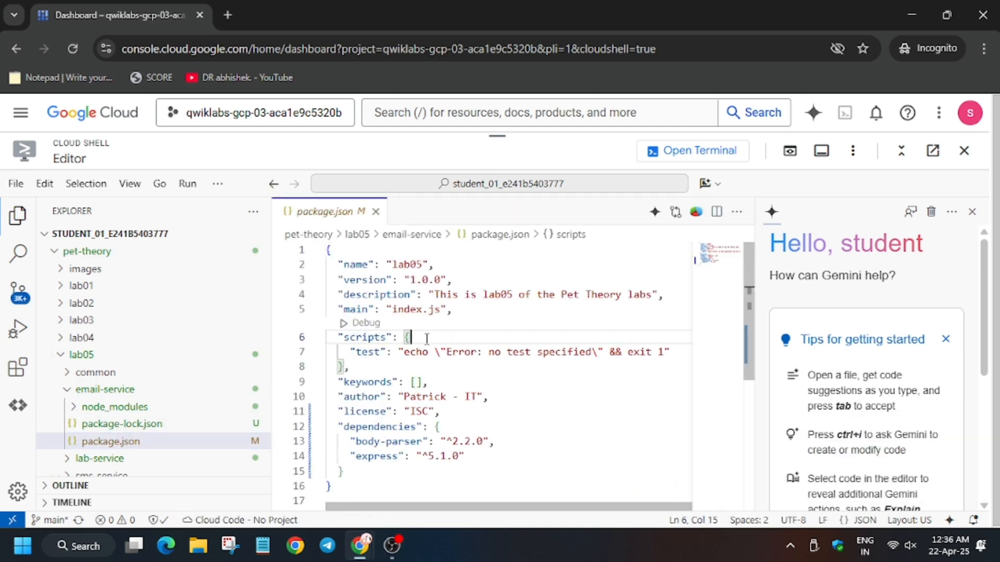
{"action": "left_click", "coordinate": [302, 15]}
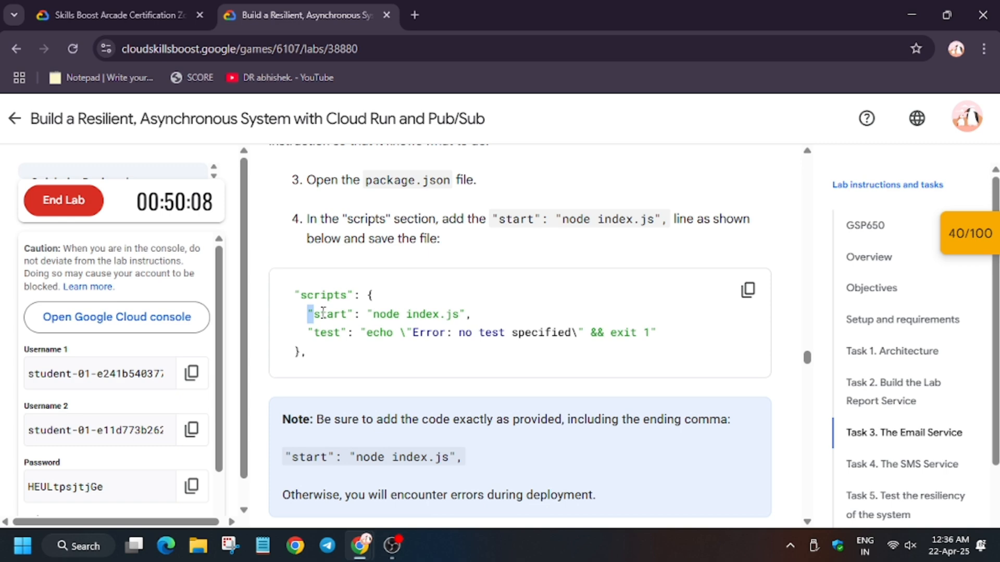
{"action": "left_click", "coordinate": [115, 15]}
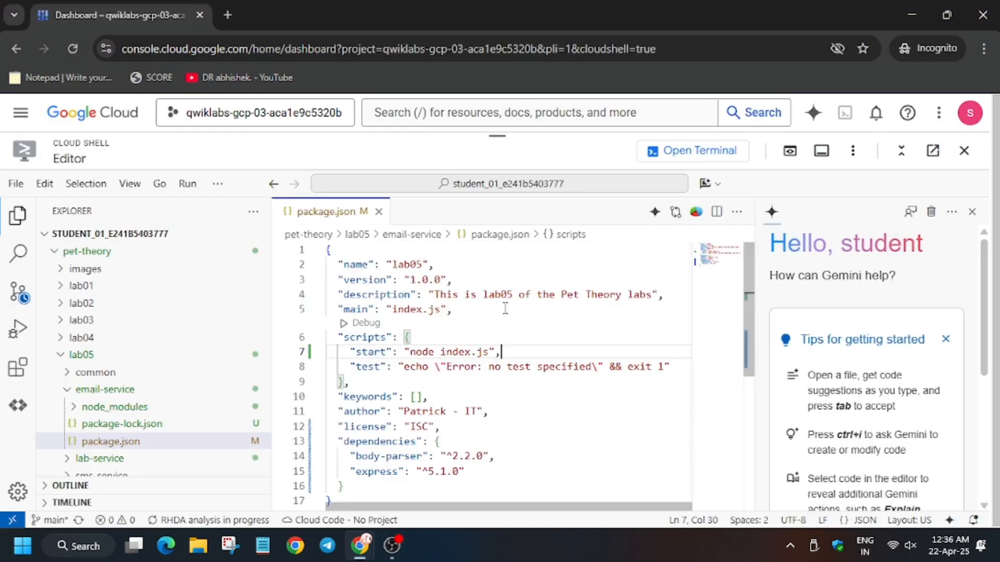
{"action": "left_click", "coordinate": [15, 184]}
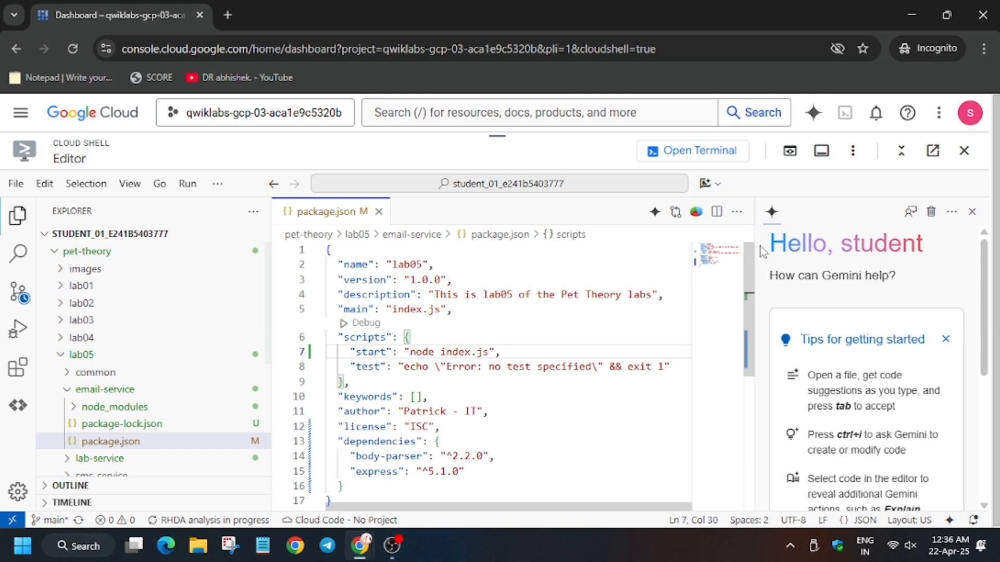
{"action": "left_click", "coordinate": [971, 211]}
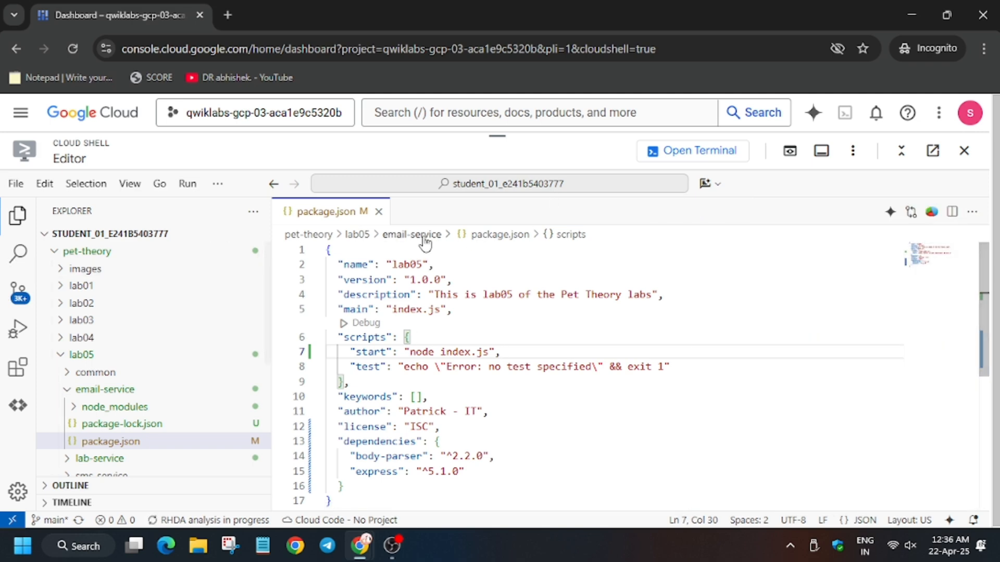
{"action": "left_click", "coordinate": [300, 15]}
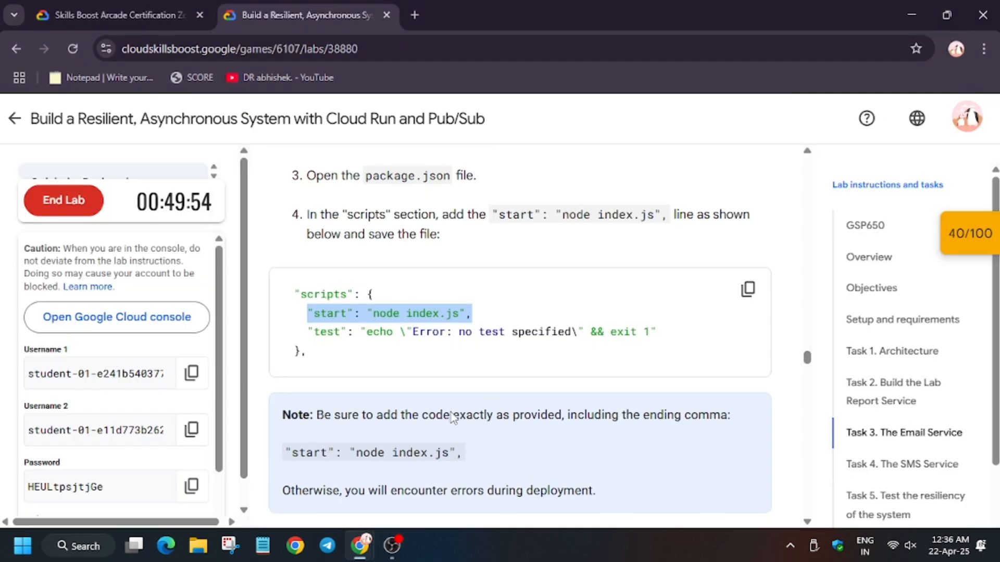
{"action": "scroll", "scroll_direction": "down", "scroll_amount": 3}
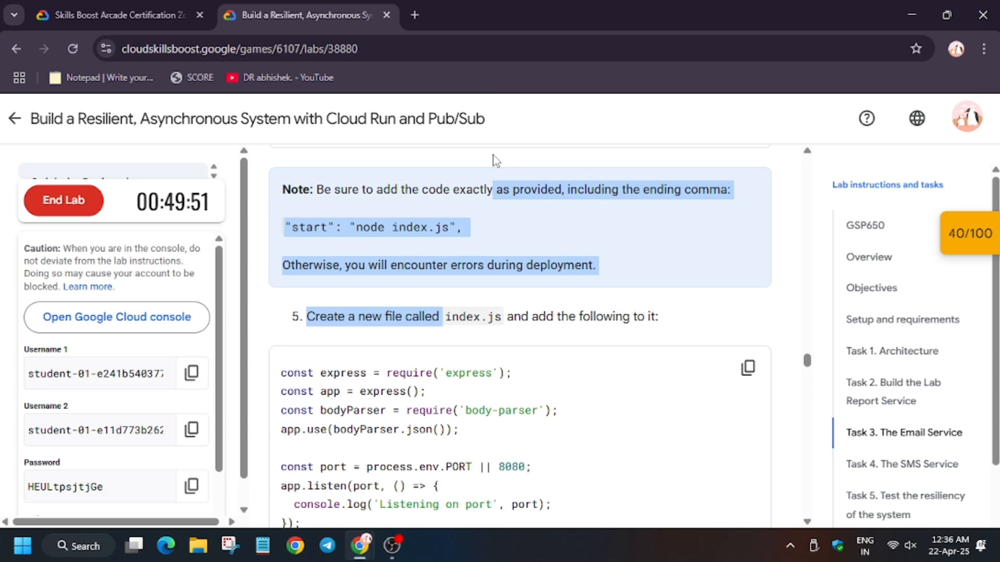
{"action": "left_click", "coordinate": [114, 15]}
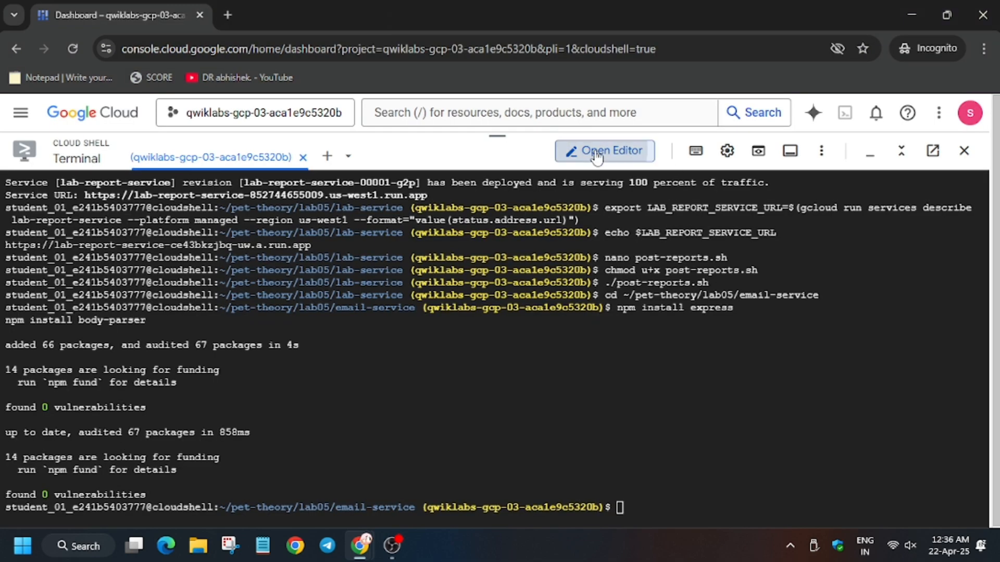
Create index.js in email-service with the lab's code
{"action": "left_click", "coordinate": [603, 151]}
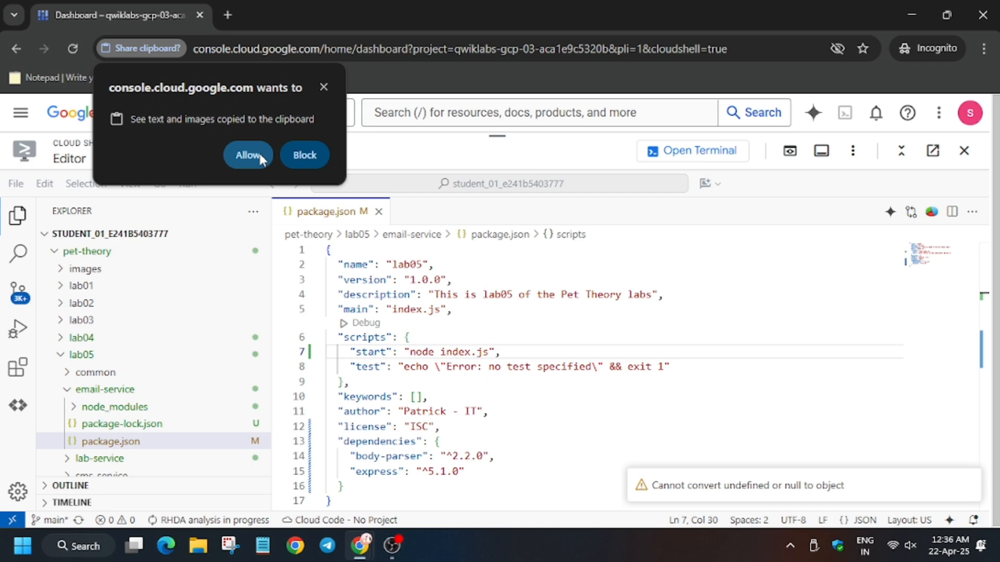
{"action": "left_click", "coordinate": [247, 154]}
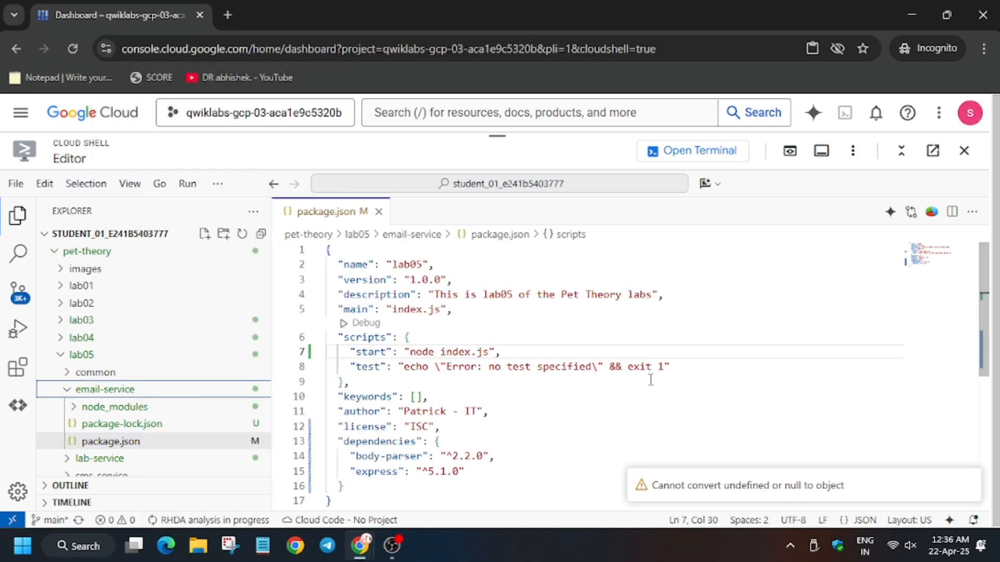
{"action": "mouse_move", "coordinate": [153, 388]}
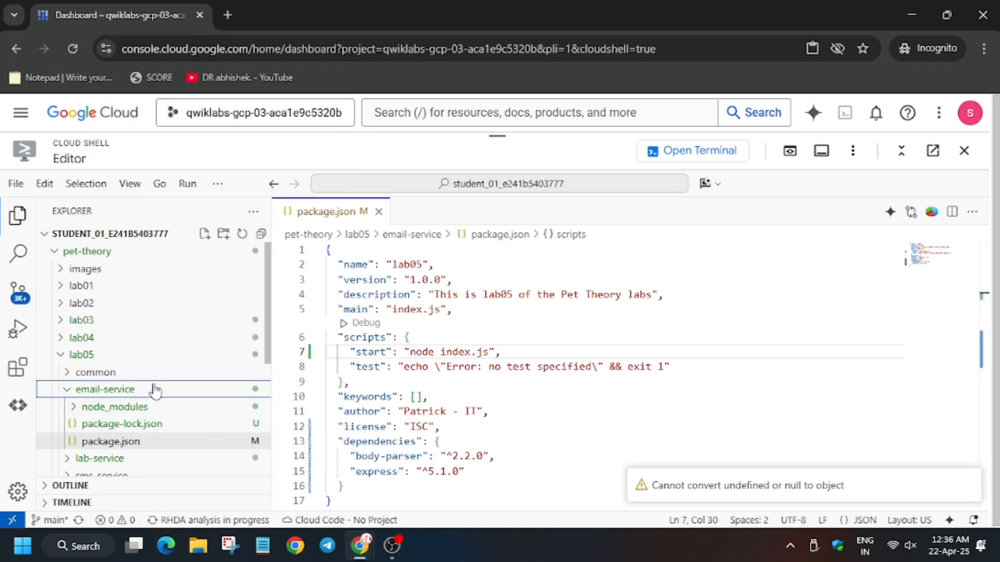
{"action": "right_click", "coordinate": [105, 390]}
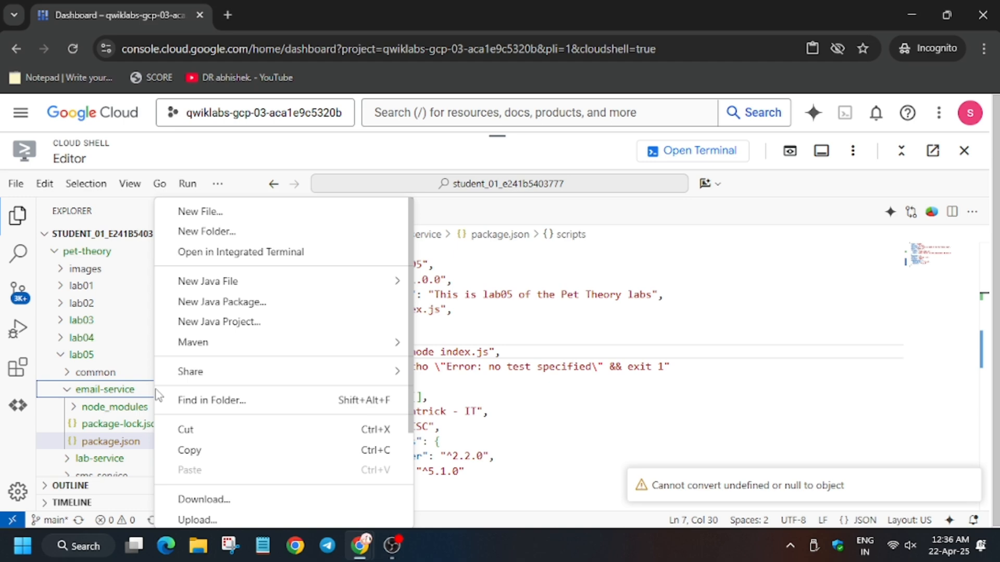
{"action": "left_click", "coordinate": [199, 211]}
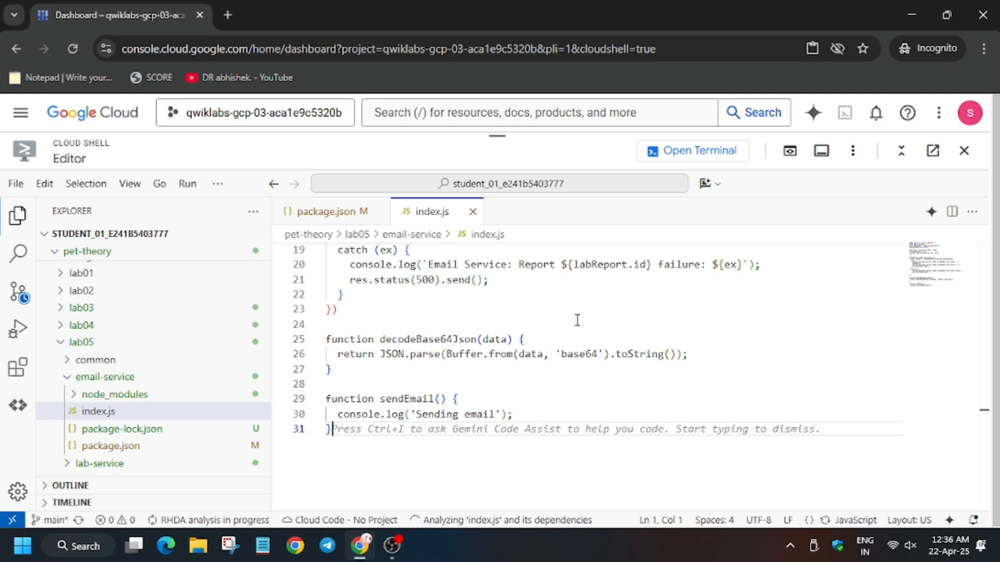
{"action": "left_click", "coordinate": [300, 14]}
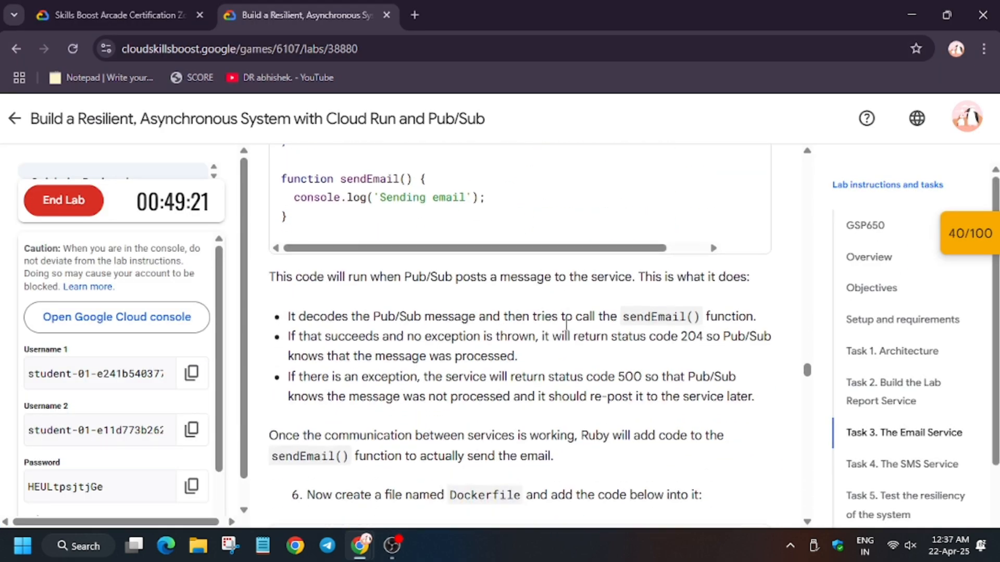
{"action": "scroll", "scroll_direction": "down", "scroll_amount": 3}
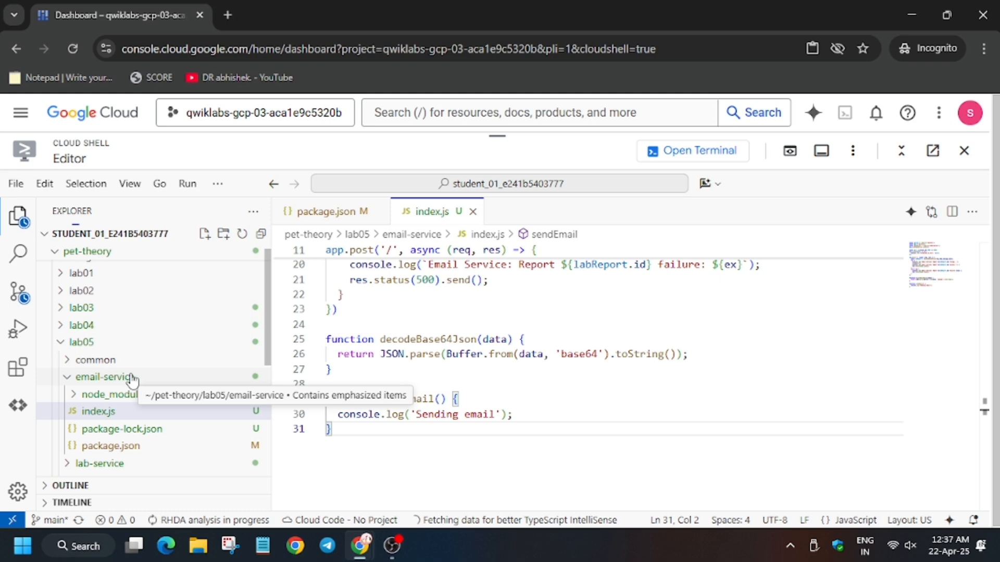
Add the Dockerfile and deploy.sh to email-service, then make deploy.sh executable with chmod u+x
{"action": "left_click", "coordinate": [205, 233]}
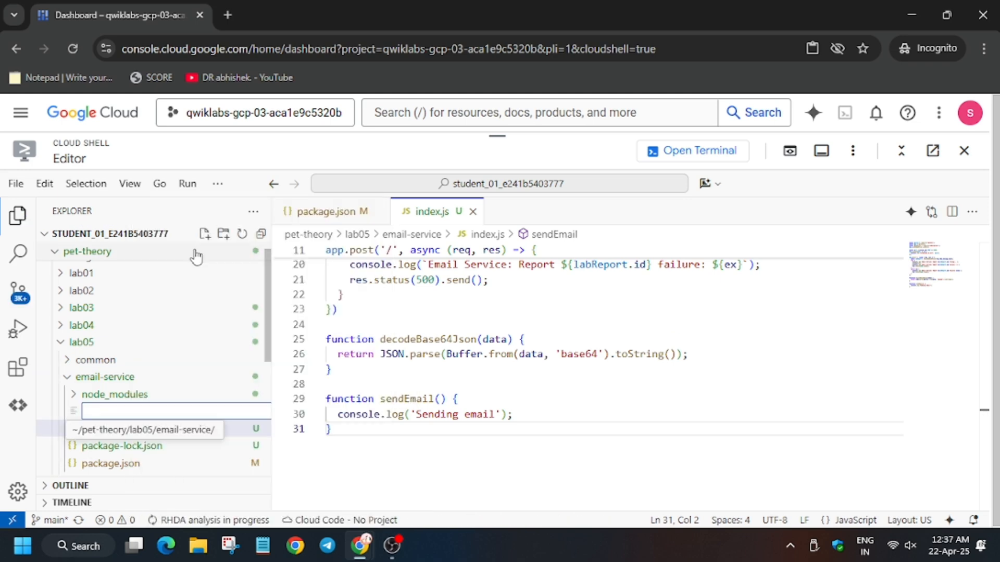
{"action": "left_click", "coordinate": [300, 15]}
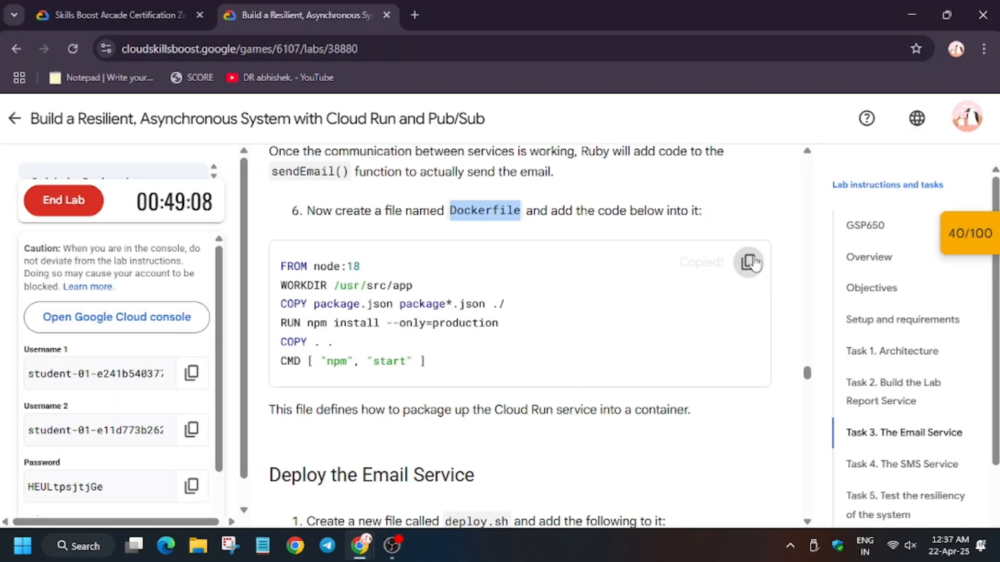
{"action": "left_click", "coordinate": [747, 262]}
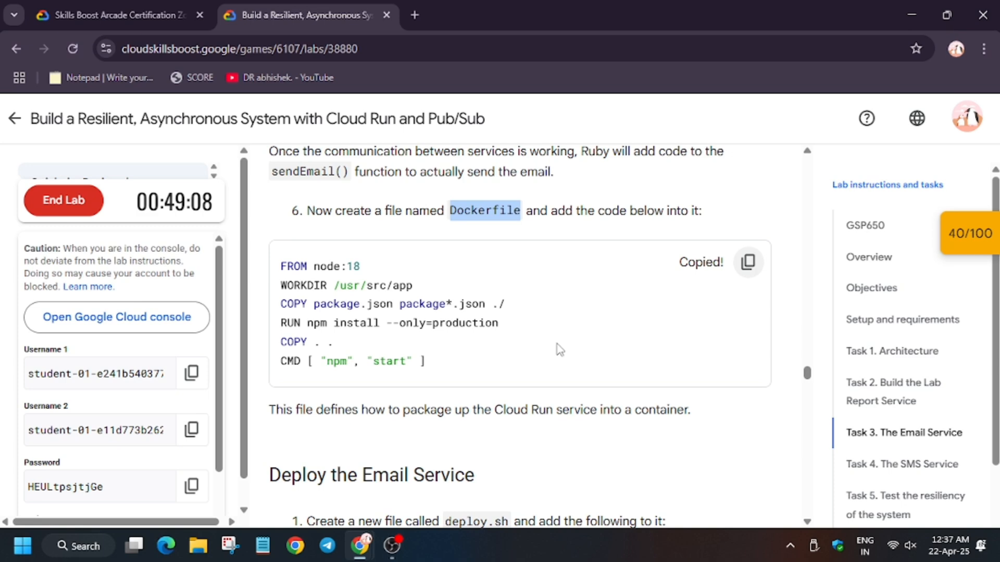
{"action": "scroll", "scroll_direction": "down", "scroll_amount": 3}
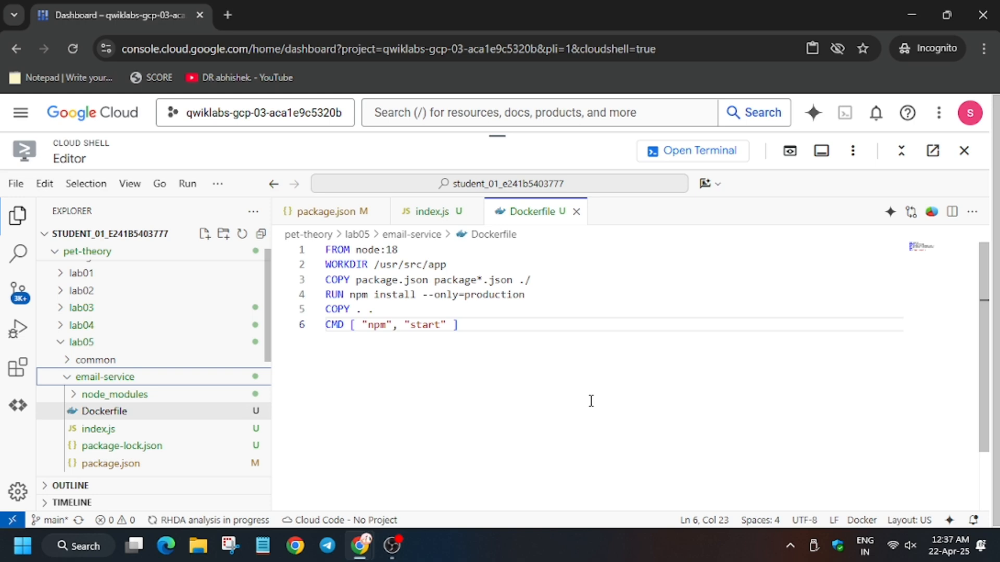
{"action": "left_click", "coordinate": [102, 411]}
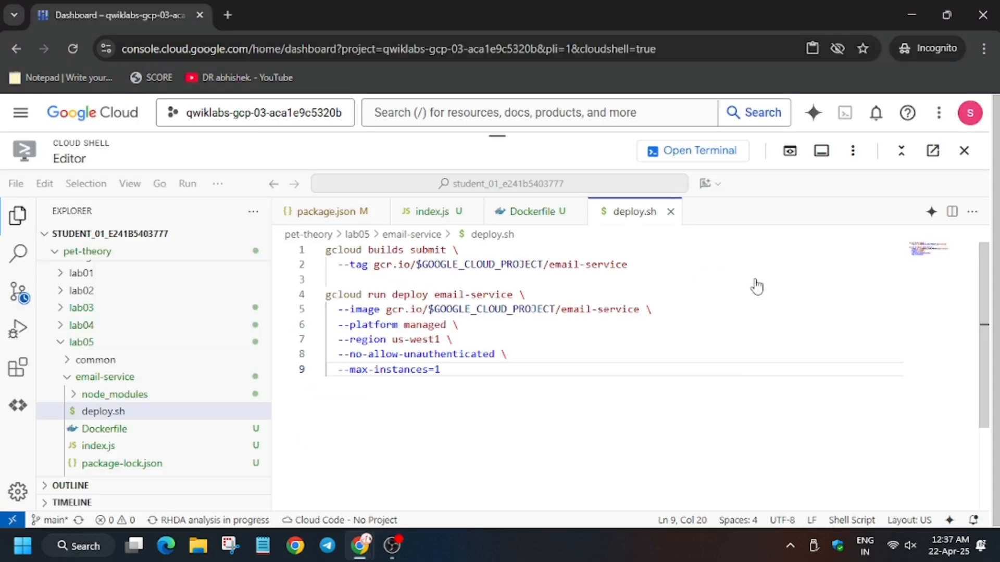
{"action": "left_click", "coordinate": [692, 151]}
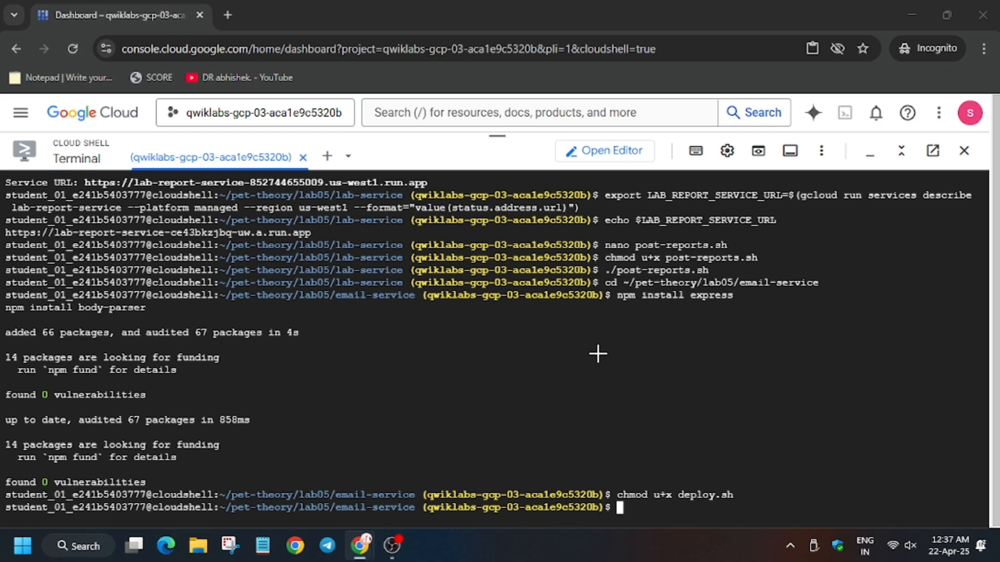
Run ./deploy.sh to deploy email-service to Cloud Run in us-west1, then return to the lab
{"action": "left_click", "coordinate": [306, 15]}
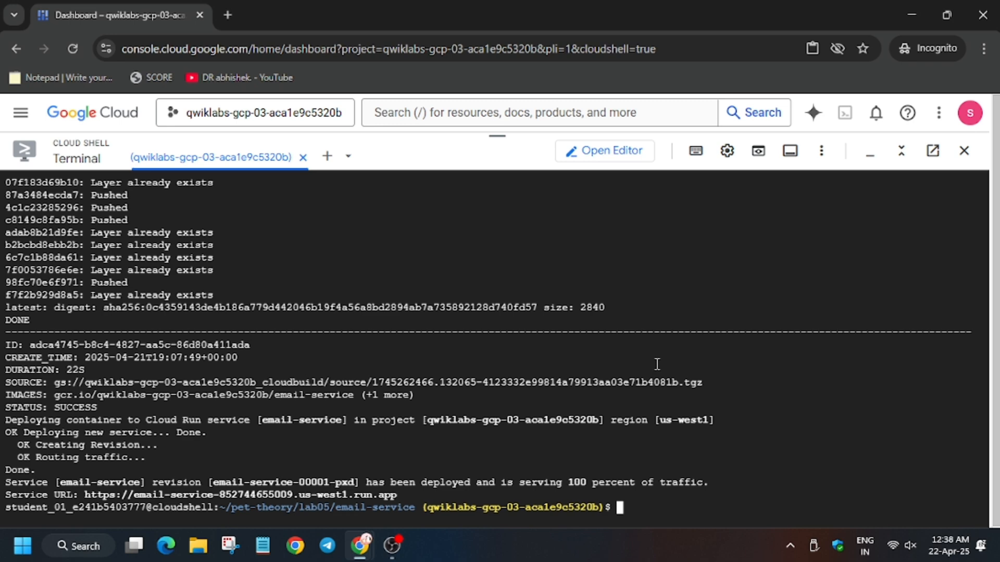
{"action": "left_click", "coordinate": [300, 15]}
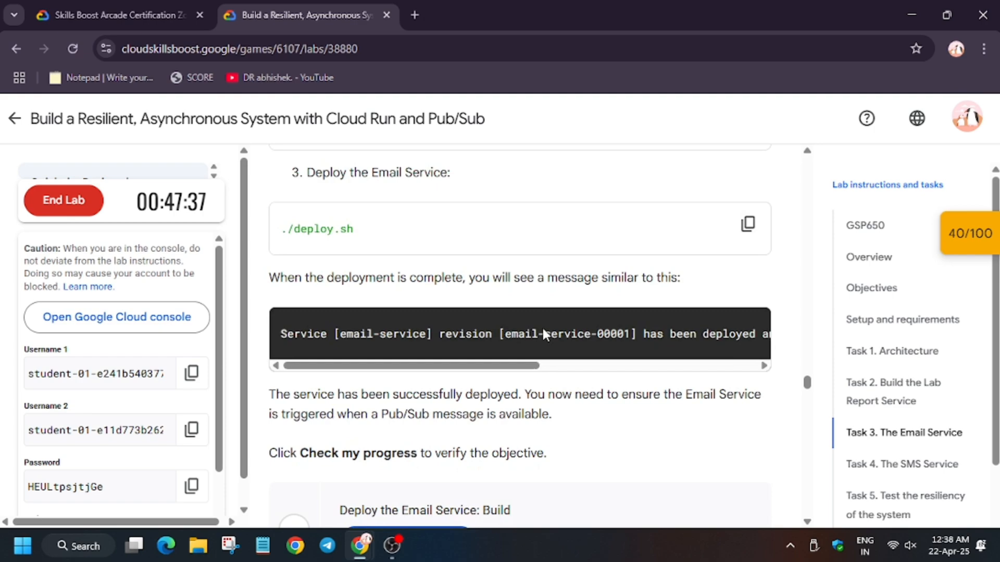
Grant the Pub/Sub invoker service account run.invoker on email-service and verify the objective
{"action": "scroll", "scroll_direction": "down", "scroll_amount": 3}
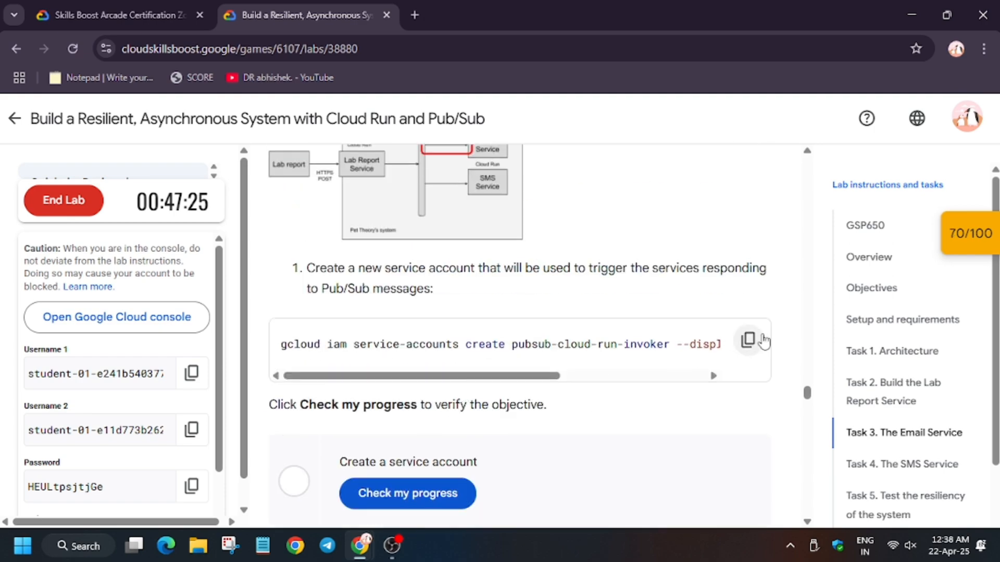
{"action": "mouse_move", "coordinate": [455, 485]}
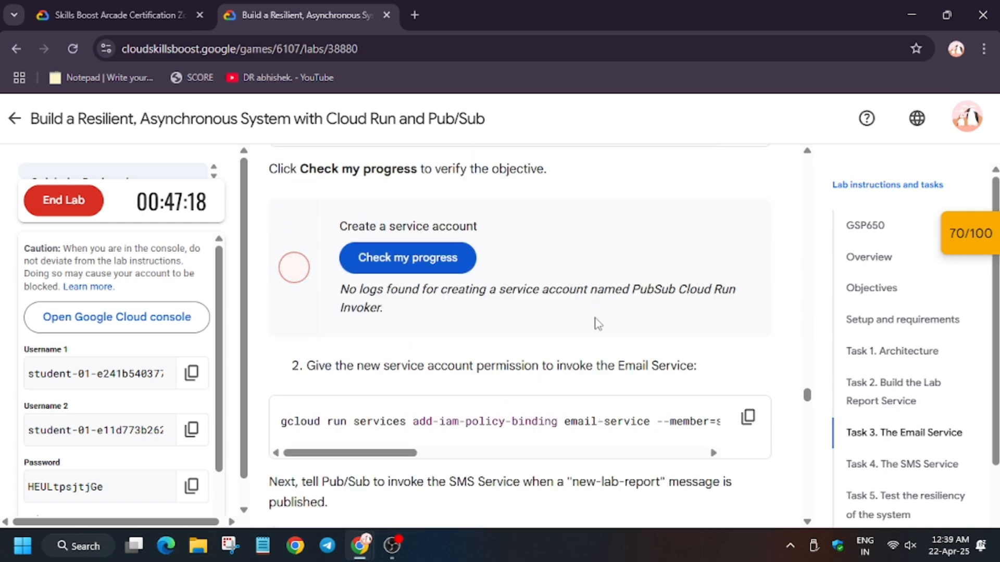
{"action": "left_click", "coordinate": [746, 418]}
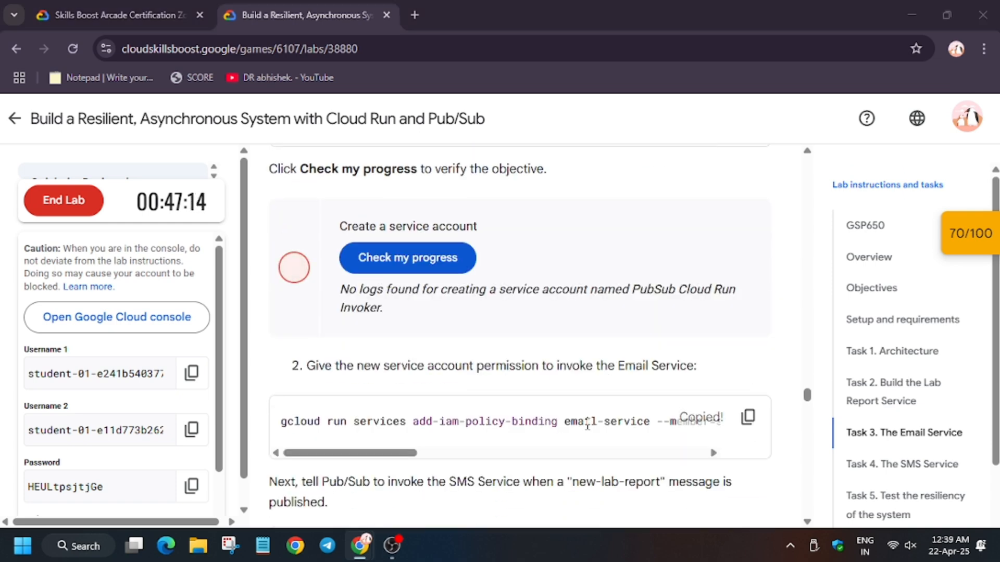
{"action": "left_click", "coordinate": [406, 258]}
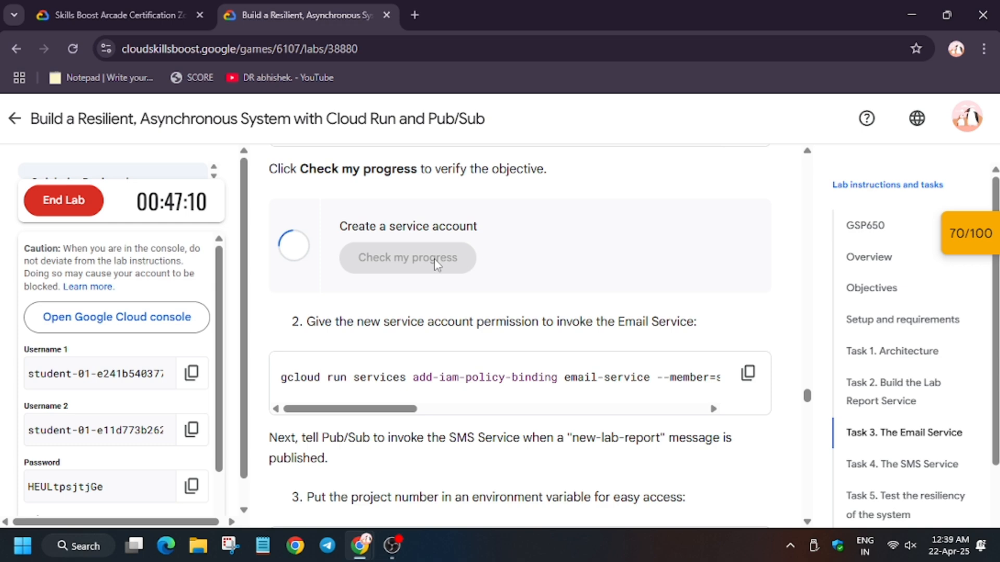
Run the project-number and email service URL commands for the Pub/Sub subscription
{"action": "scroll", "scroll_direction": "up", "scroll_amount": 3}
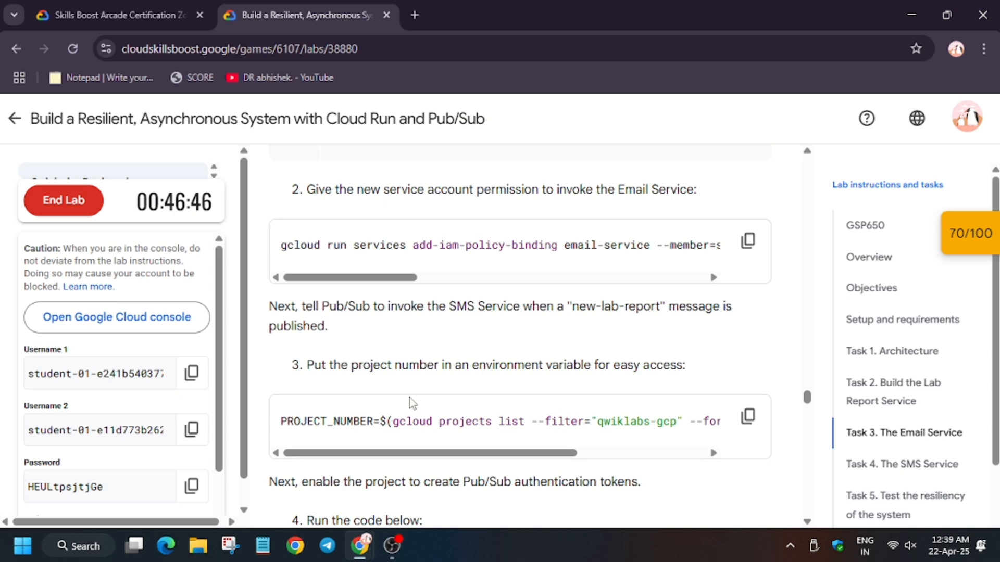
{"action": "left_click", "coordinate": [844, 255]}
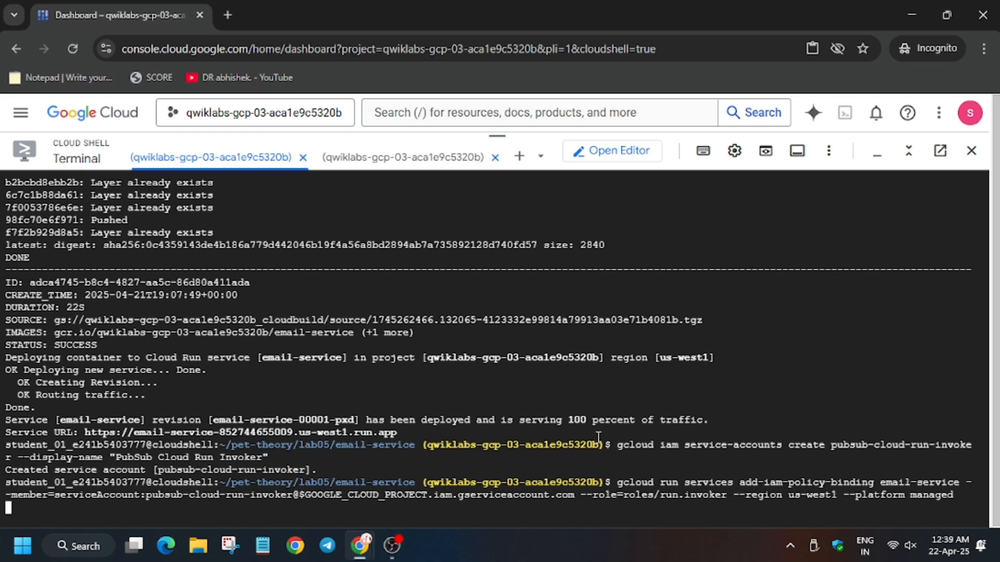
{"action": "left_click", "coordinate": [300, 14]}
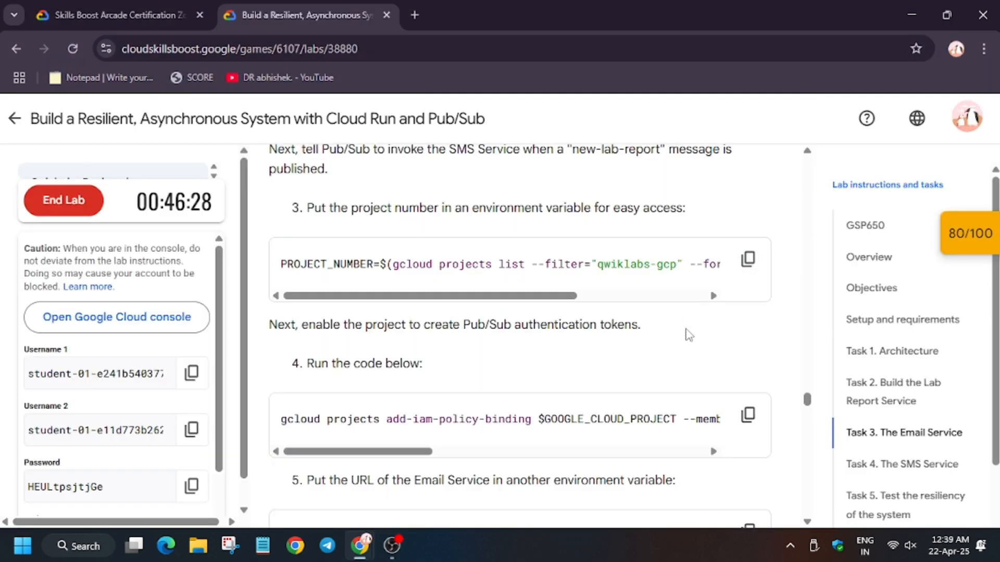
{"action": "scroll", "scroll_direction": "down", "scroll_amount": 3}
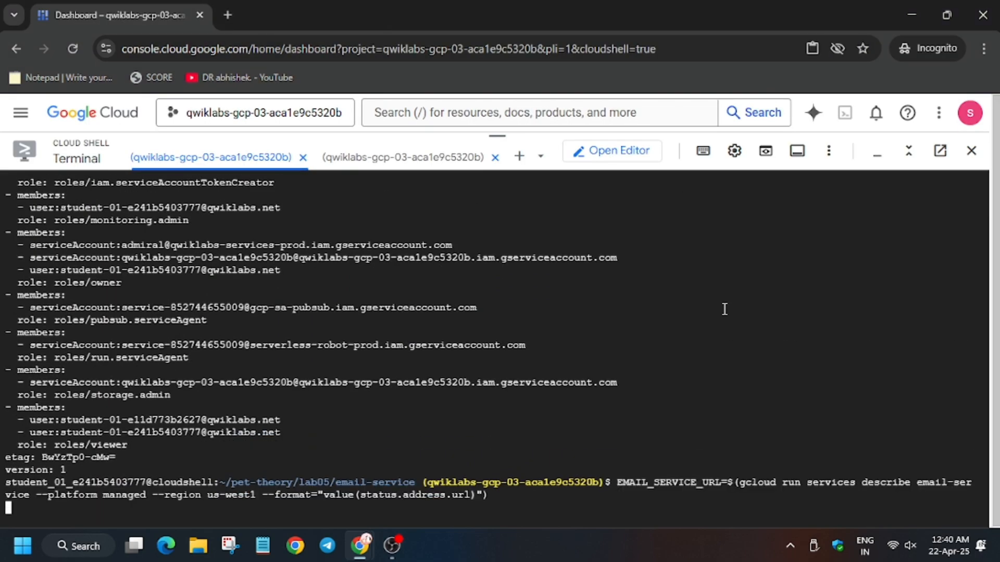
{"action": "key", "text": "Return"}
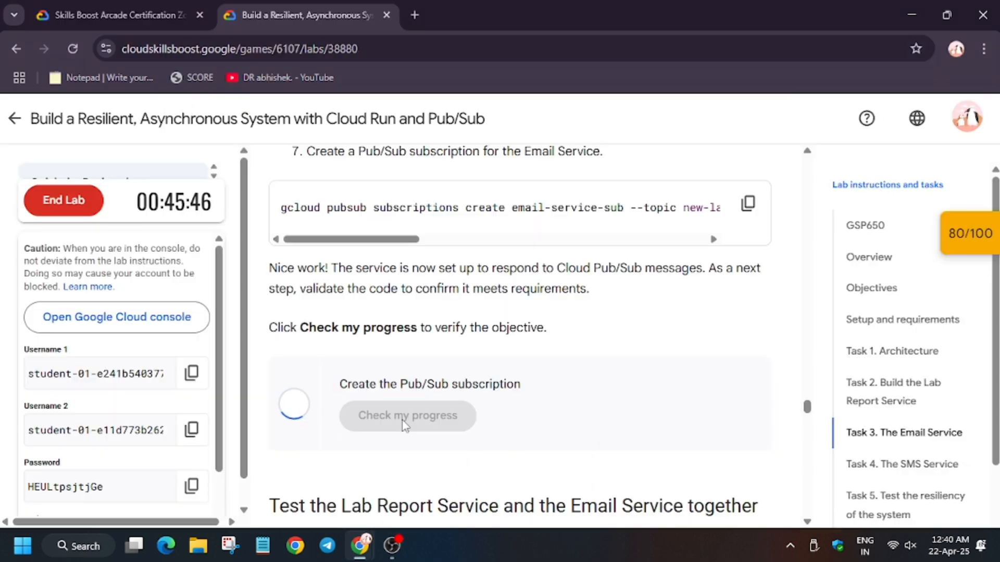
Run the post-reports script, then install express and body-parser in sms-service
{"action": "scroll", "scroll_direction": "down", "scroll_amount": 3}
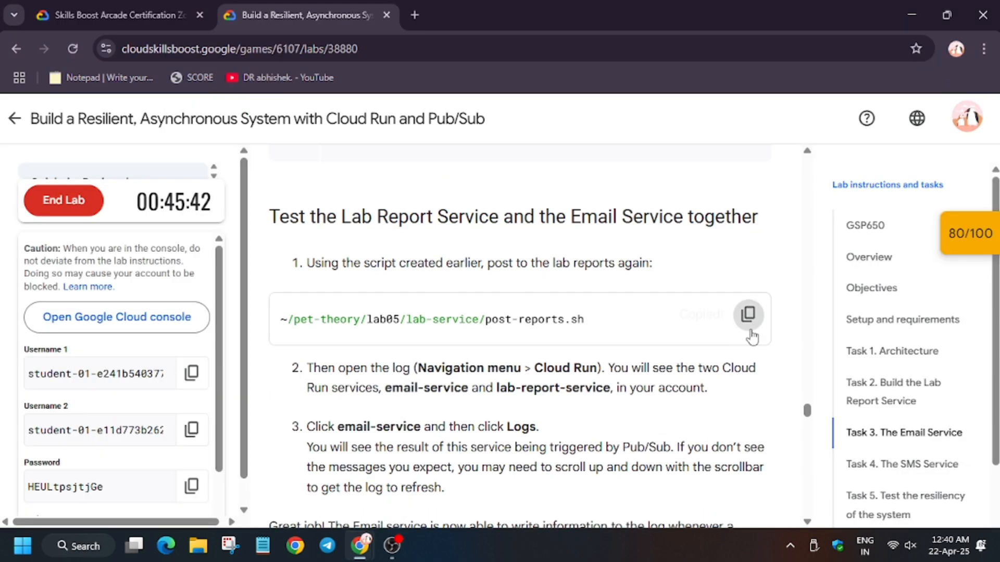
{"action": "left_click", "coordinate": [747, 315]}
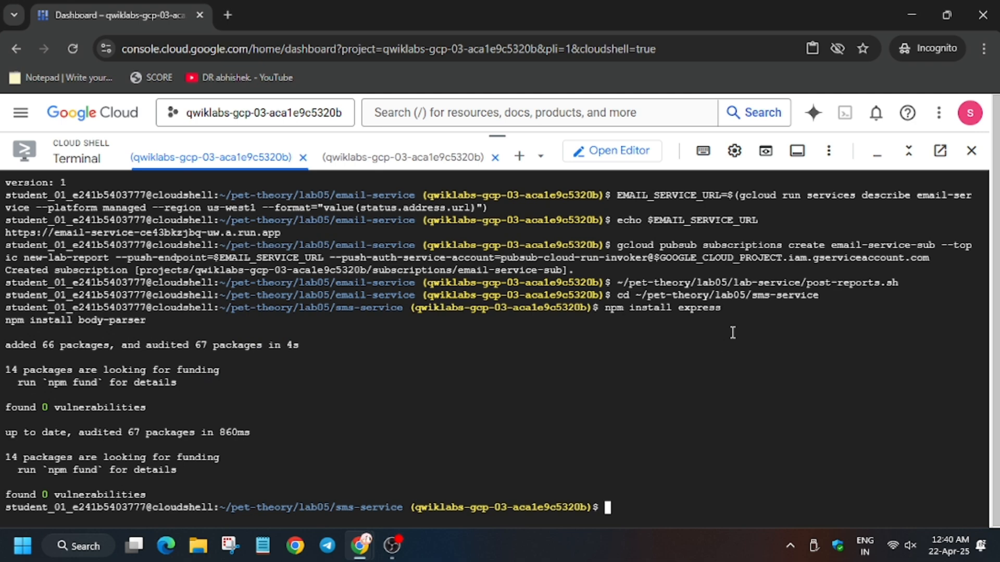
{"action": "left_click", "coordinate": [300, 15]}
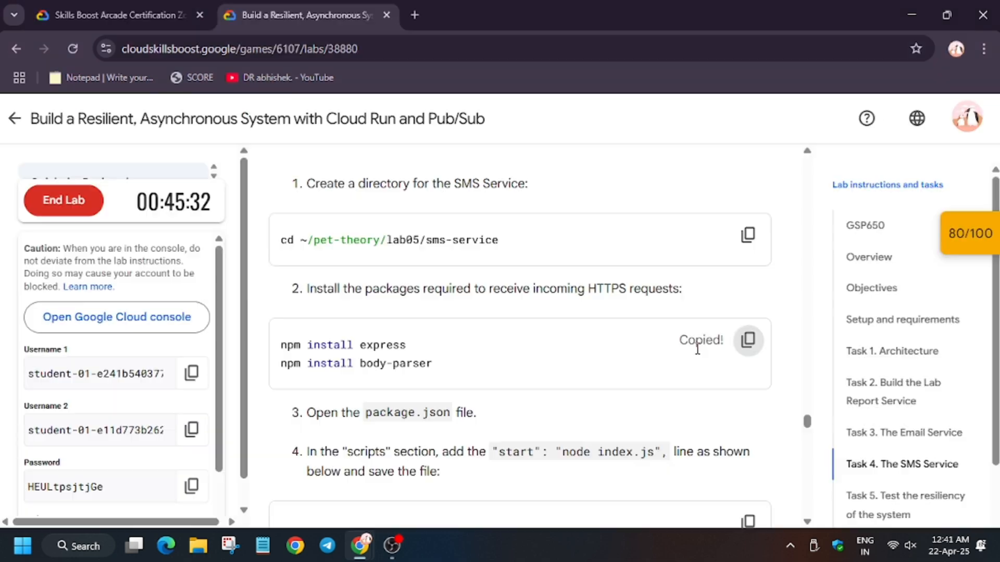
{"action": "scroll", "scroll_direction": "down", "scroll_amount": 3}
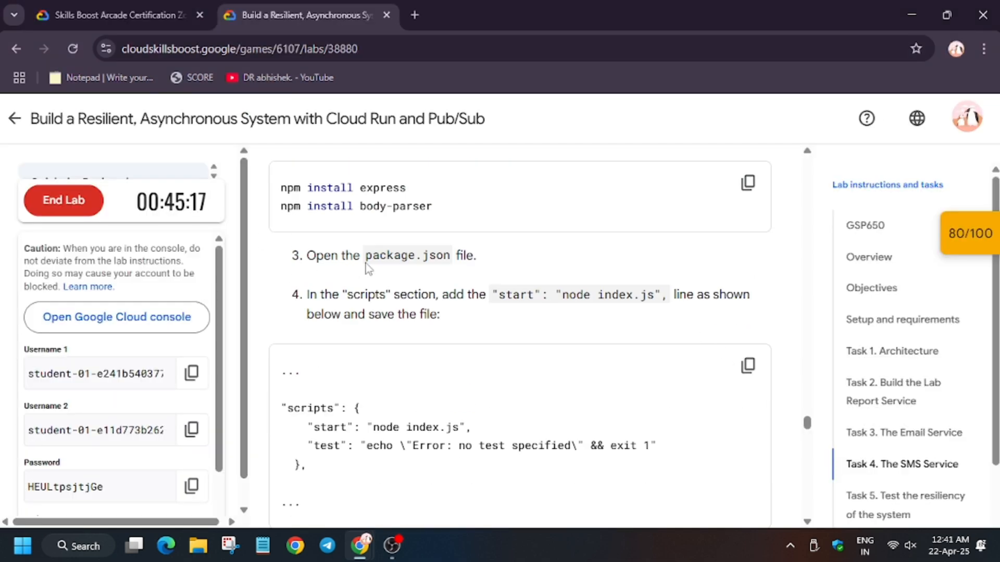
{"action": "left_click", "coordinate": [118, 15]}
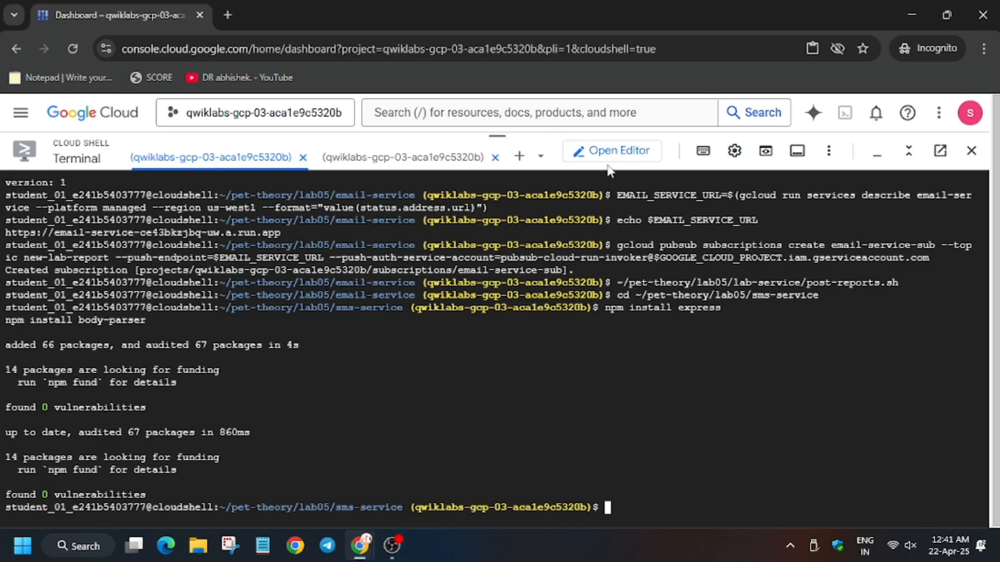
Add "start": "node index.js" to sms-service package.json and create an empty index.js beside it
{"action": "left_click", "coordinate": [611, 151]}
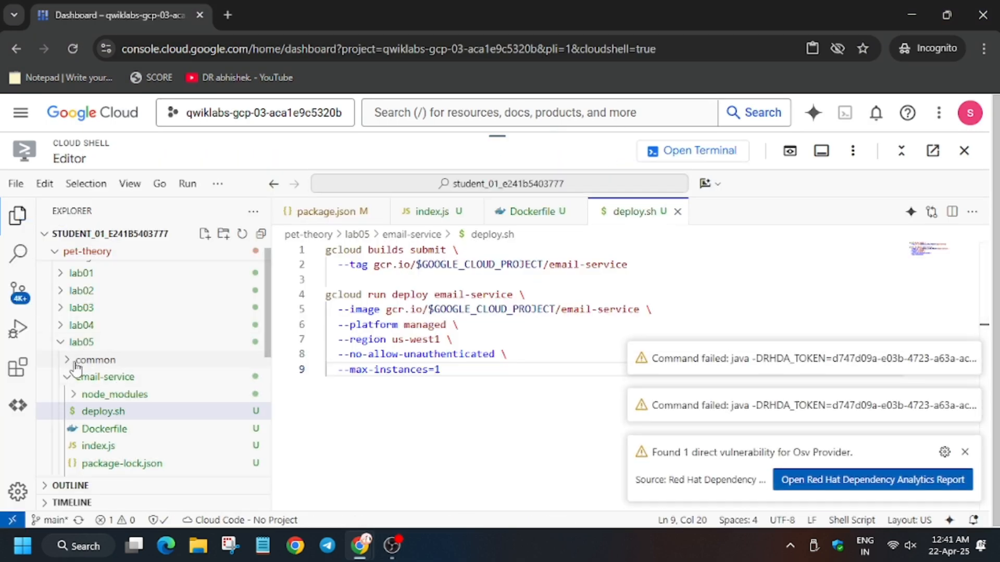
{"action": "left_click", "coordinate": [300, 14]}
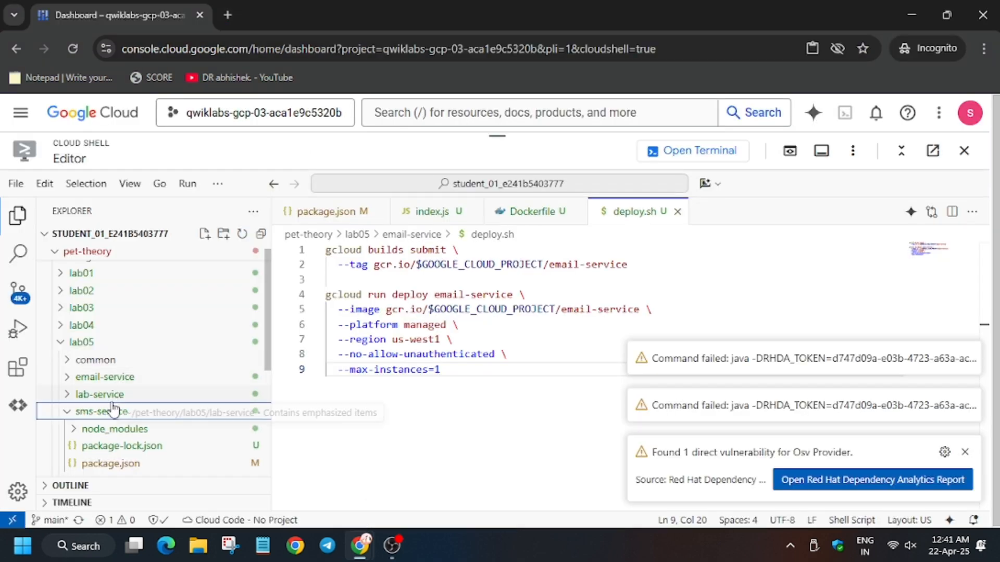
{"action": "left_click", "coordinate": [300, 14]}
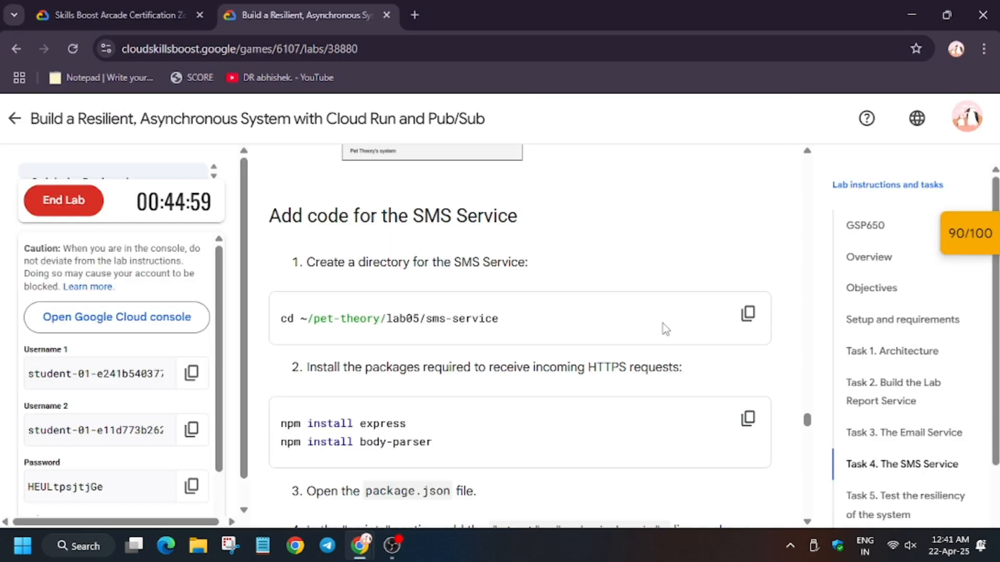
{"action": "scroll", "scroll_direction": "down", "scroll_amount": 3}
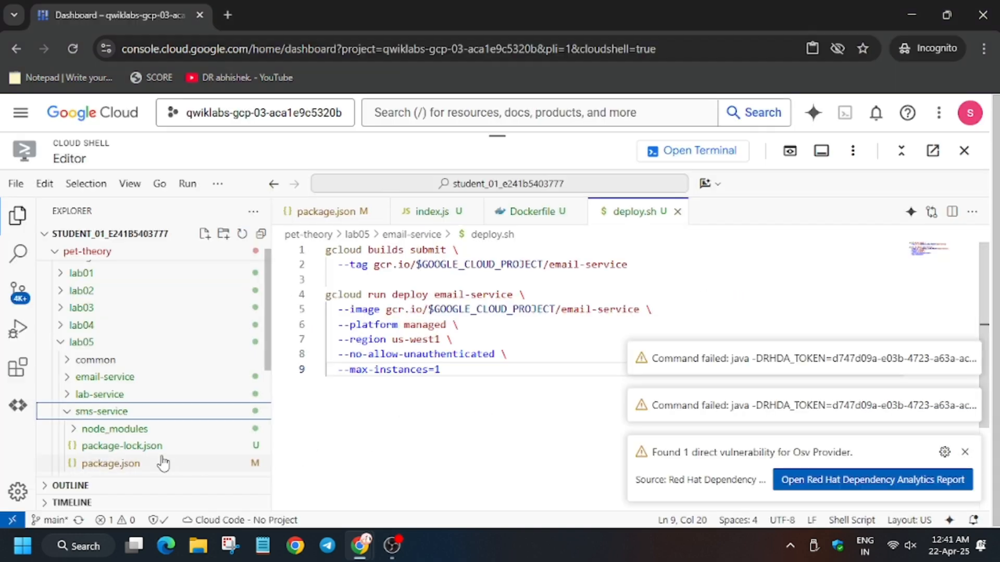
{"action": "left_click", "coordinate": [110, 463]}
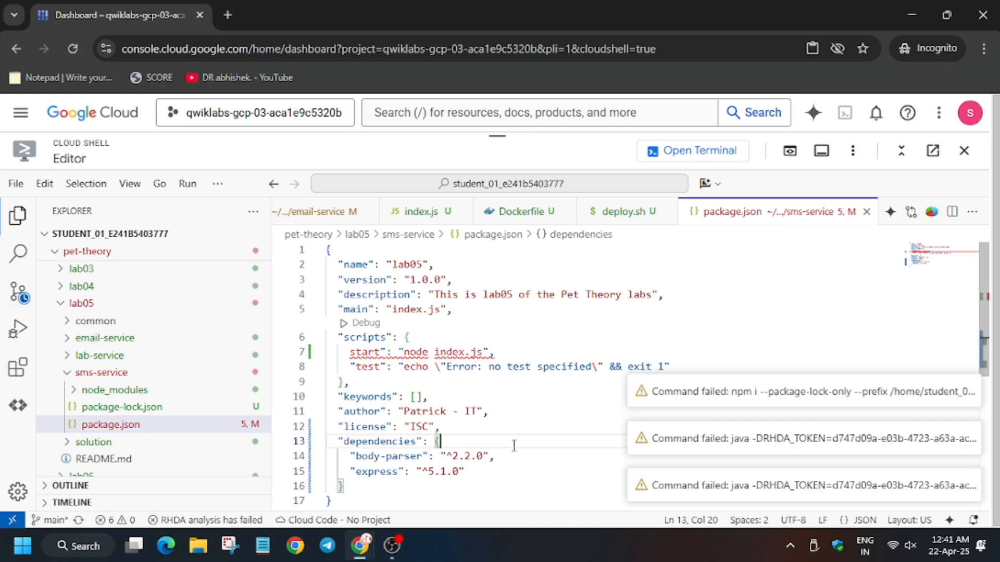
{"action": "left_click", "coordinate": [300, 15]}
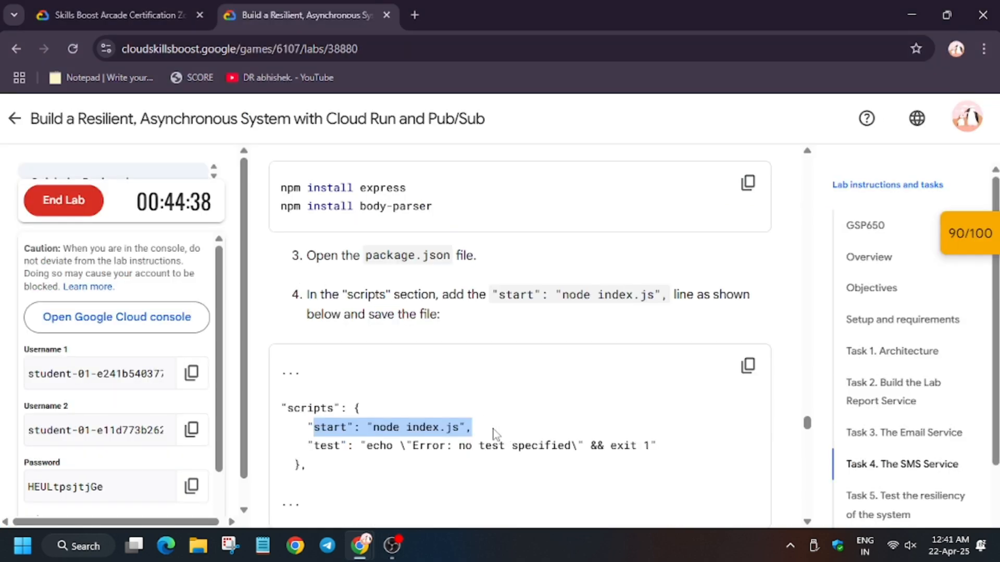
{"action": "left_click", "coordinate": [114, 15]}
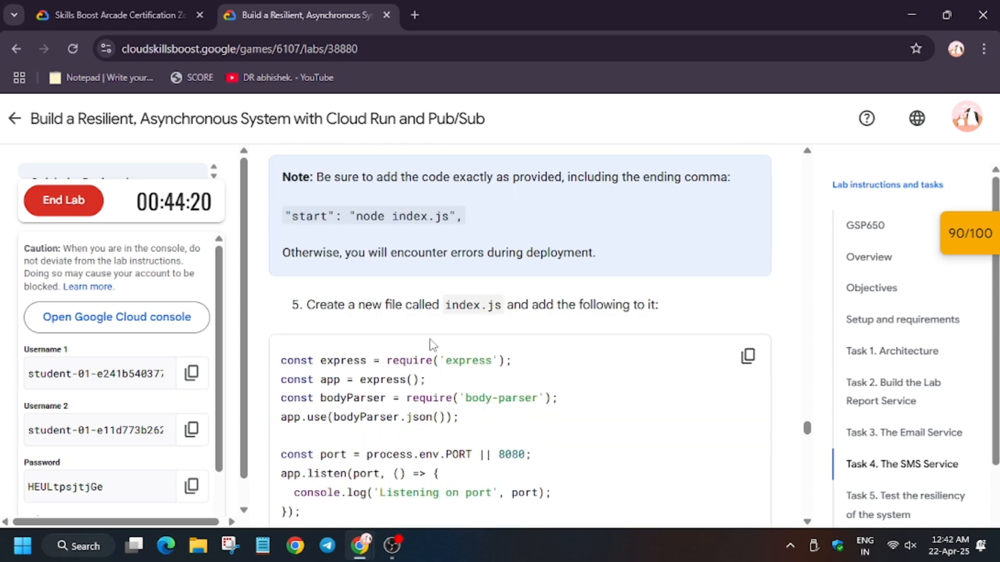
{"action": "left_click", "coordinate": [115, 15]}
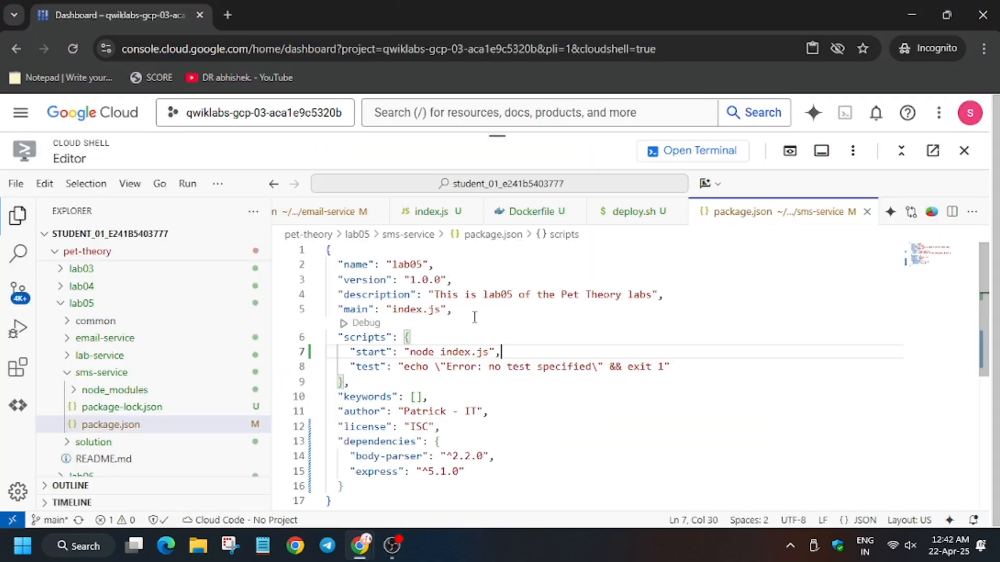
{"action": "left_click", "coordinate": [100, 372]}
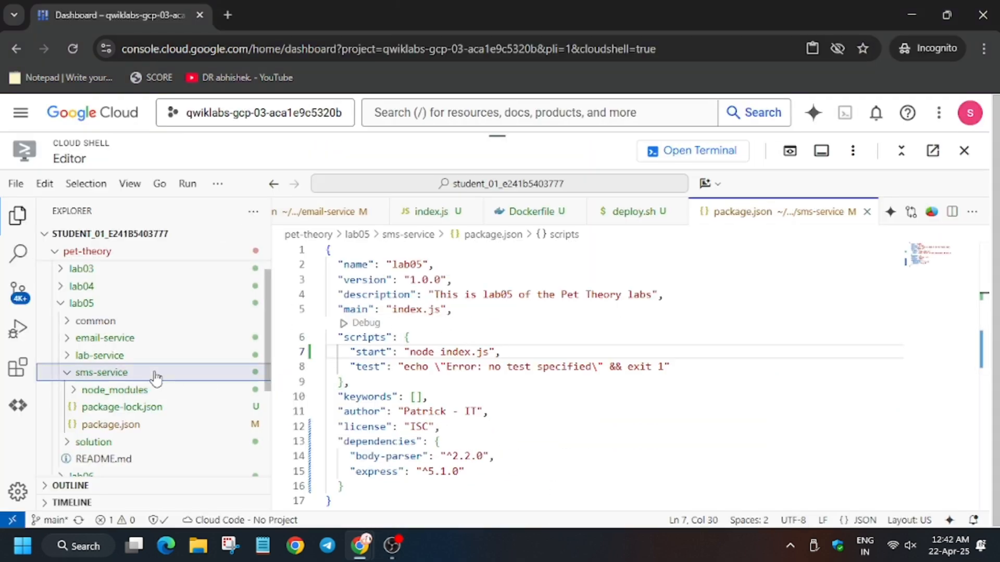
{"action": "left_click", "coordinate": [300, 14]}
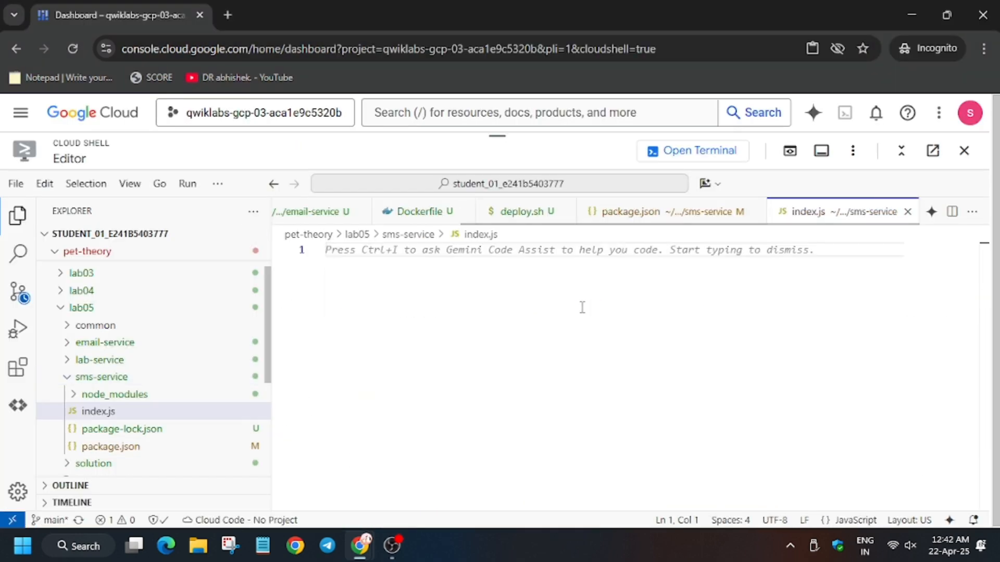
Paste the lab's SMS service code into sms-service index.js
{"action": "right_click", "coordinate": [100, 377]}
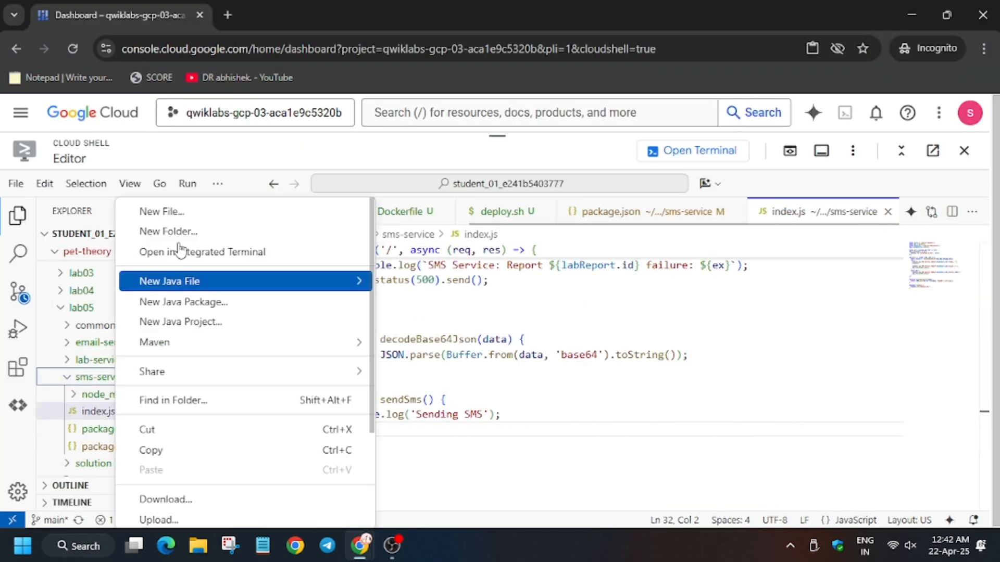
{"action": "left_click", "coordinate": [300, 14]}
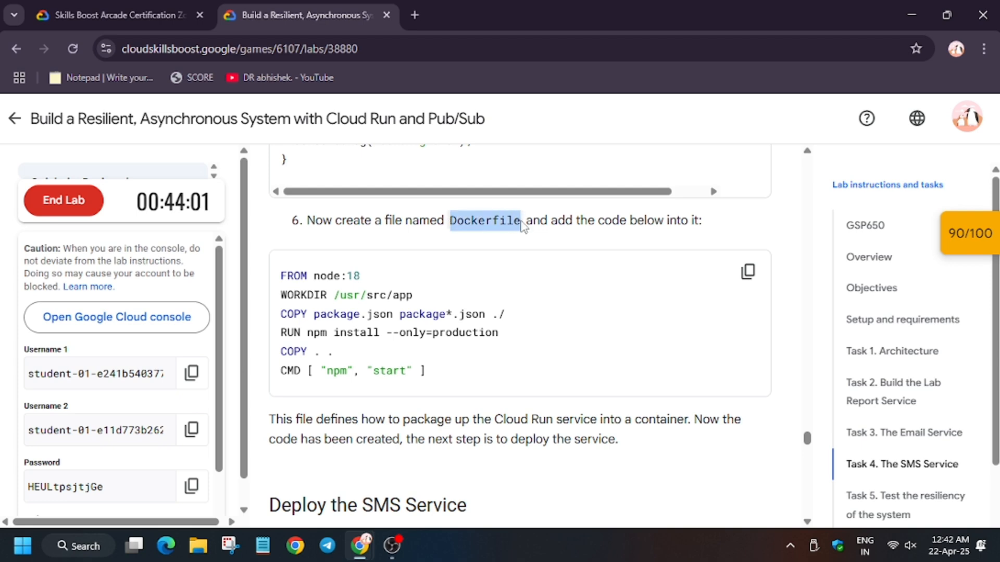
{"action": "left_click", "coordinate": [115, 14]}
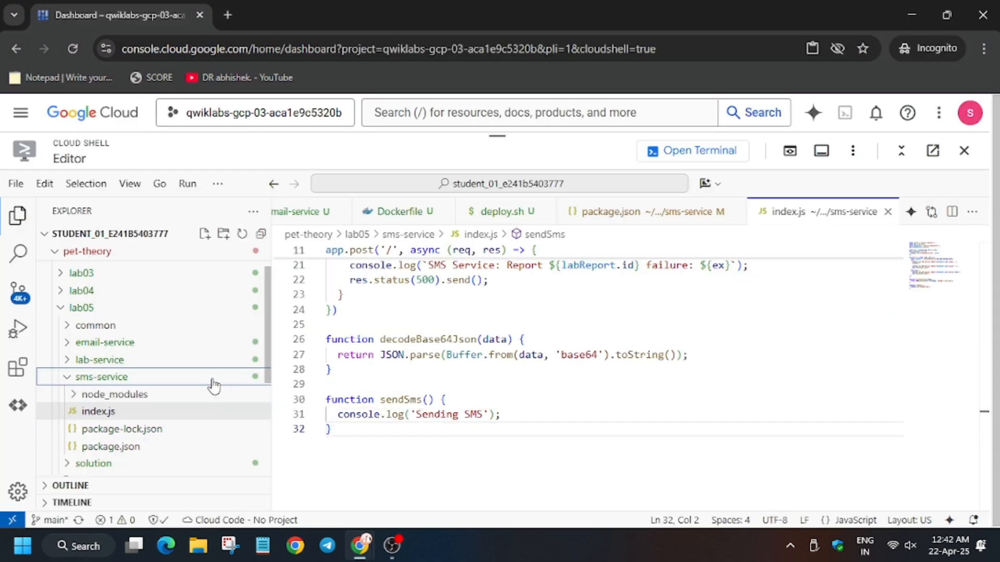
{"action": "left_click", "coordinate": [389, 211]}
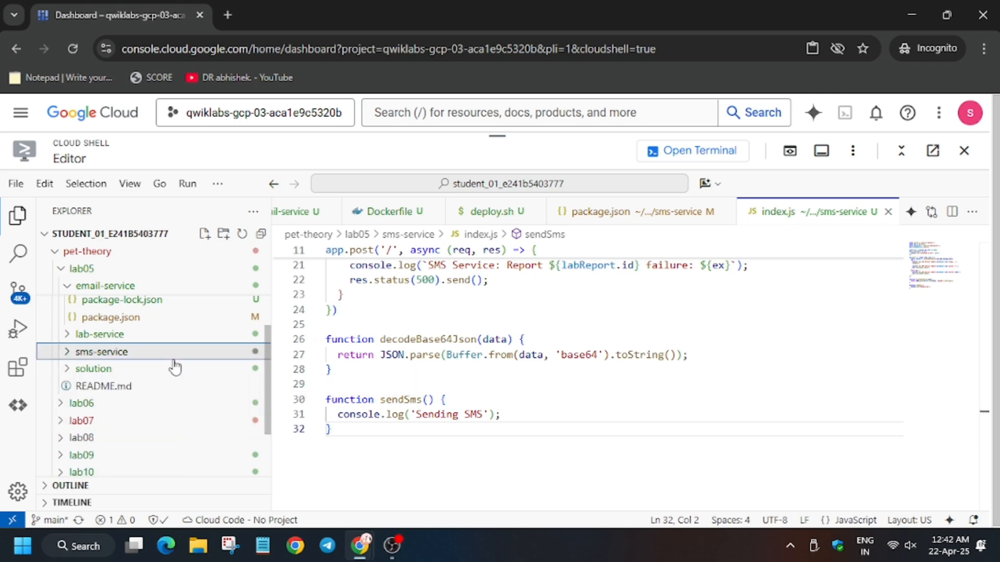
{"action": "left_click", "coordinate": [299, 14]}
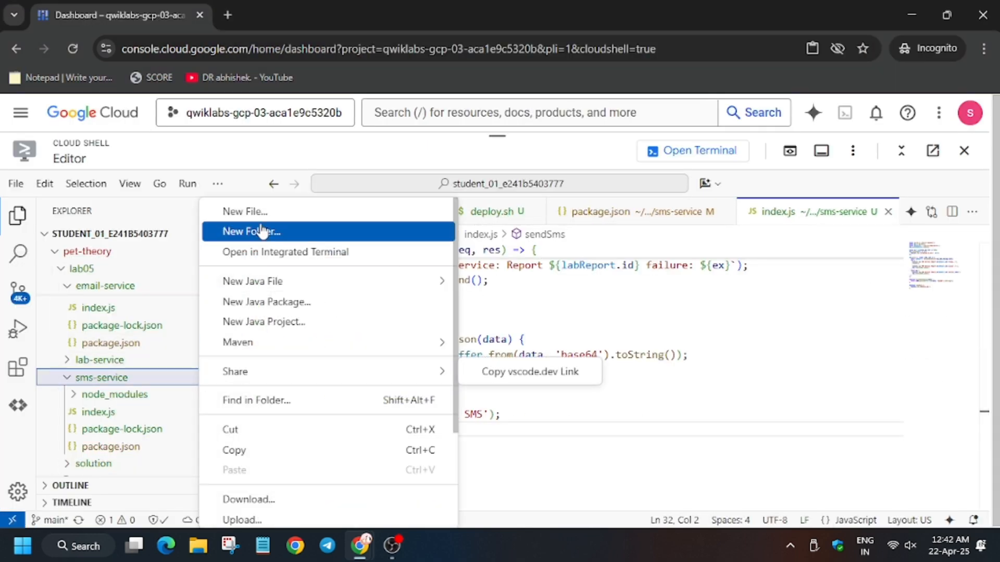
Create the Dockerfile and deploy.sh in sms-service with the lab contents
{"action": "left_click", "coordinate": [300, 15]}
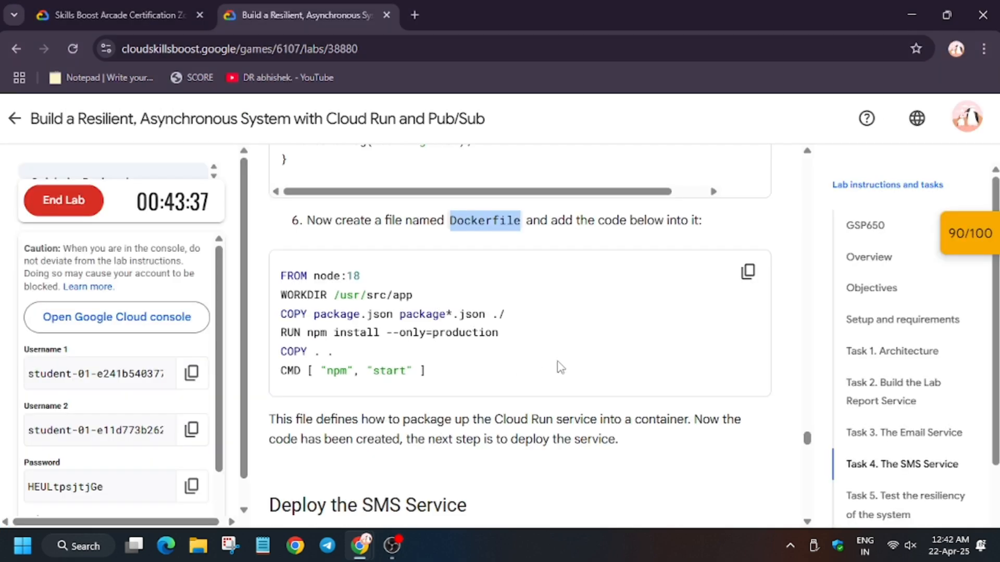
{"action": "scroll", "scroll_direction": "down", "scroll_amount": 3}
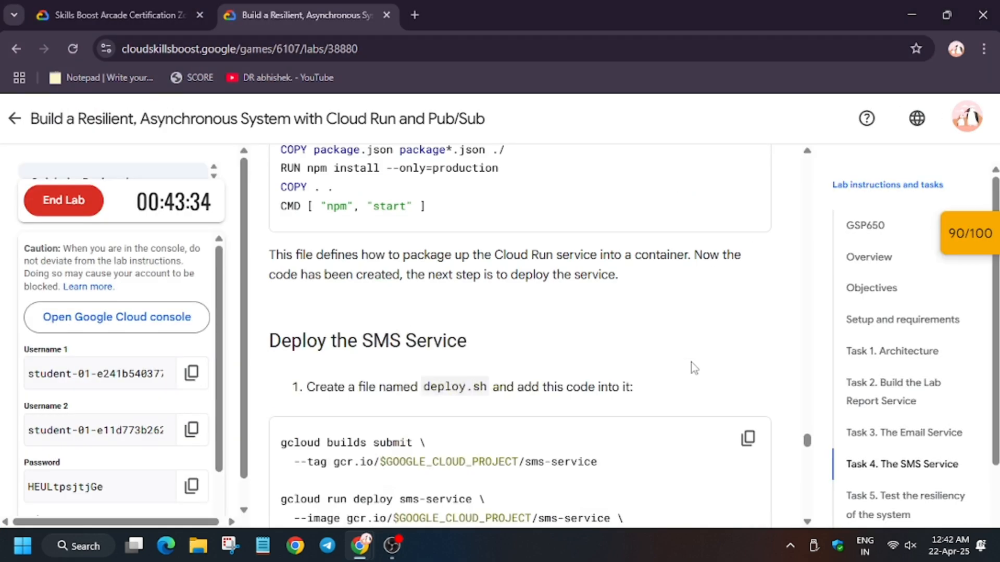
{"action": "left_click", "coordinate": [115, 15]}
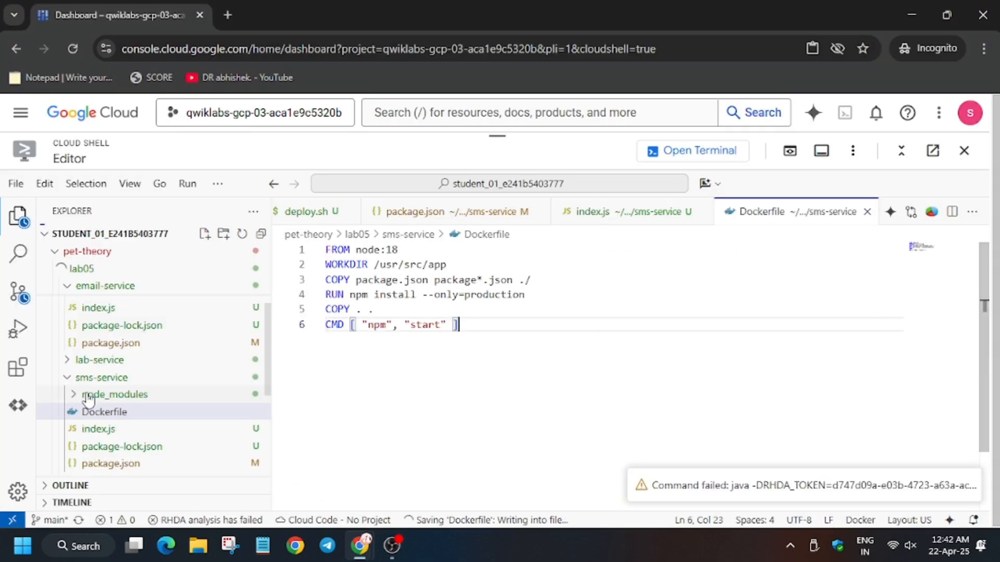
{"action": "right_click", "coordinate": [100, 377]}
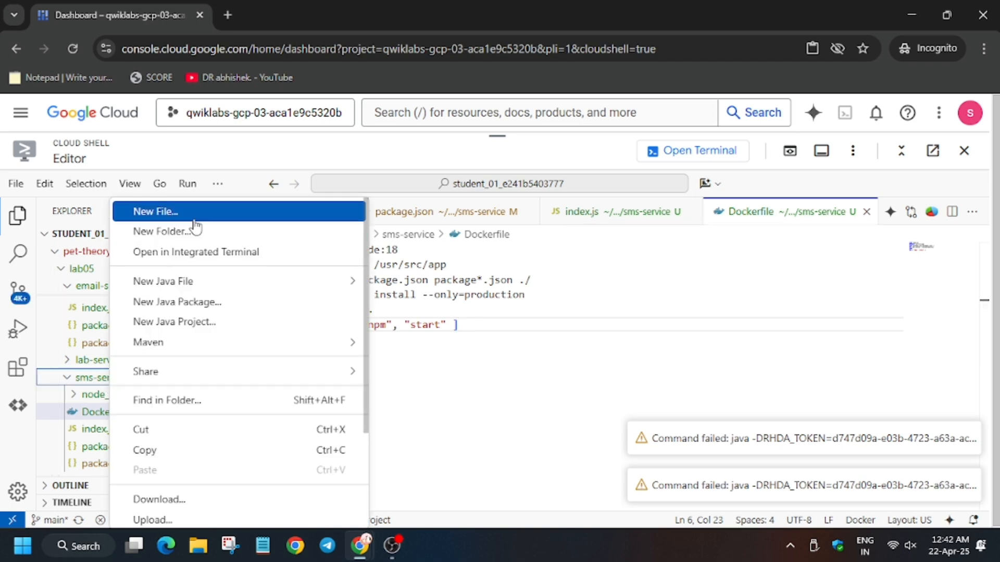
{"action": "left_click", "coordinate": [300, 15]}
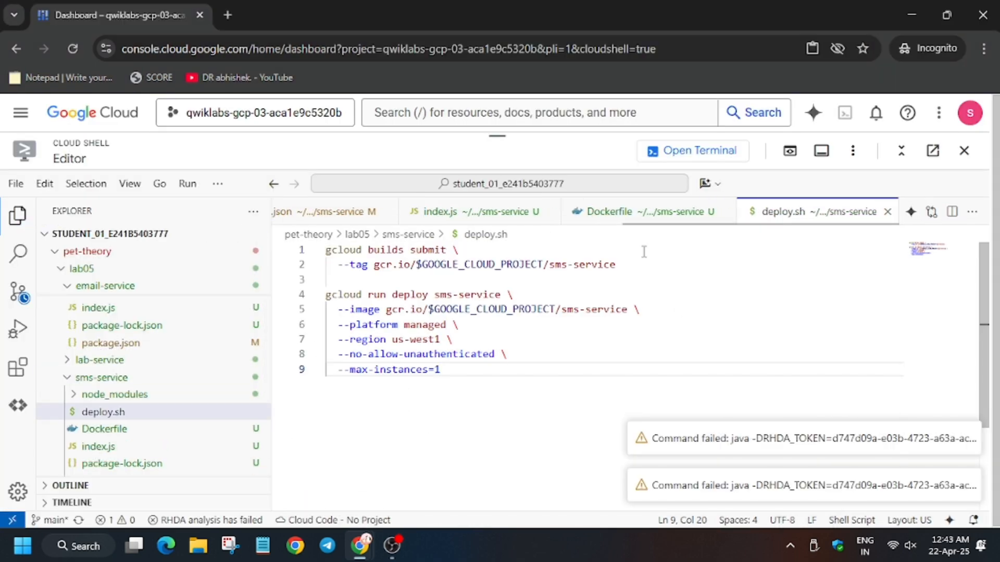
{"action": "left_click", "coordinate": [692, 151]}
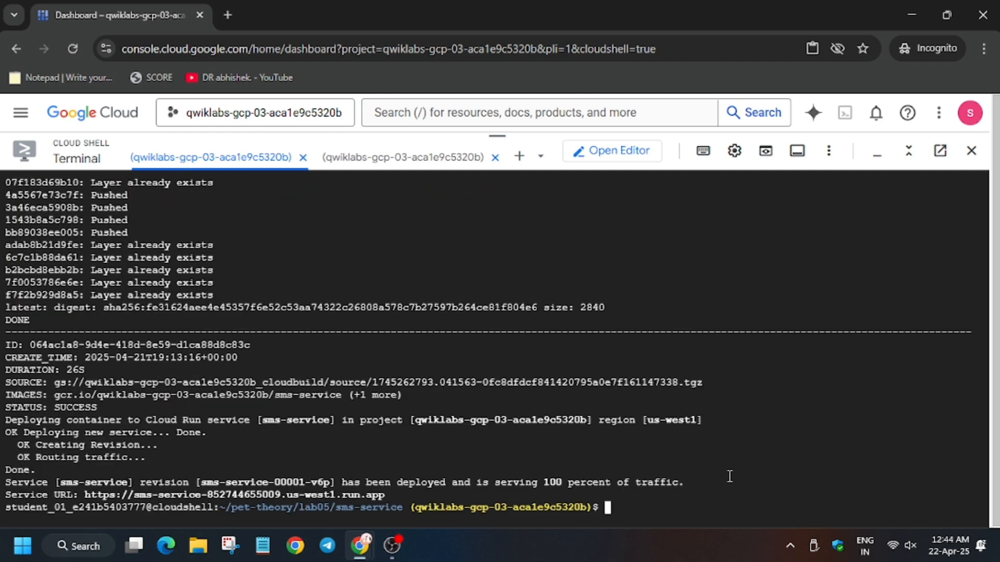
Return to the lab instructions once sms-service is serving traffic on Cloud Run
{"action": "left_click", "coordinate": [303, 15]}
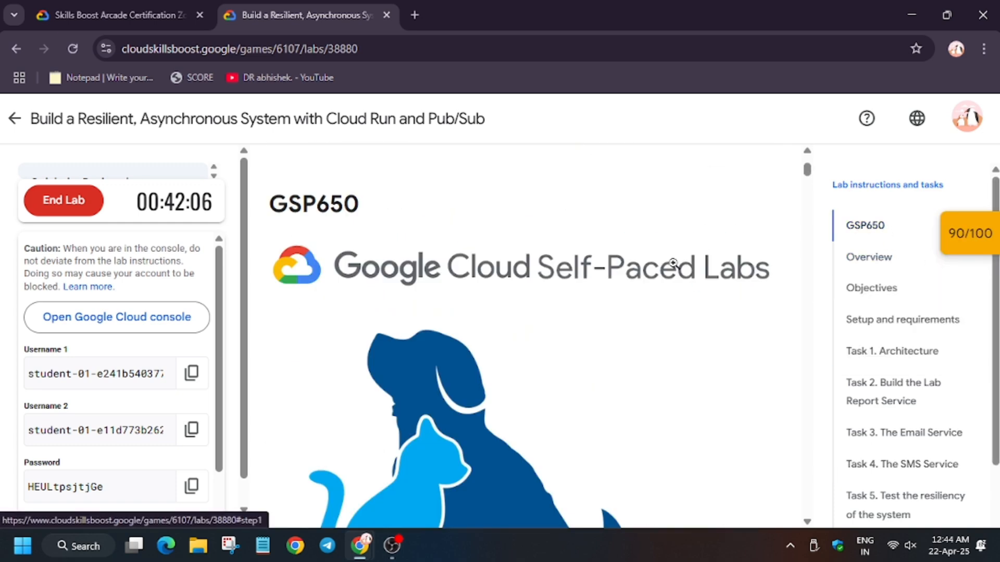
Reload the lab page with the SCORE bookmarklet to recheck the score
{"action": "scroll", "scroll_direction": "up", "scroll_amount": 3}
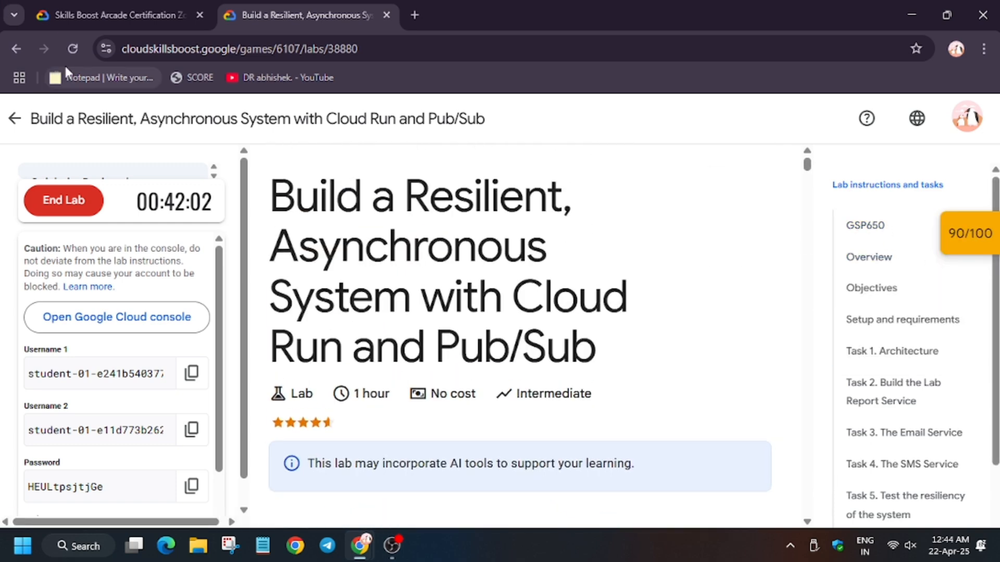
{"action": "left_click", "coordinate": [190, 77]}
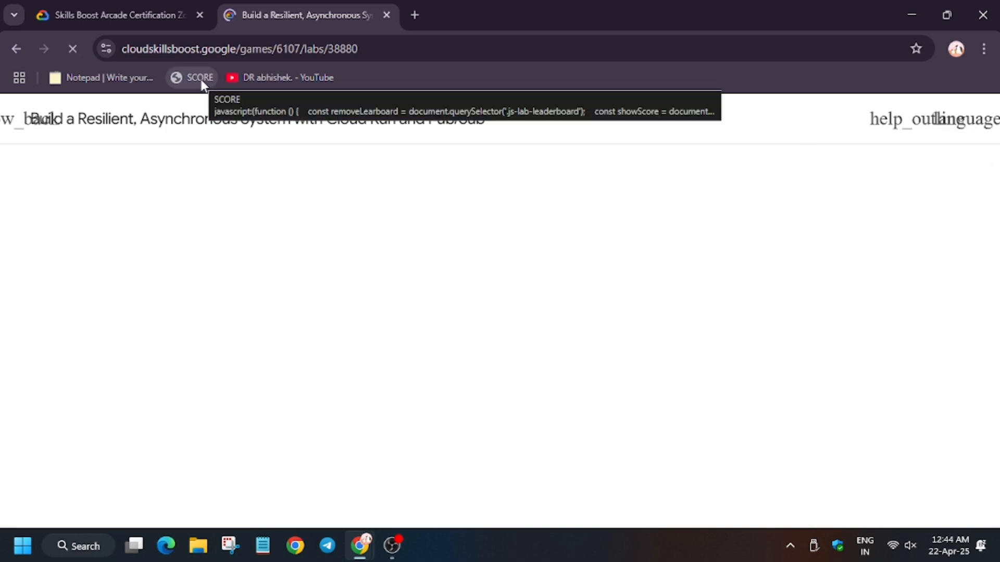